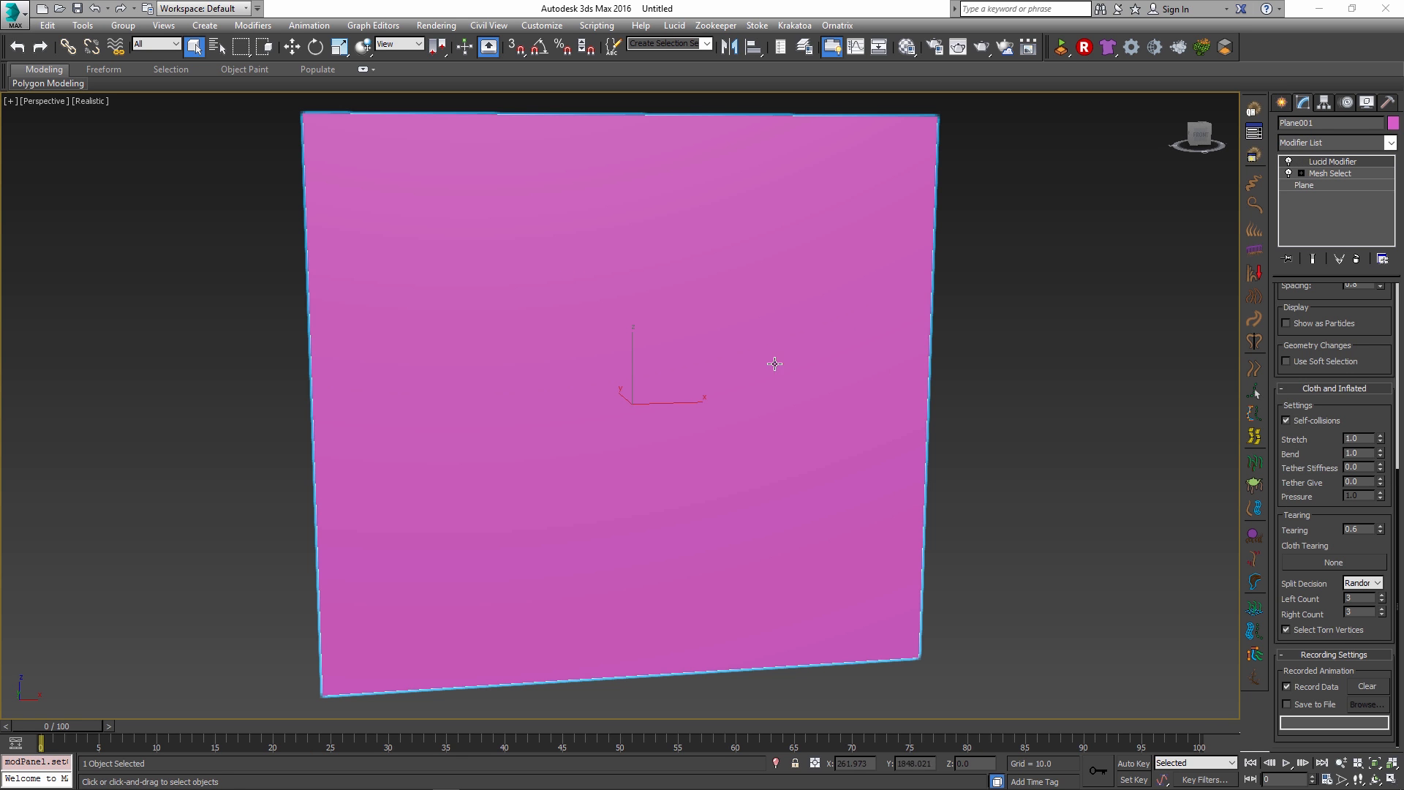
pyautogui.moveTo(301, 149)
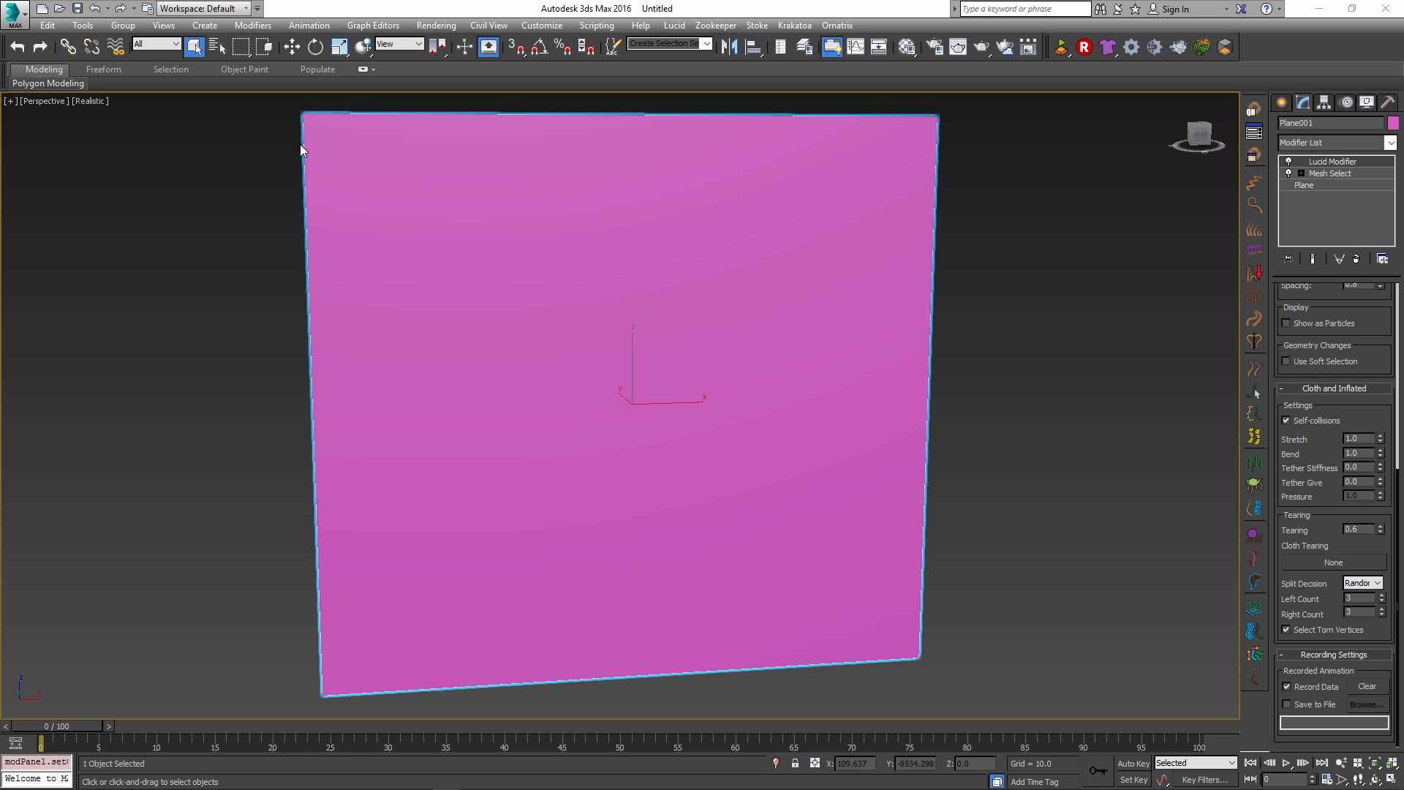
# Toggle Edged Faces (F4) so the plane's mesh grid shows over its shading.
pyautogui.press('F4')
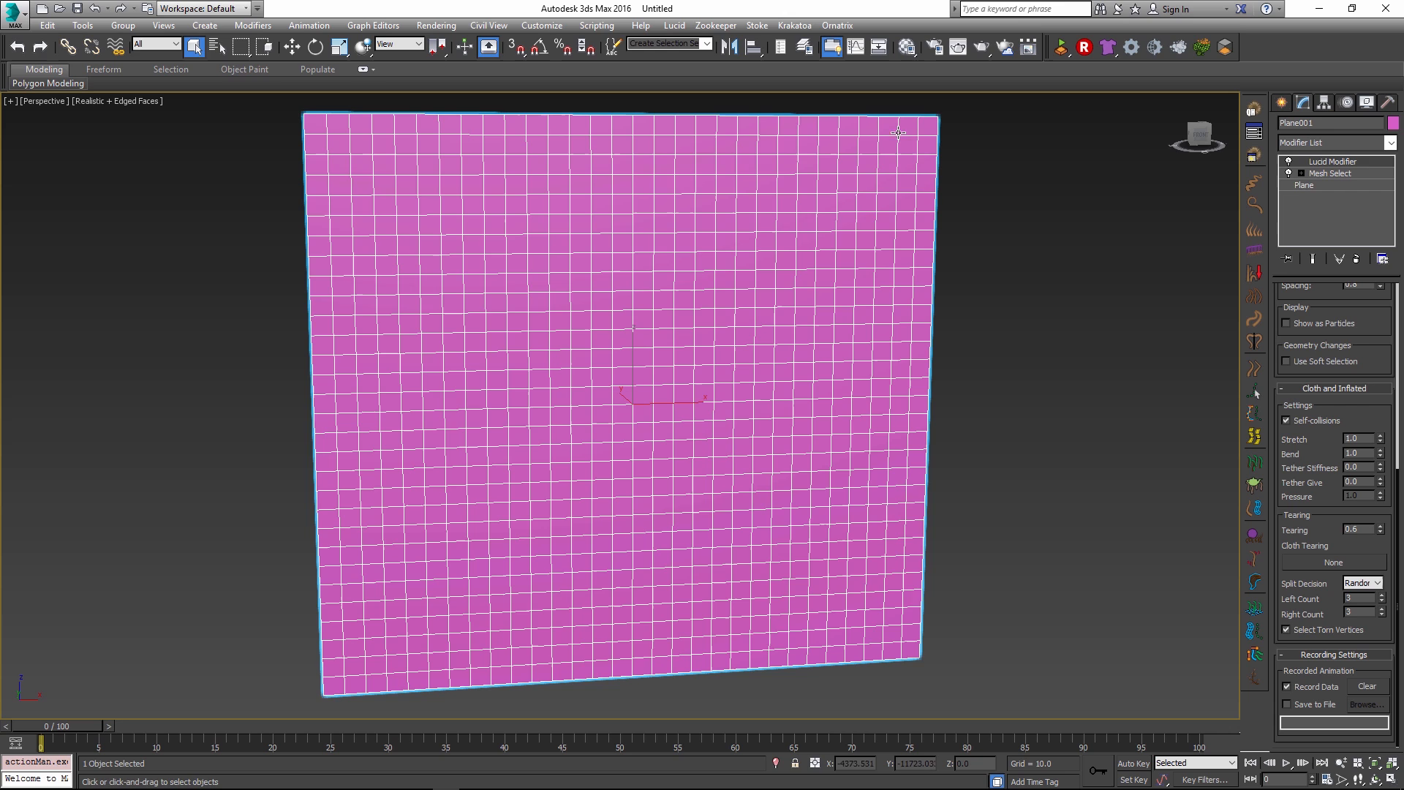
pyautogui.moveTo(629, 421)
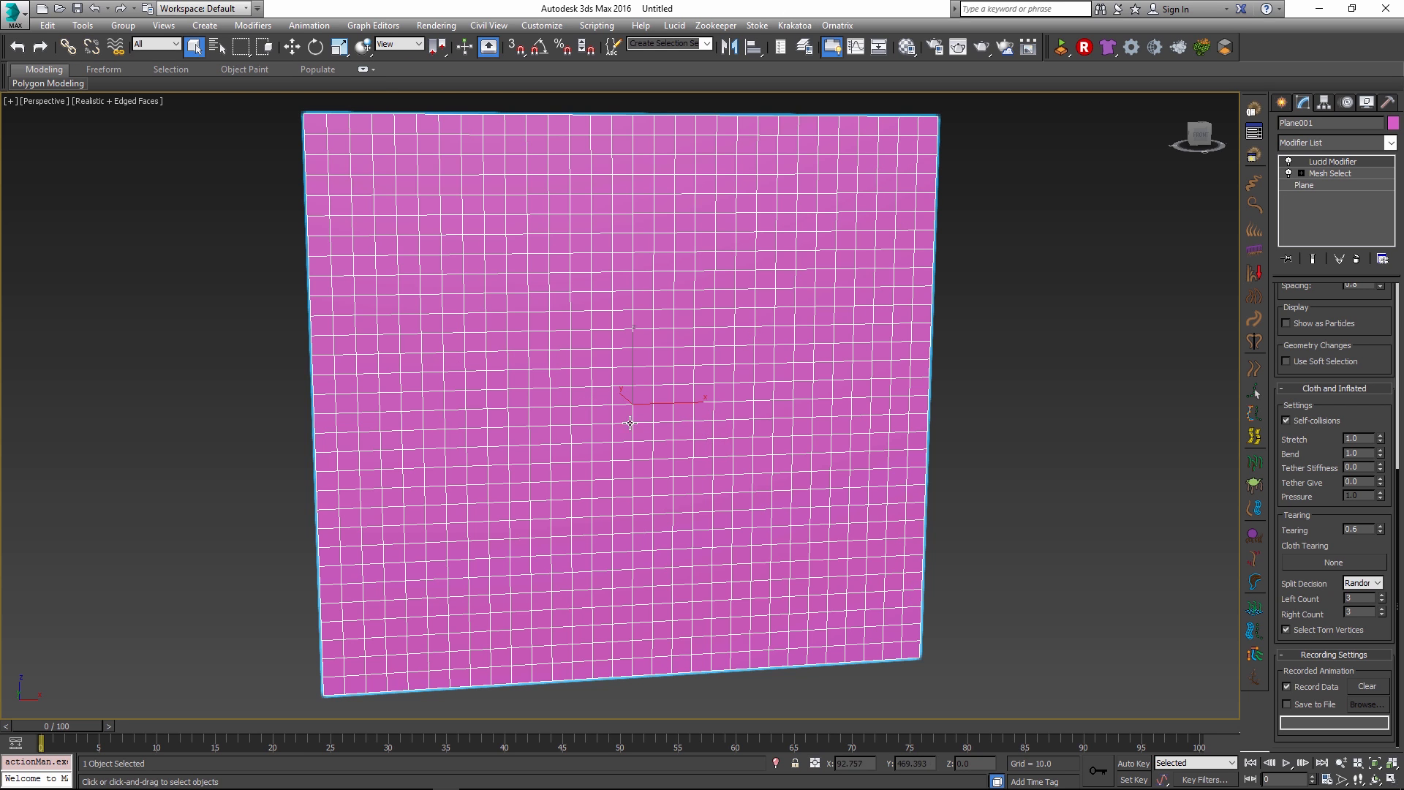
pyautogui.moveTo(612, 167)
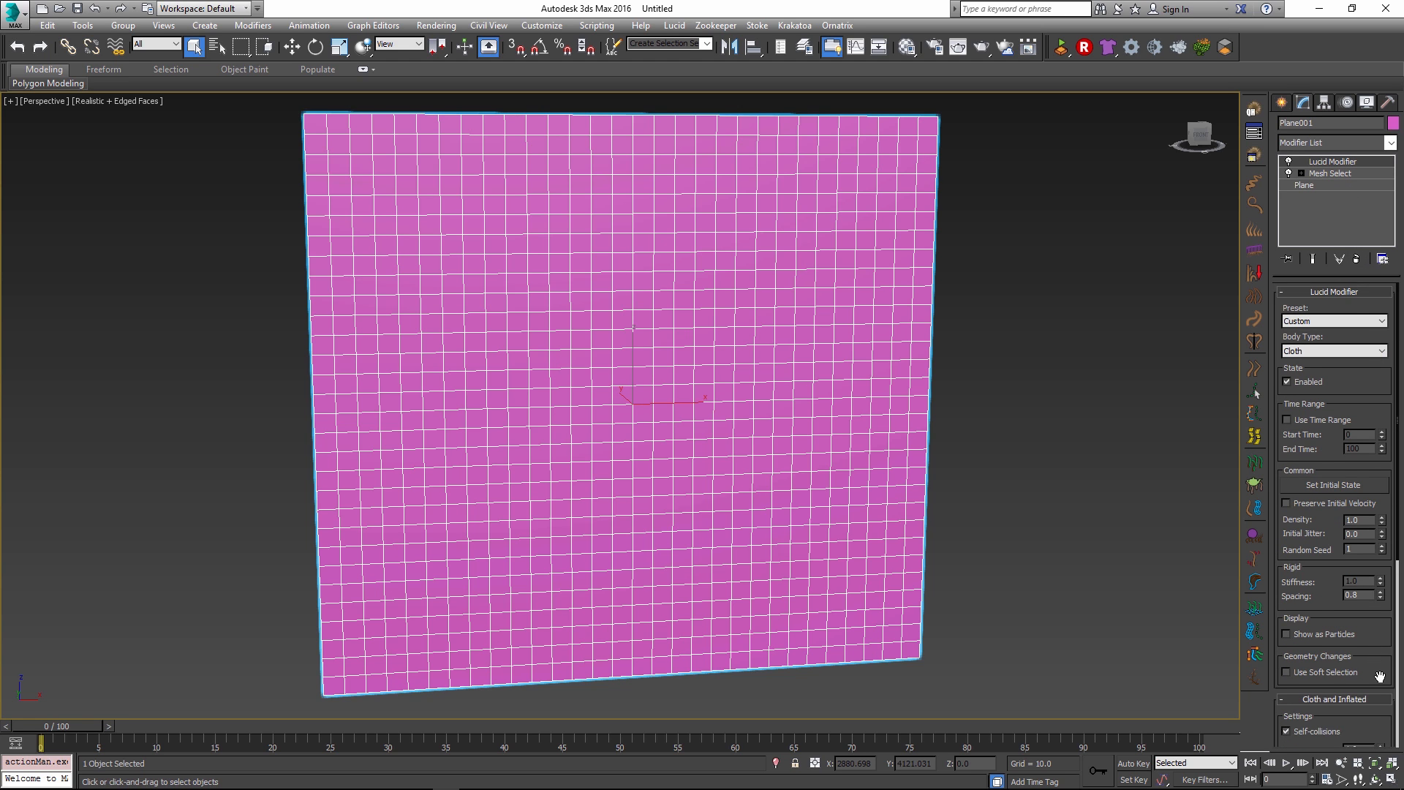
pyautogui.scroll(-3)
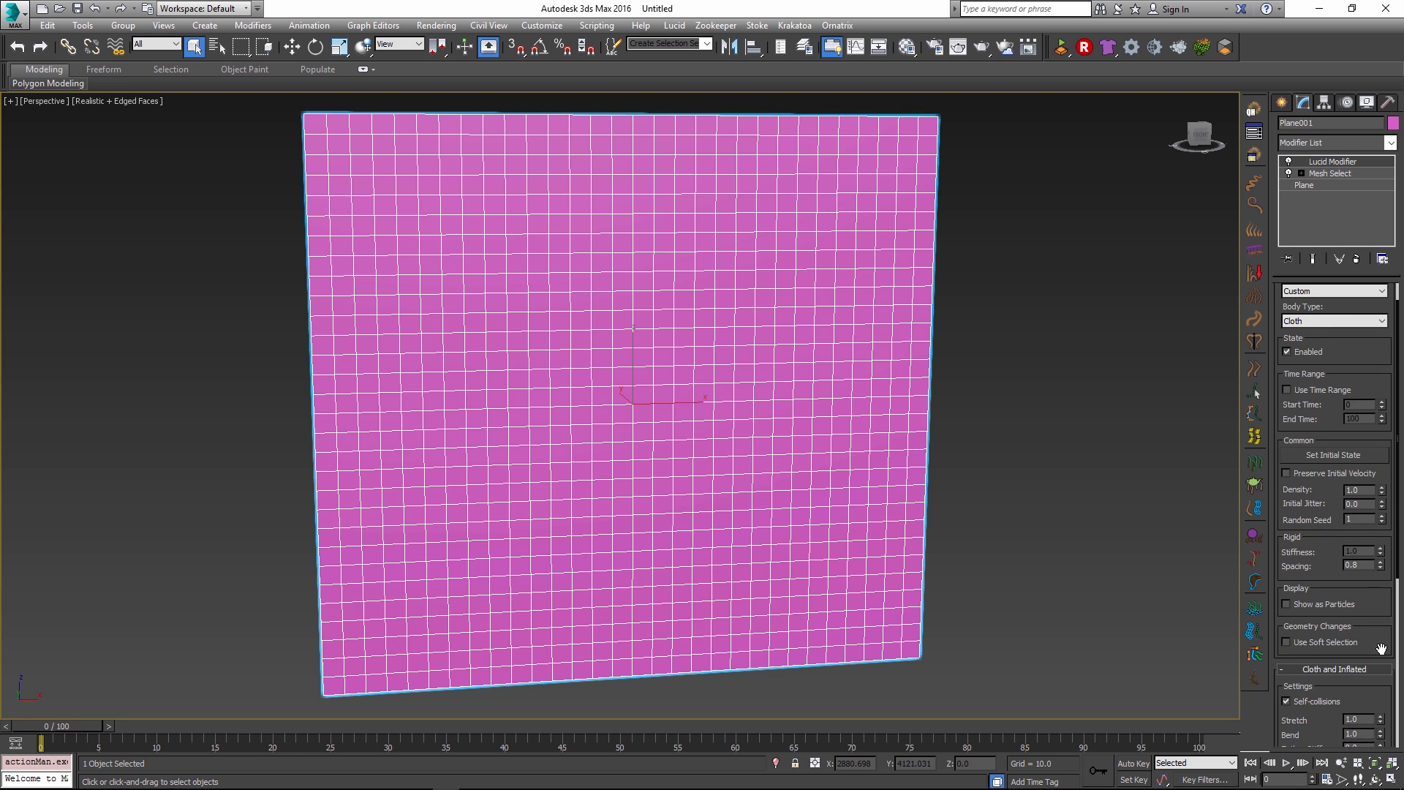
# Select the Mesh Select modifier in the stack to show its vertex-level parameters.
pyautogui.click(1330, 172)
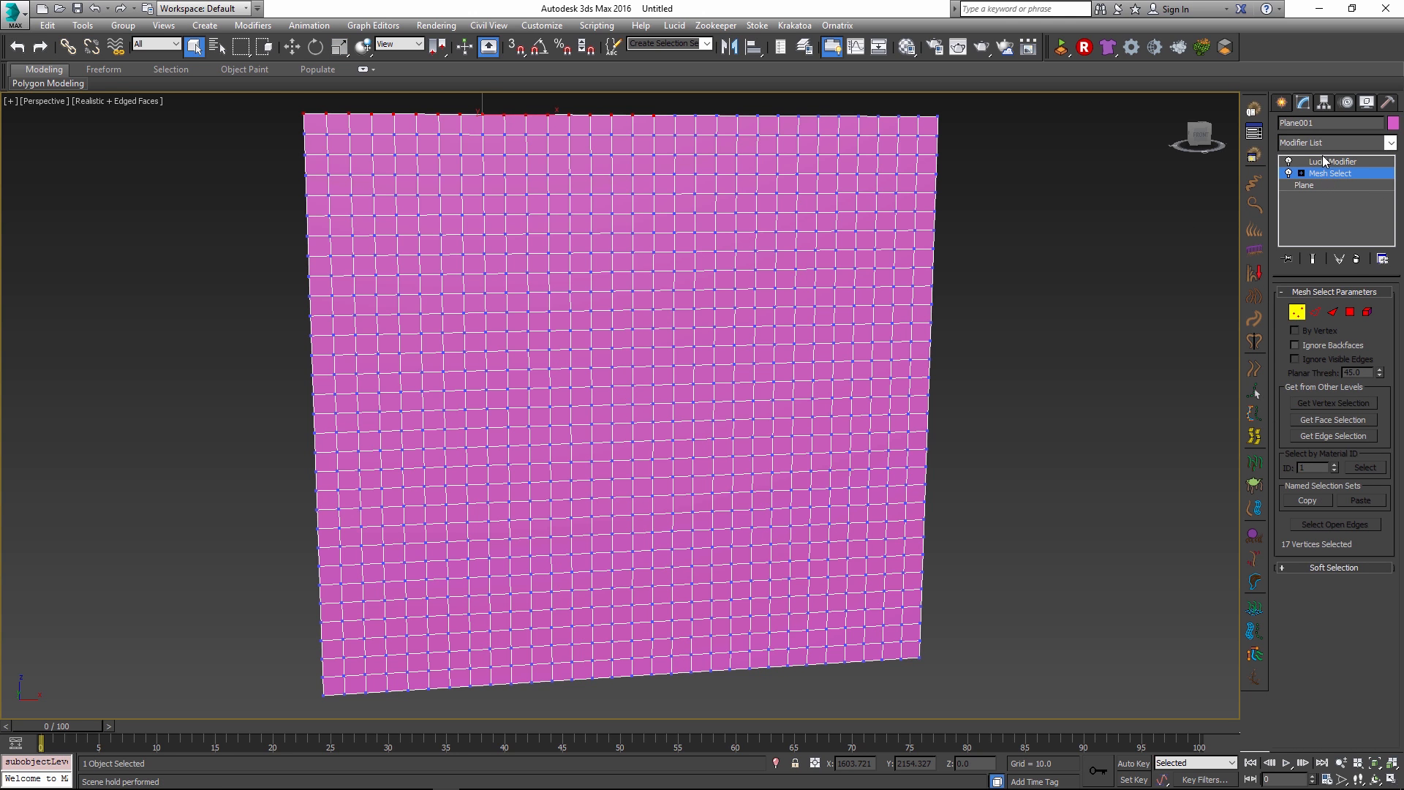
pyautogui.moveTo(675, 126)
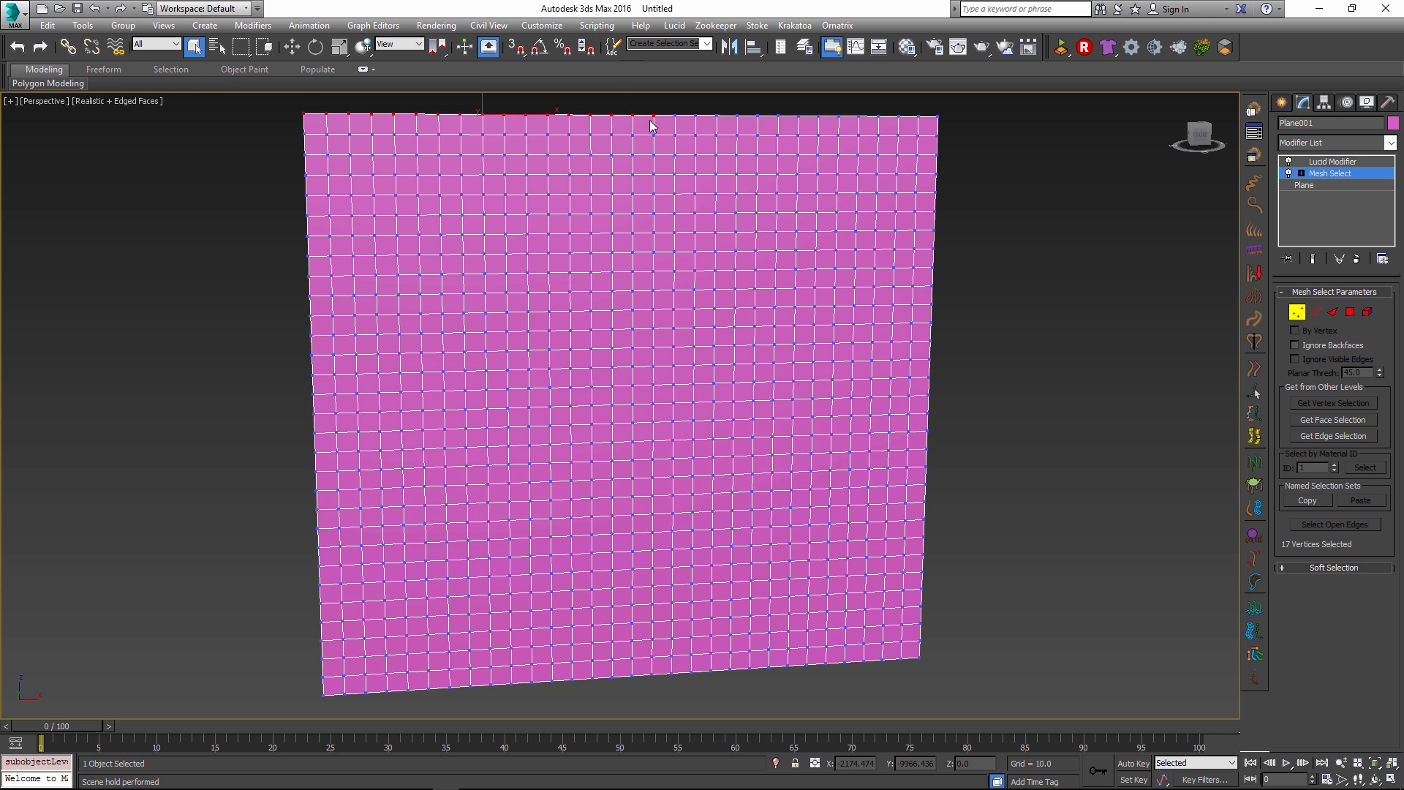
pyautogui.moveTo(697, 445)
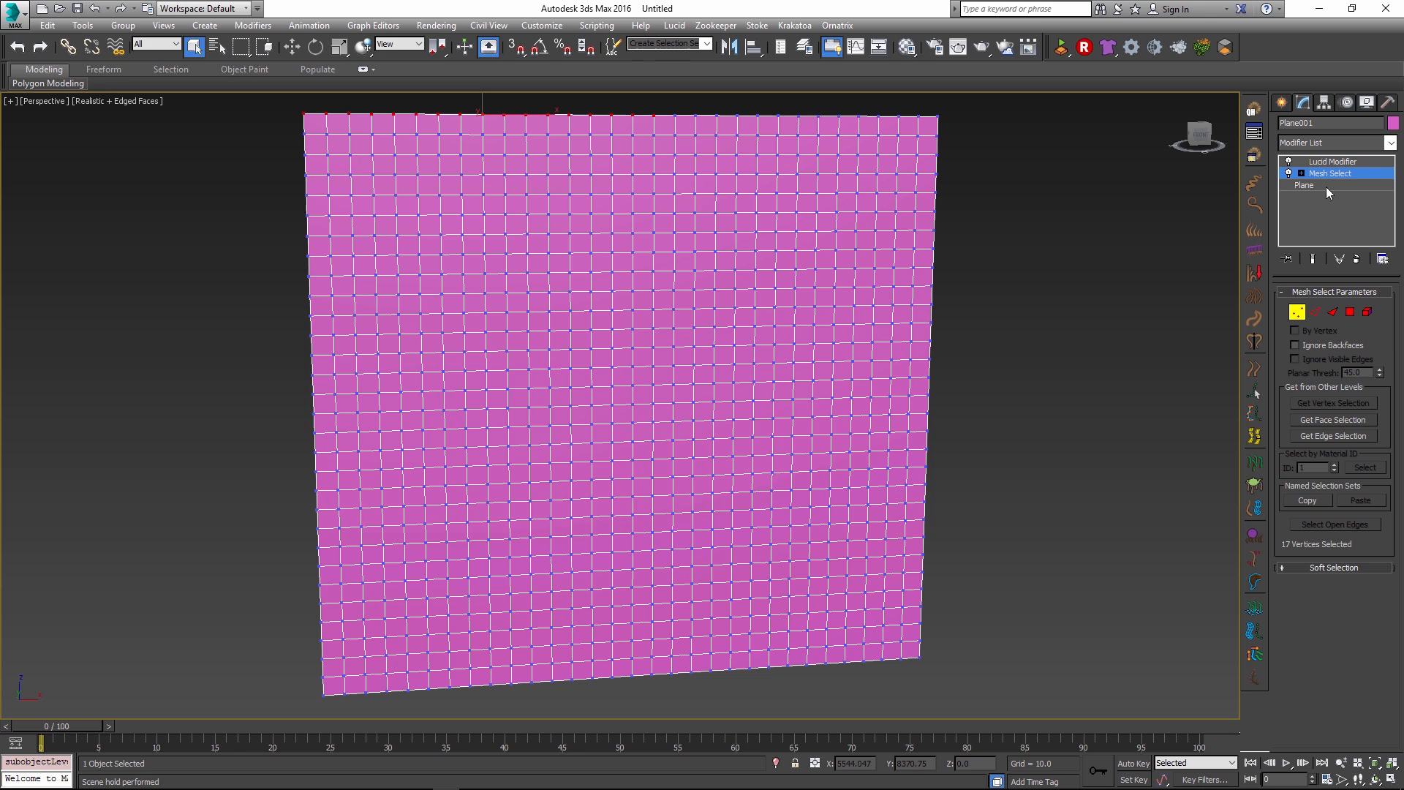
# Select the Lucid Modifier in the stack to show its cloth and tearing parameters.
pyautogui.click(1325, 161)
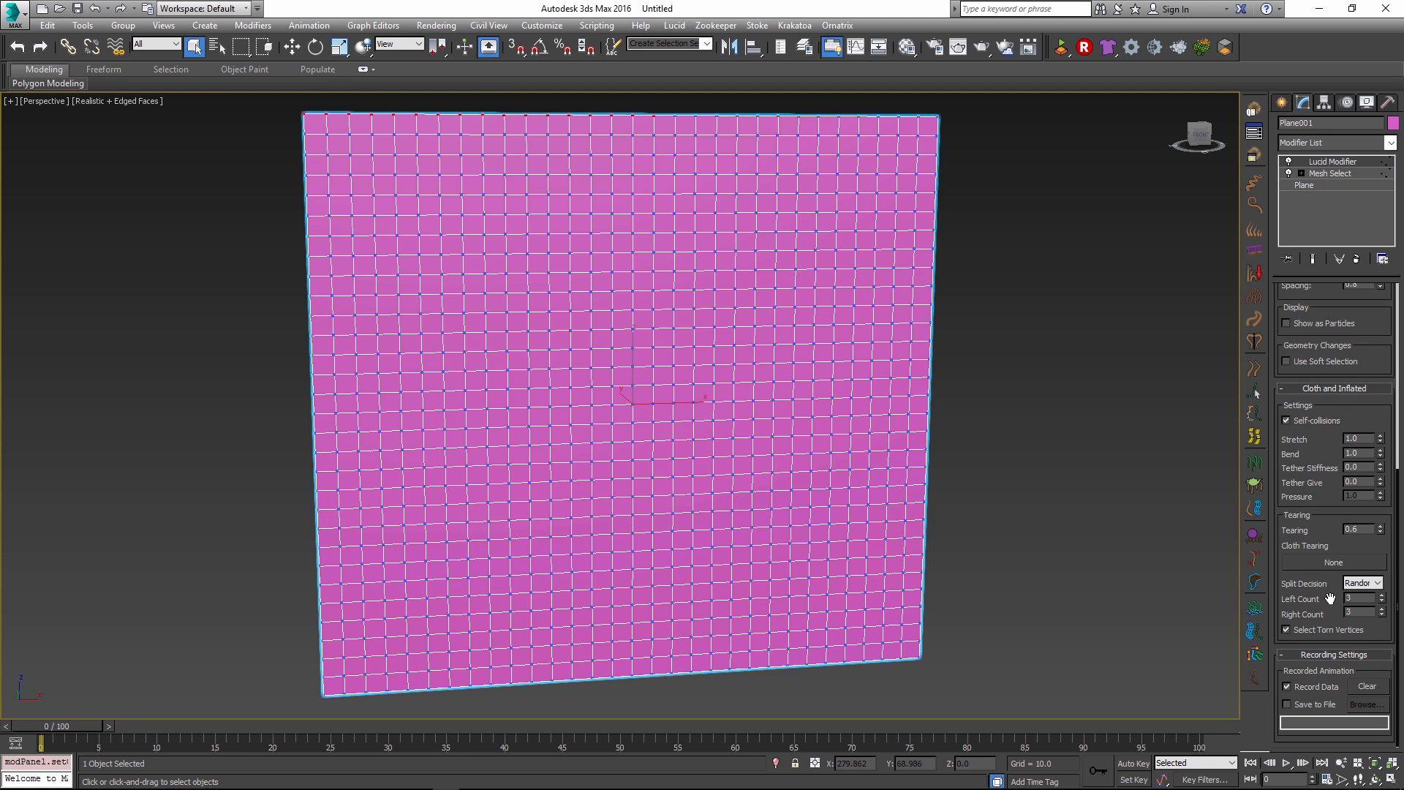
pyautogui.moveTo(660, 149)
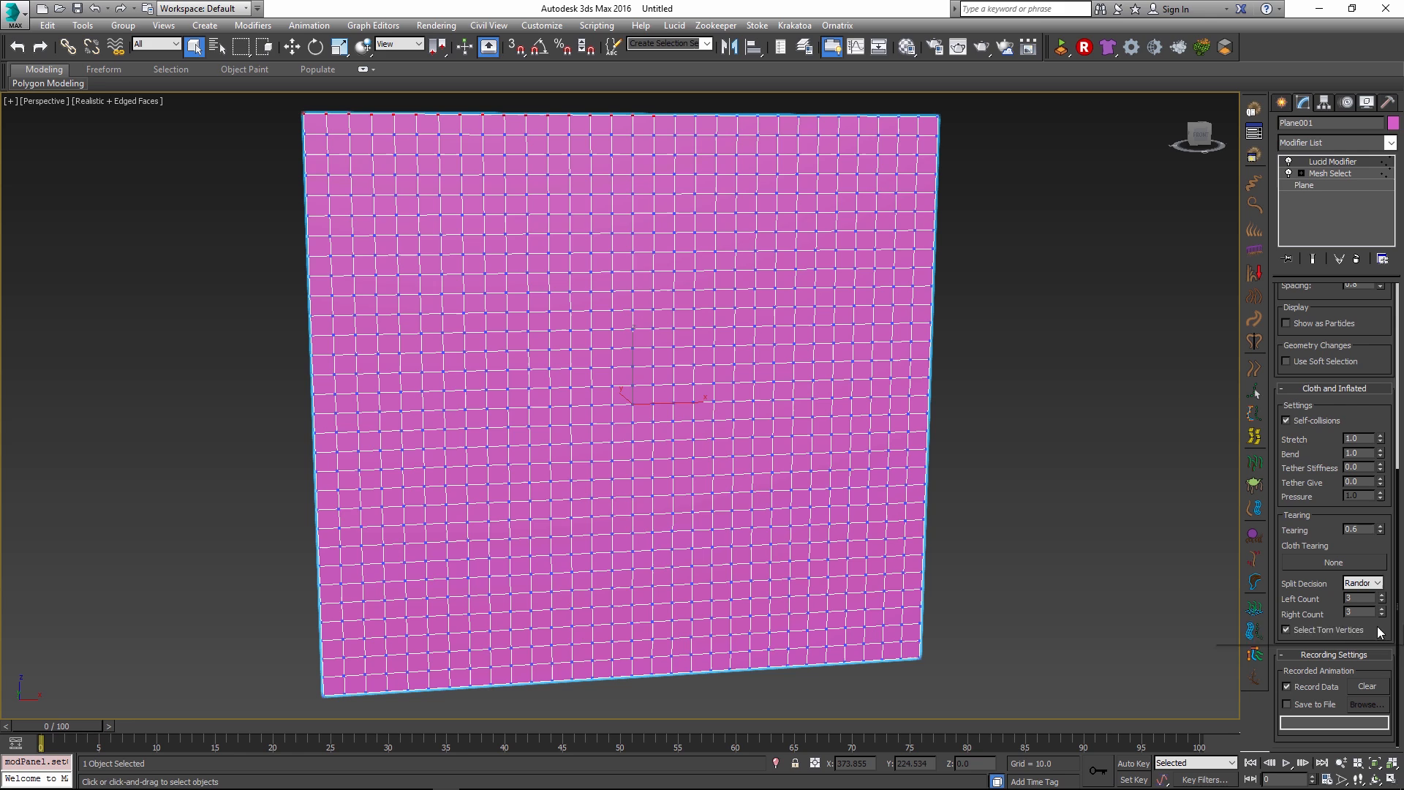
pyautogui.moveTo(1347, 639)
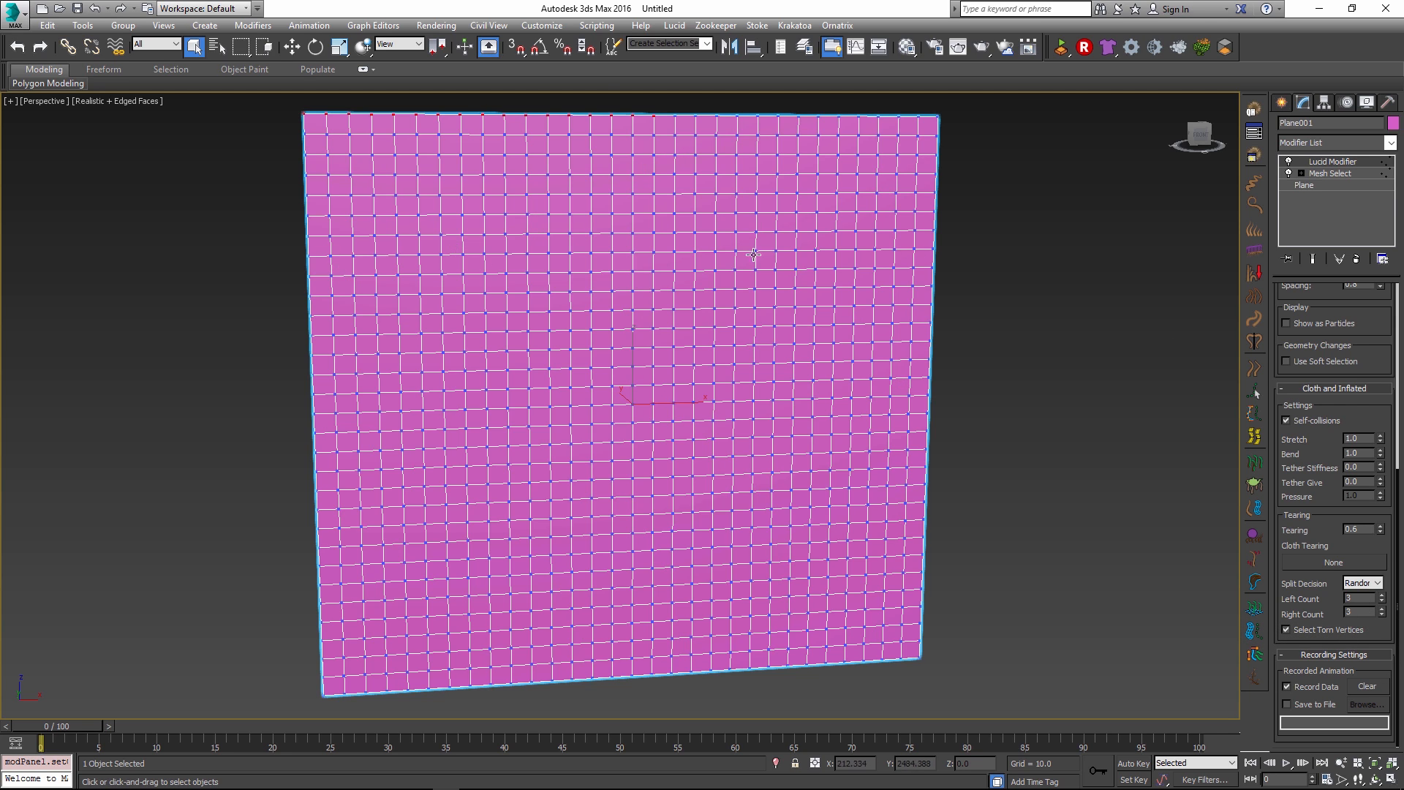
pyautogui.moveTo(910, 360)
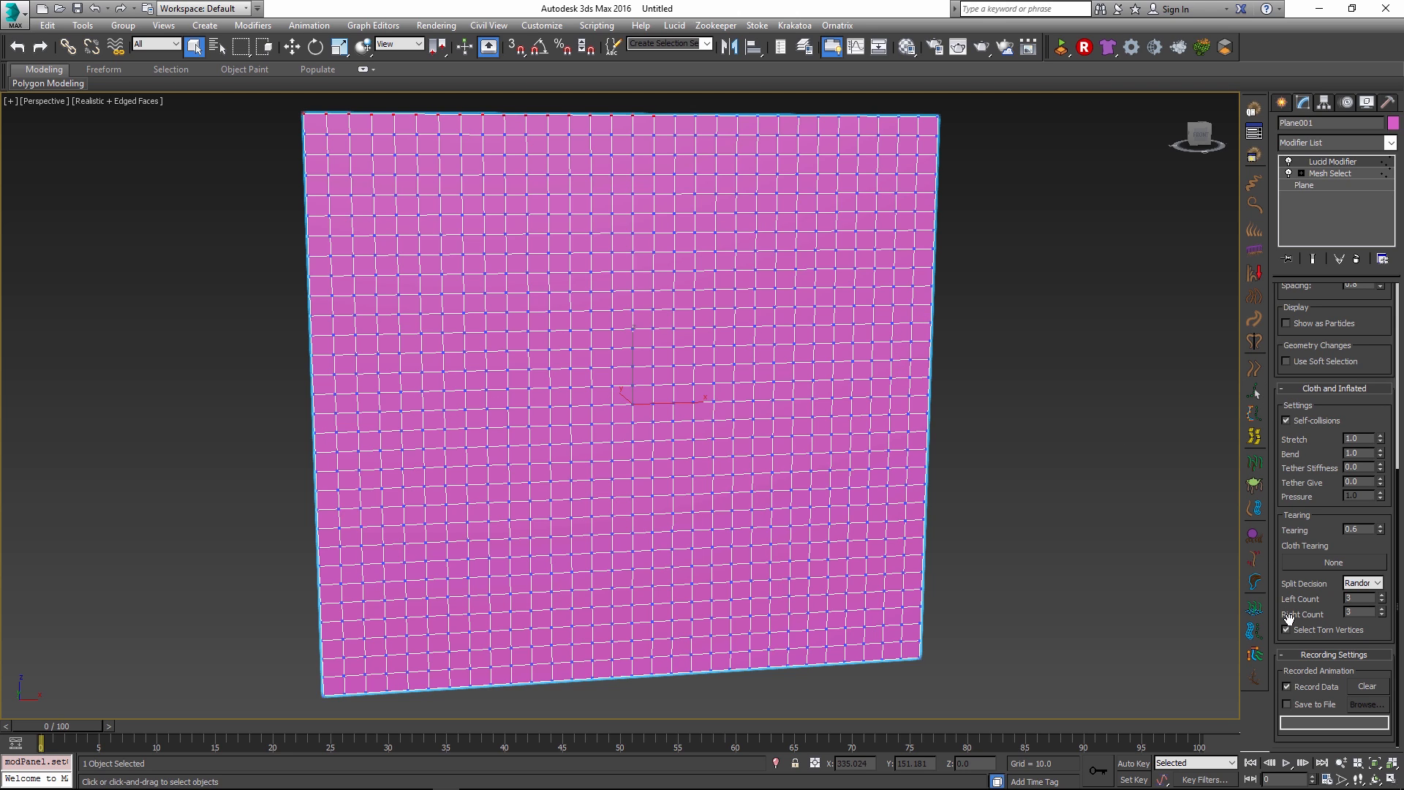
pyautogui.moveTo(1366, 629)
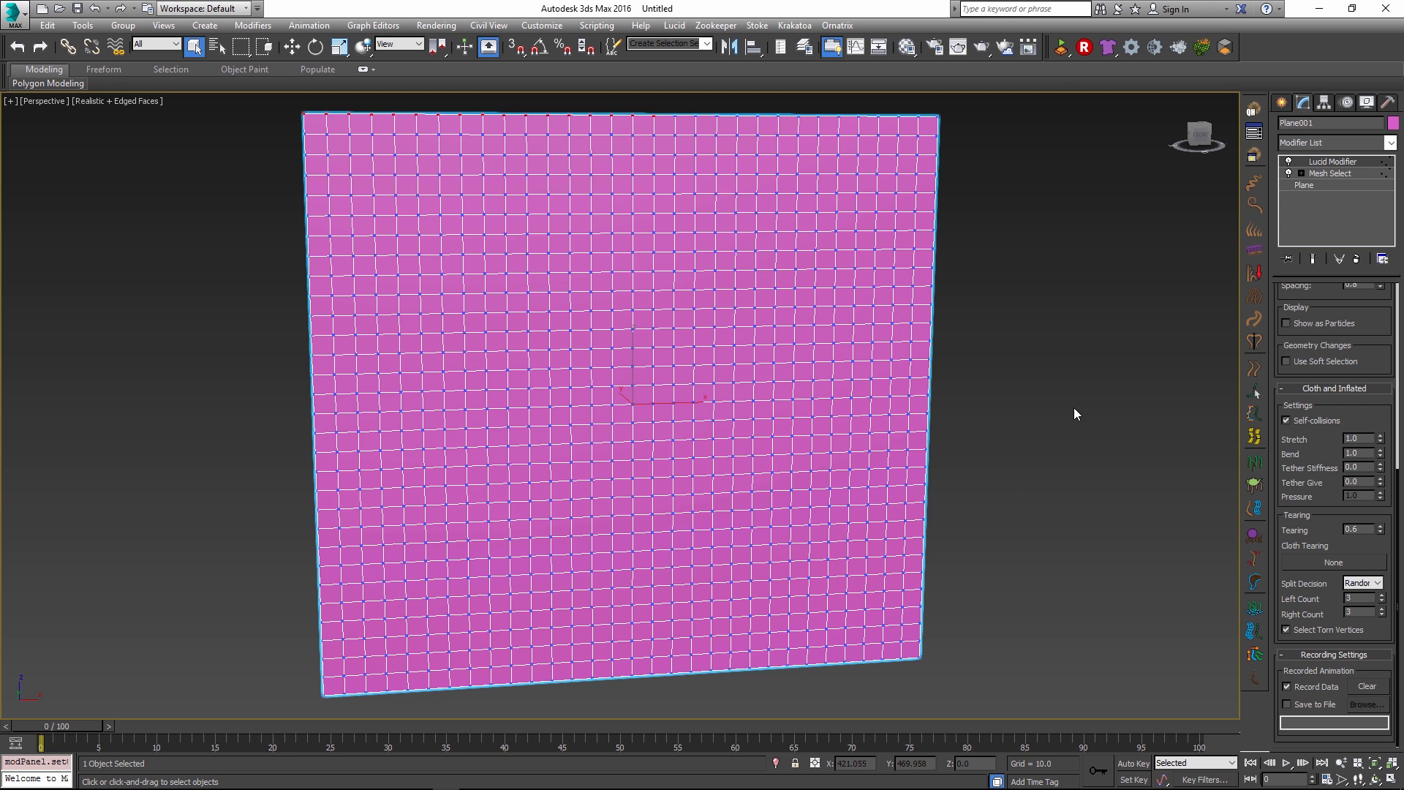
pyautogui.moveTo(967, 363)
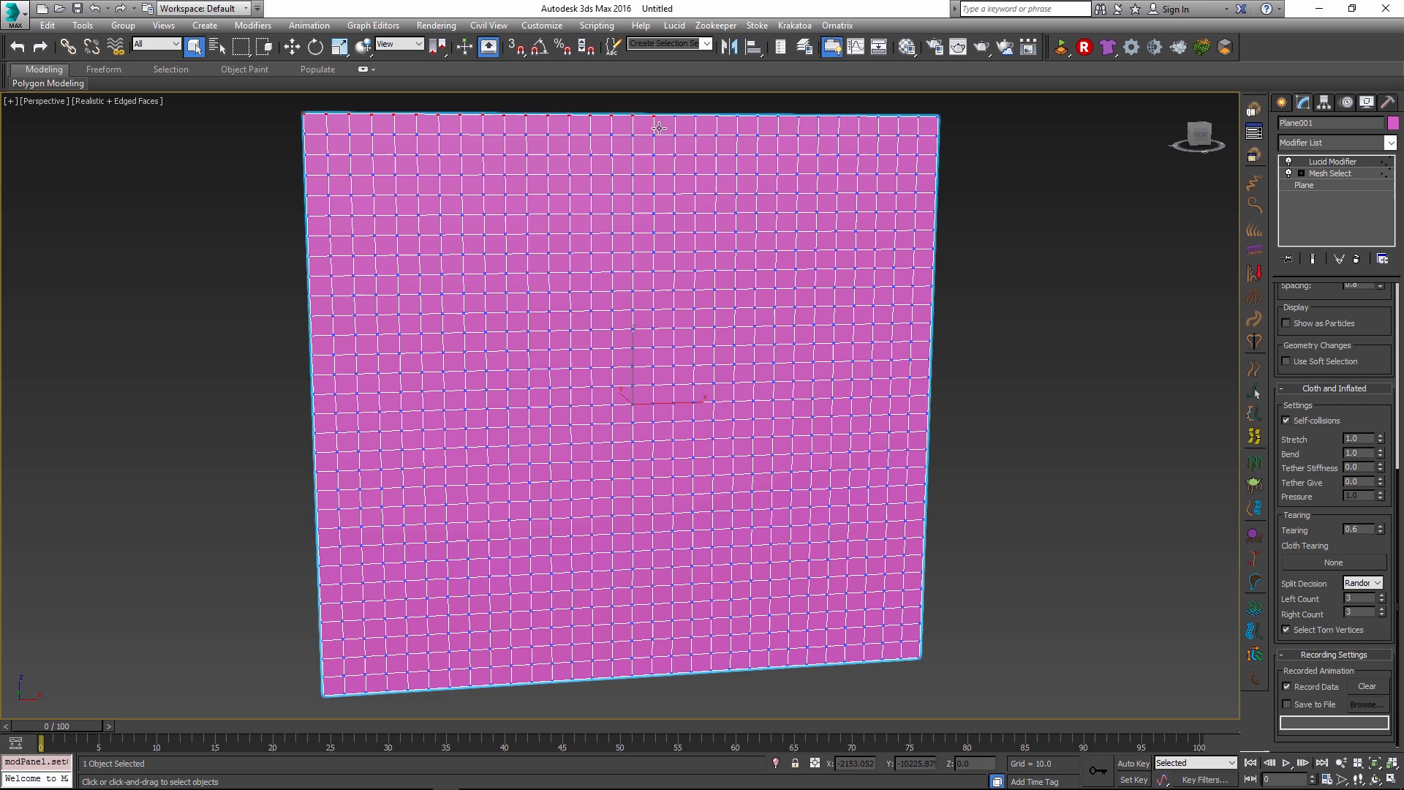
pyautogui.moveTo(622, 262)
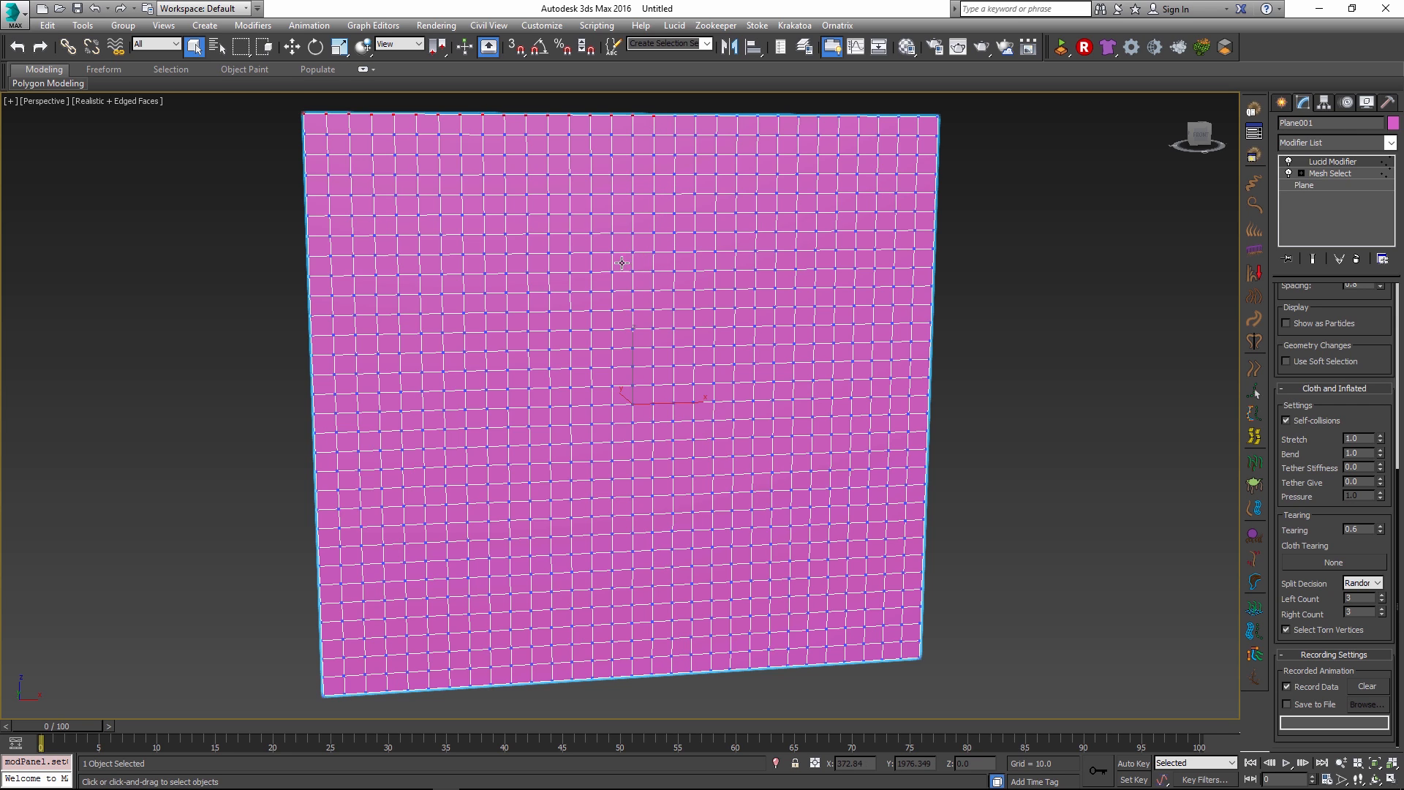
pyautogui.moveTo(1135, 210)
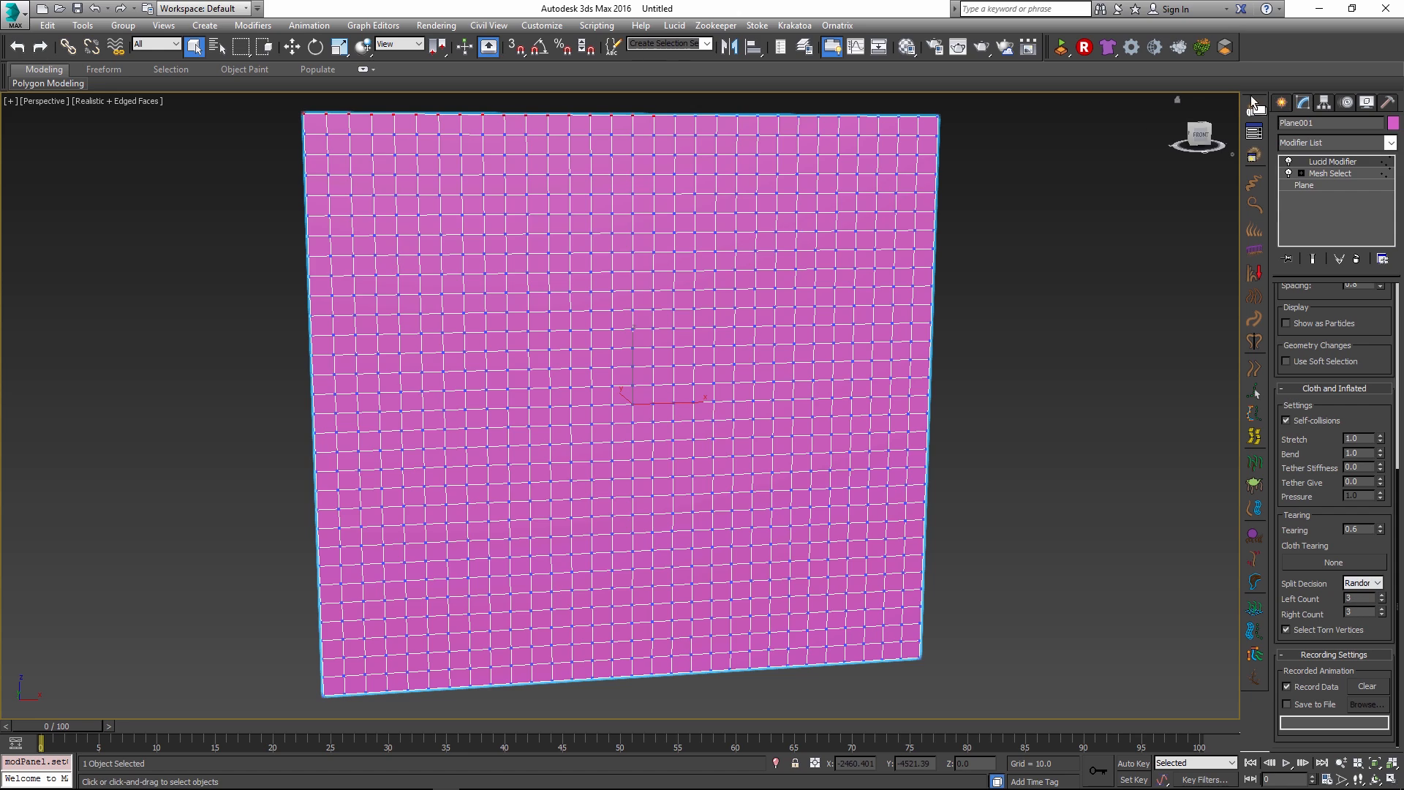
# Add a Mesh Select modifier above the Lucid cloth modifier on the plane.
pyautogui.click(1331, 173)
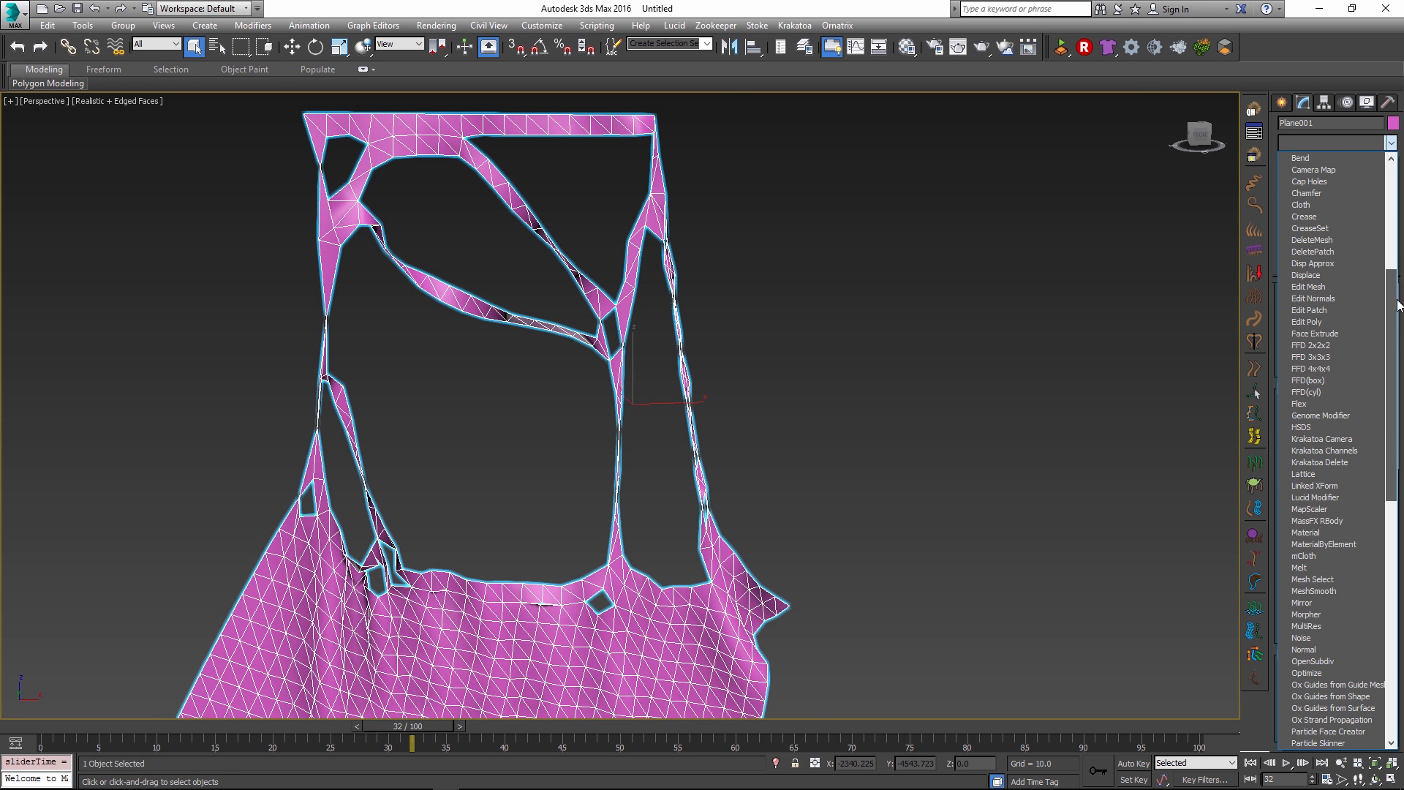
pyautogui.moveTo(1334, 580)
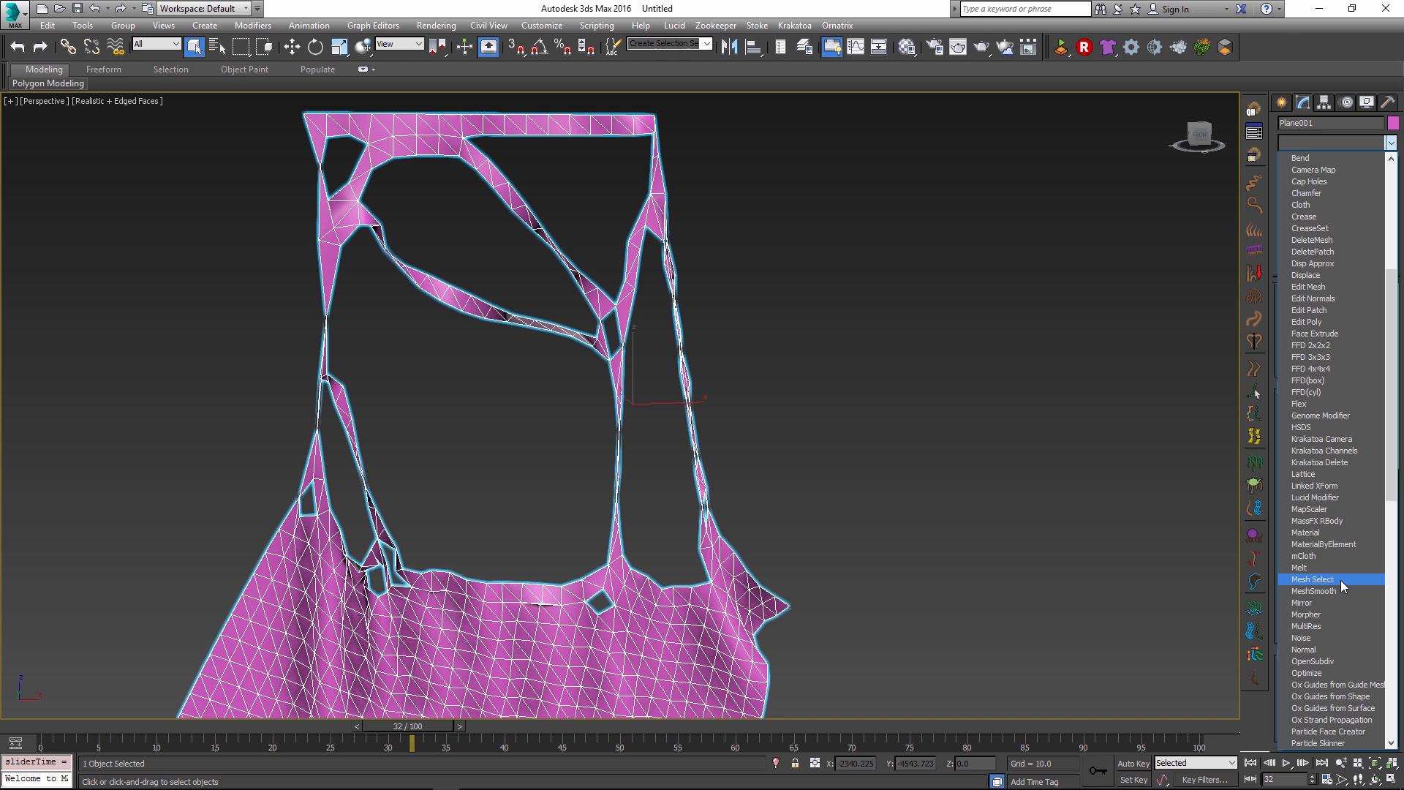
pyautogui.click(1314, 580)
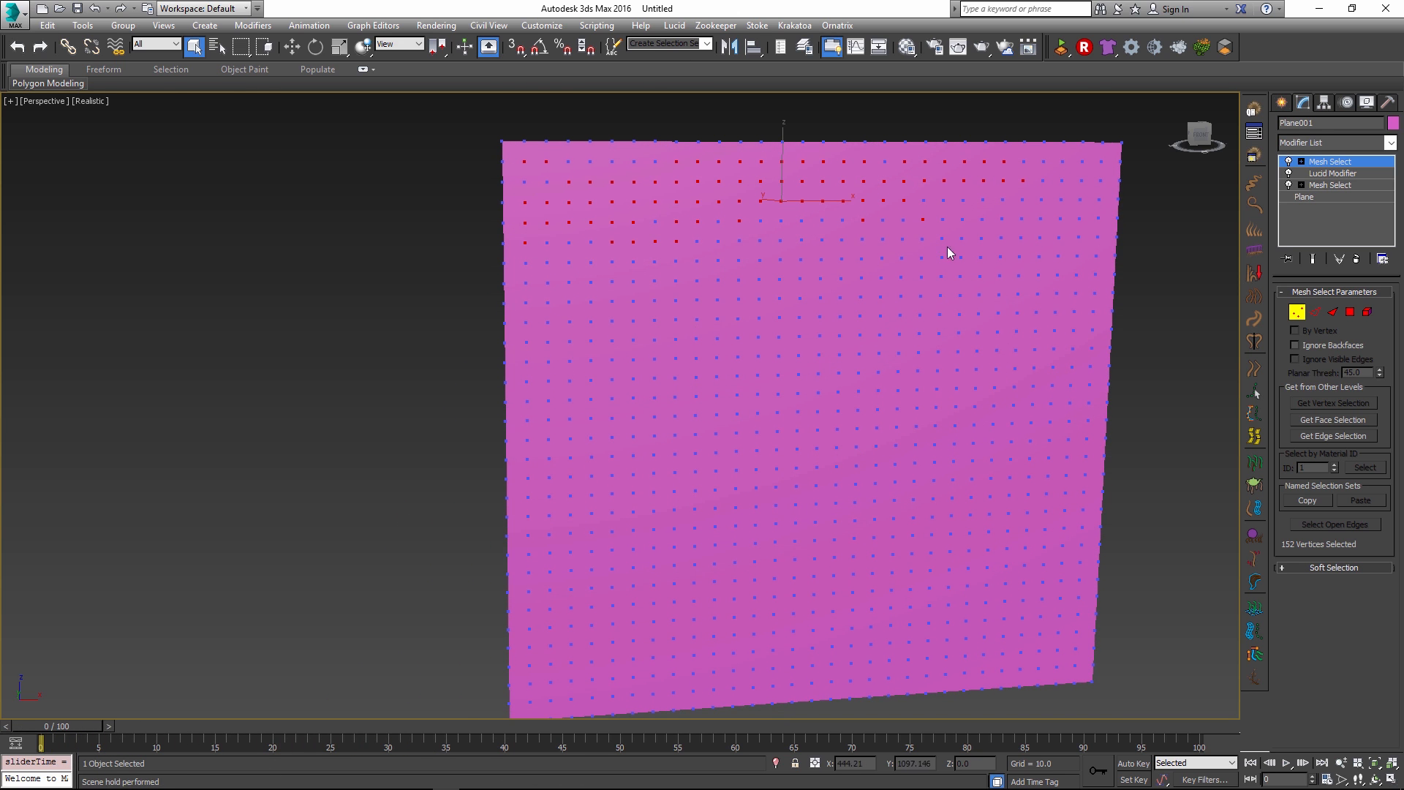
pyautogui.moveTo(96, 720)
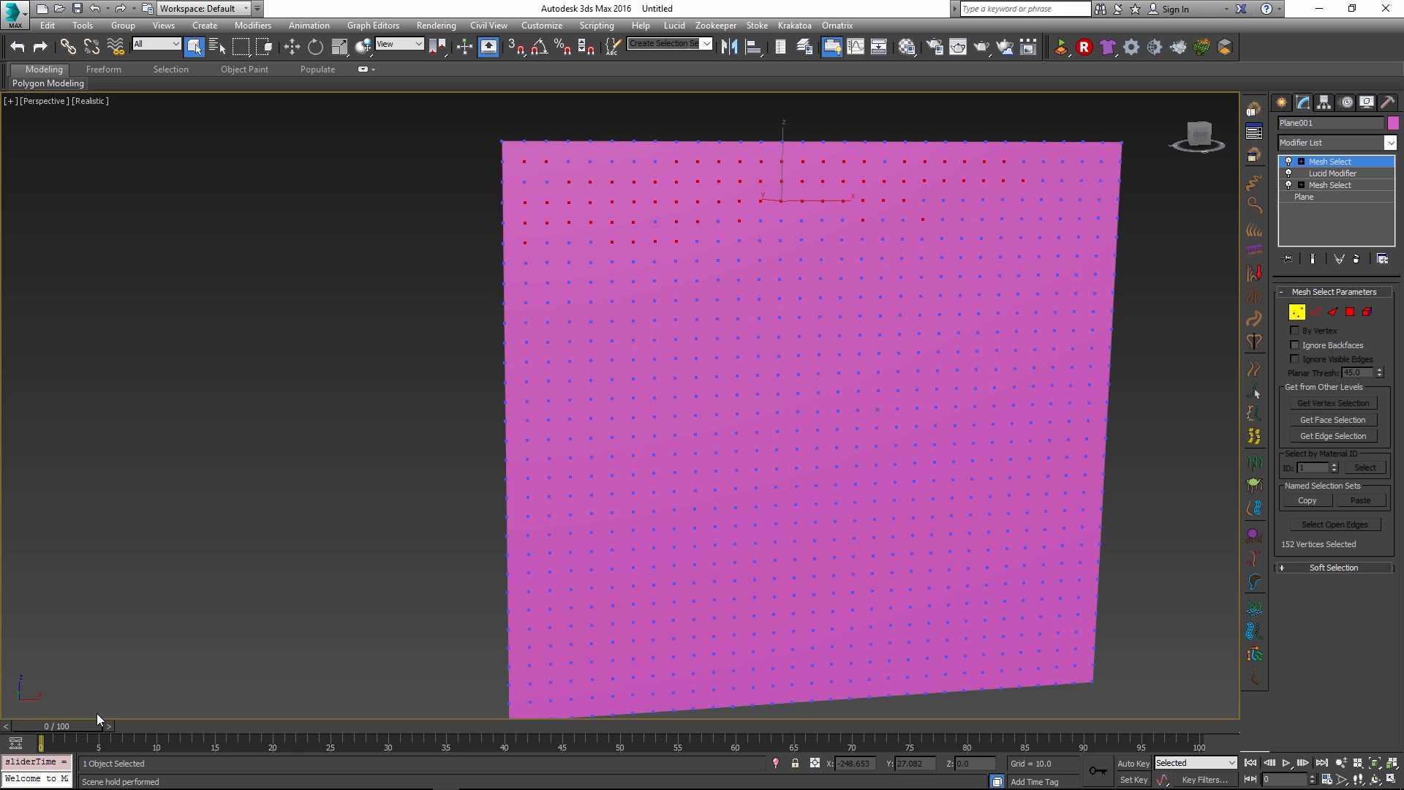
pyautogui.moveTo(272, 552)
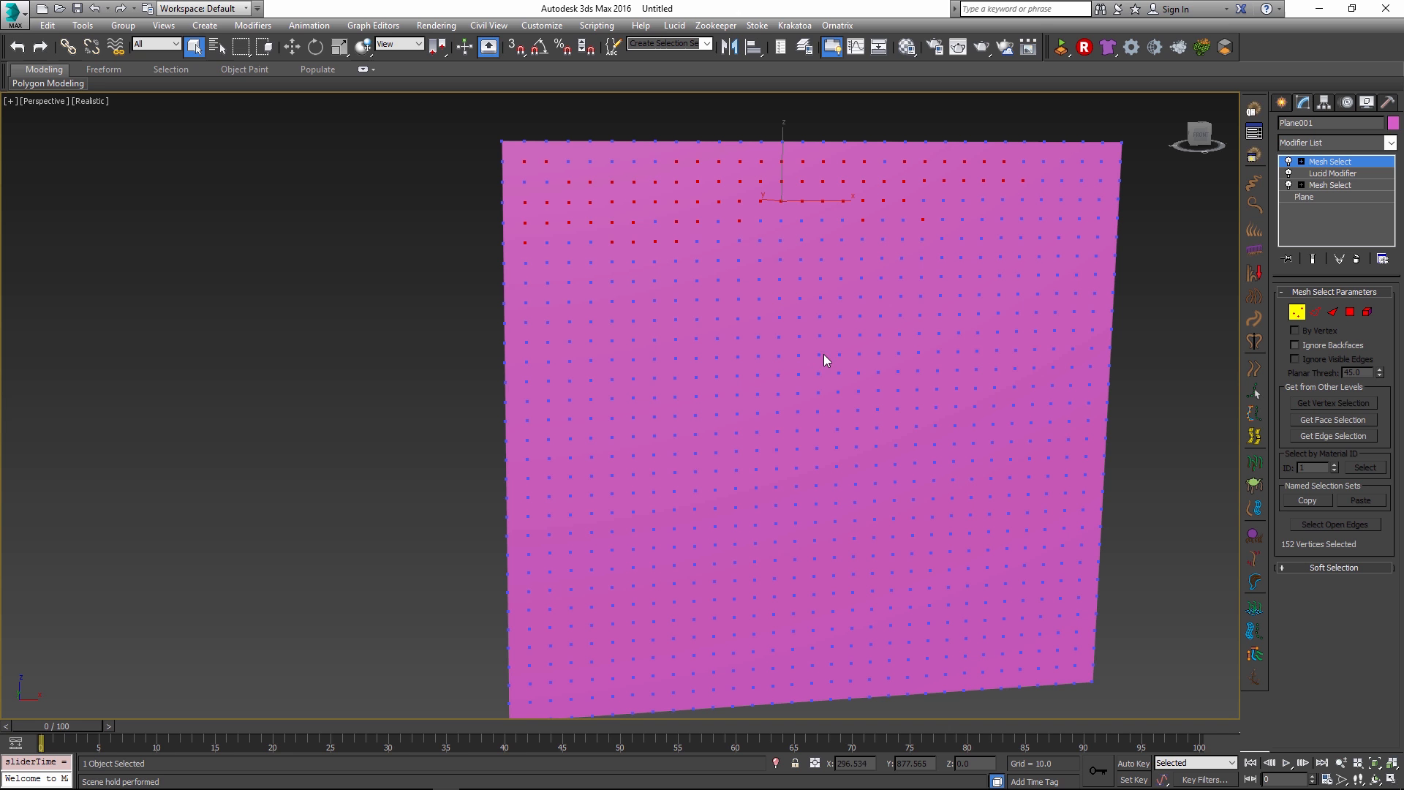
pyautogui.moveTo(1027, 269)
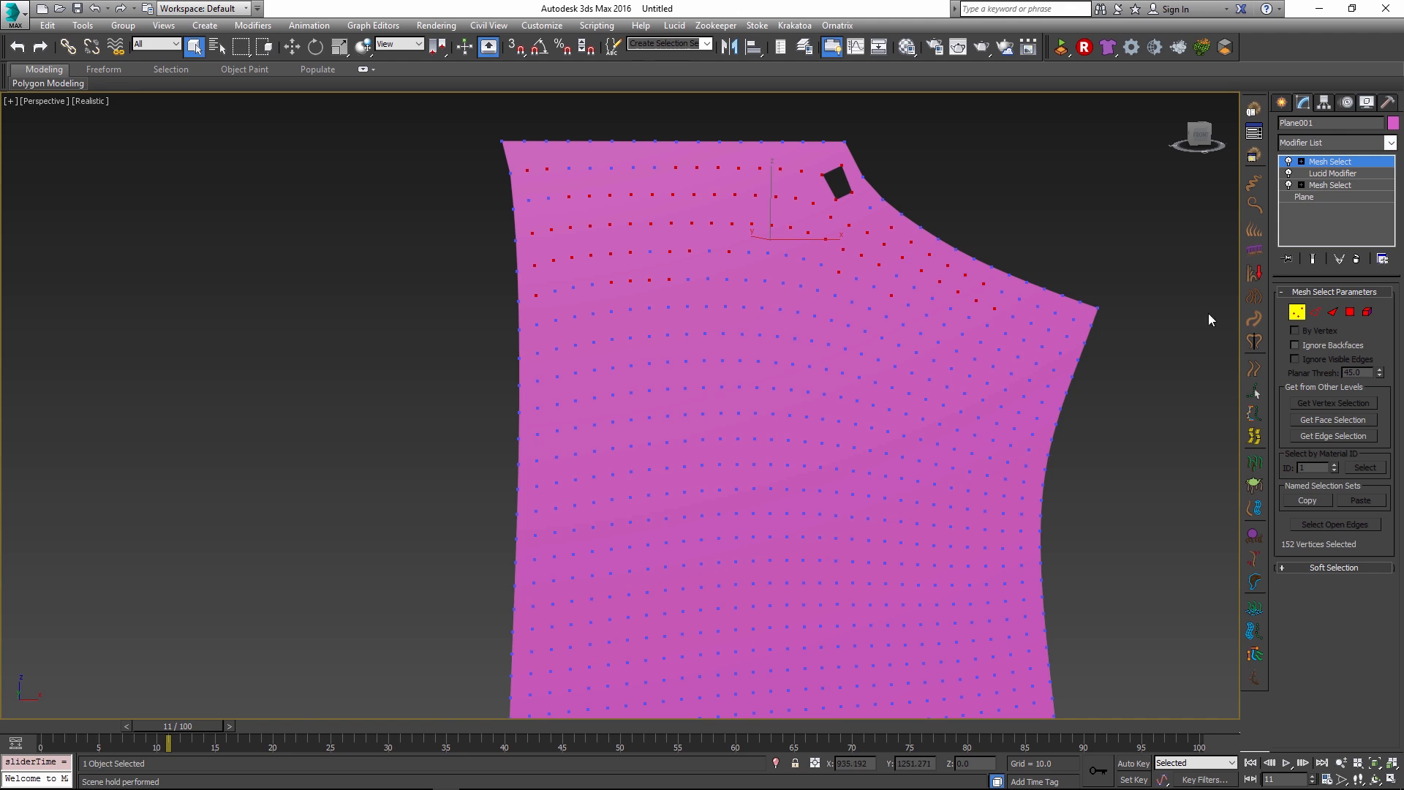
pyautogui.moveTo(1350, 318)
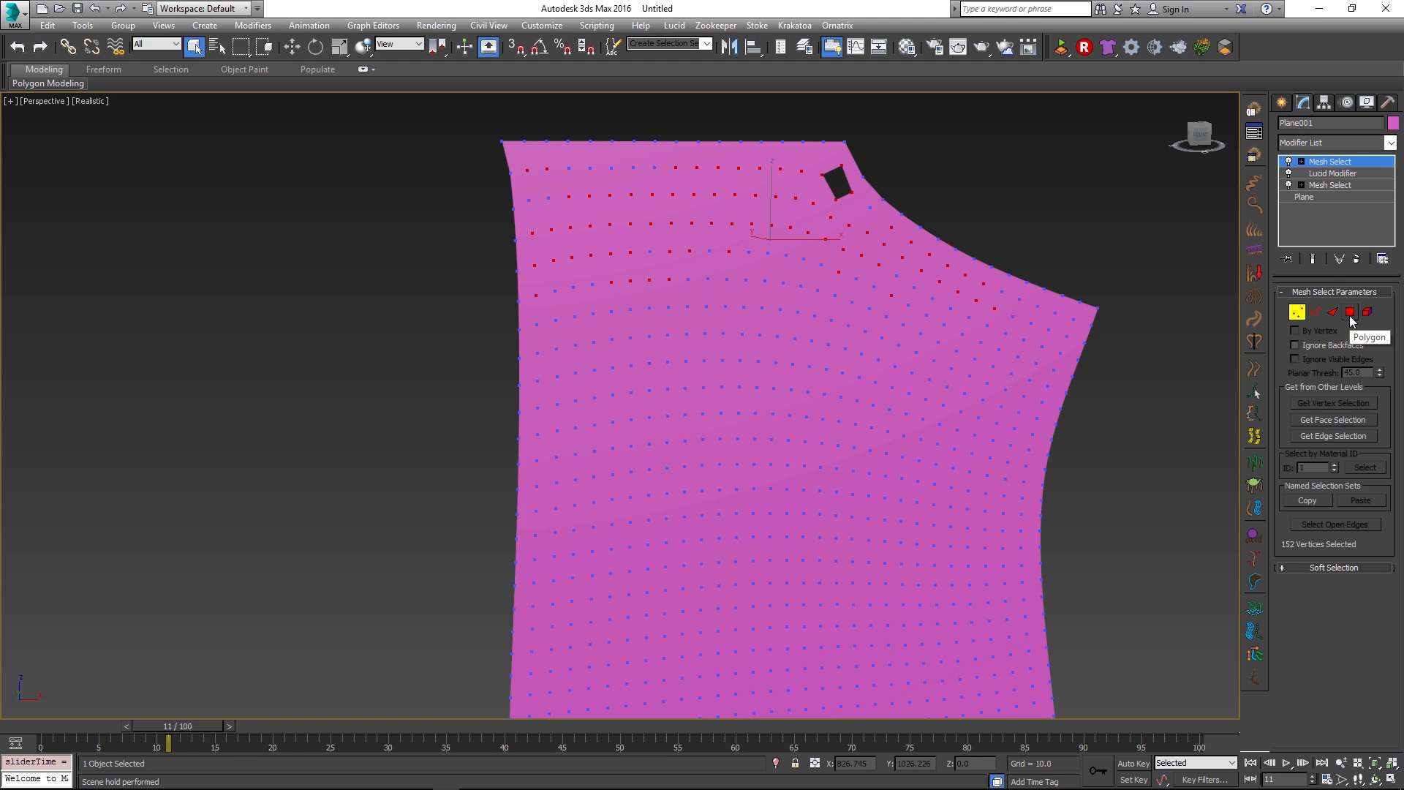
# Switch Mesh Select to Polygon level and add a Tessellate modifier on top.
pyautogui.click(1351, 312)
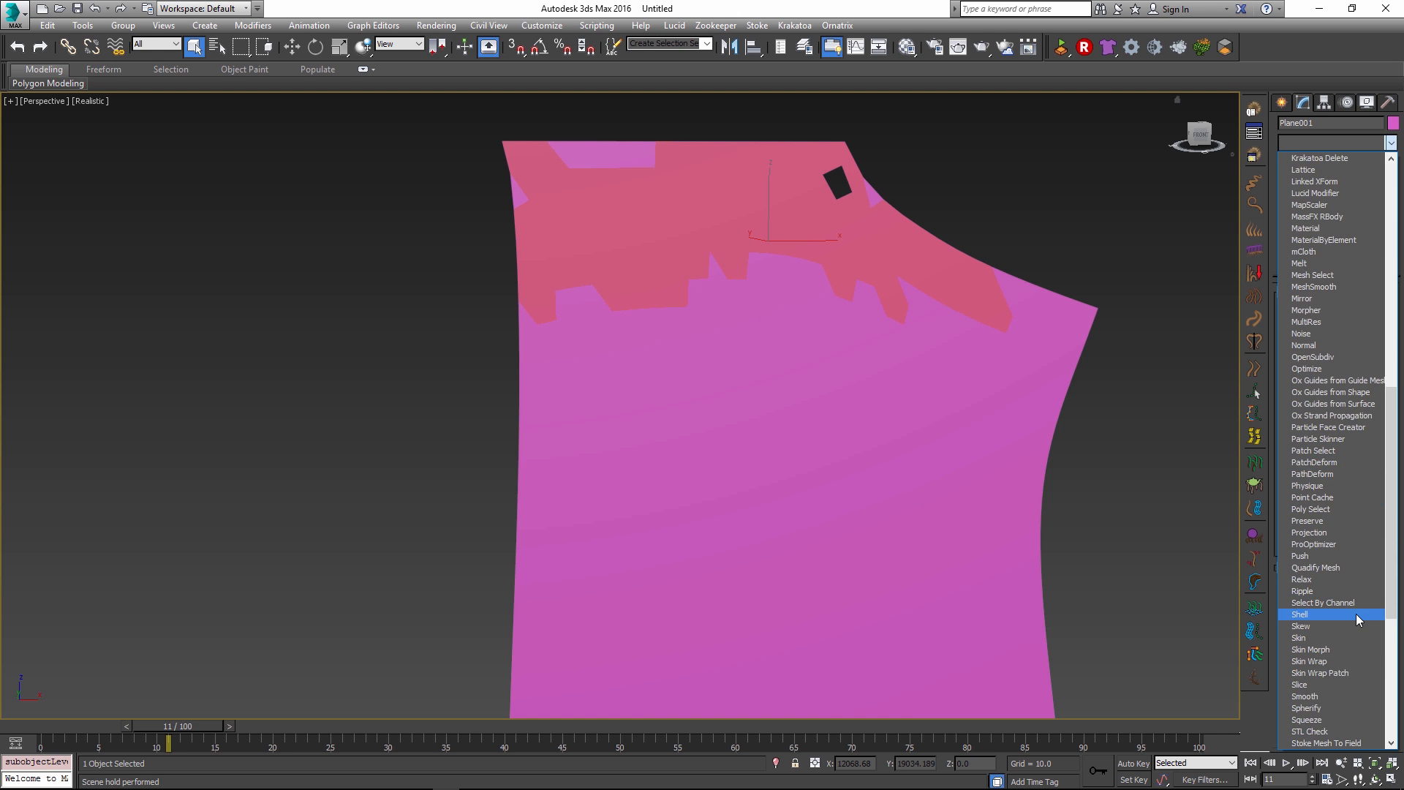
pyautogui.scroll(-3)
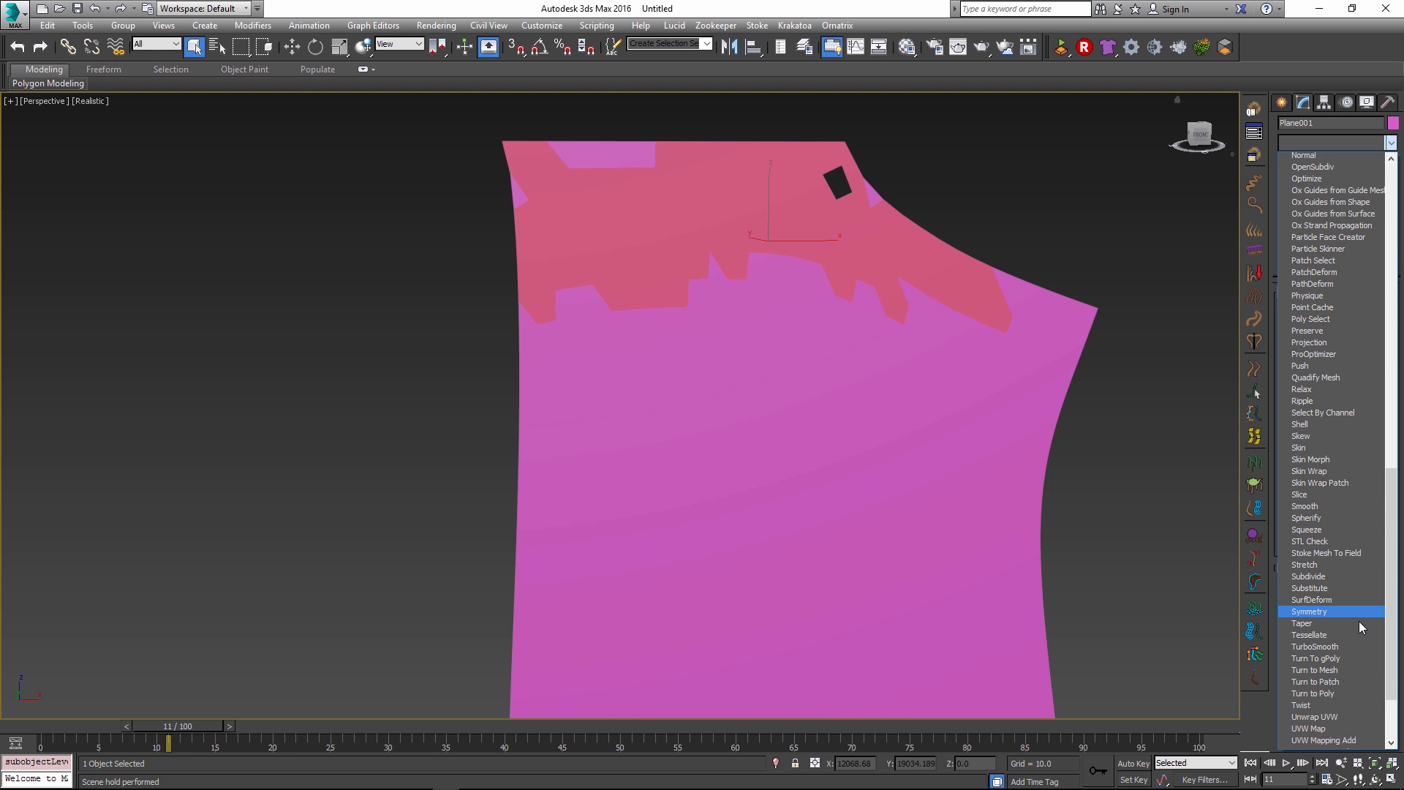
pyautogui.click(1309, 634)
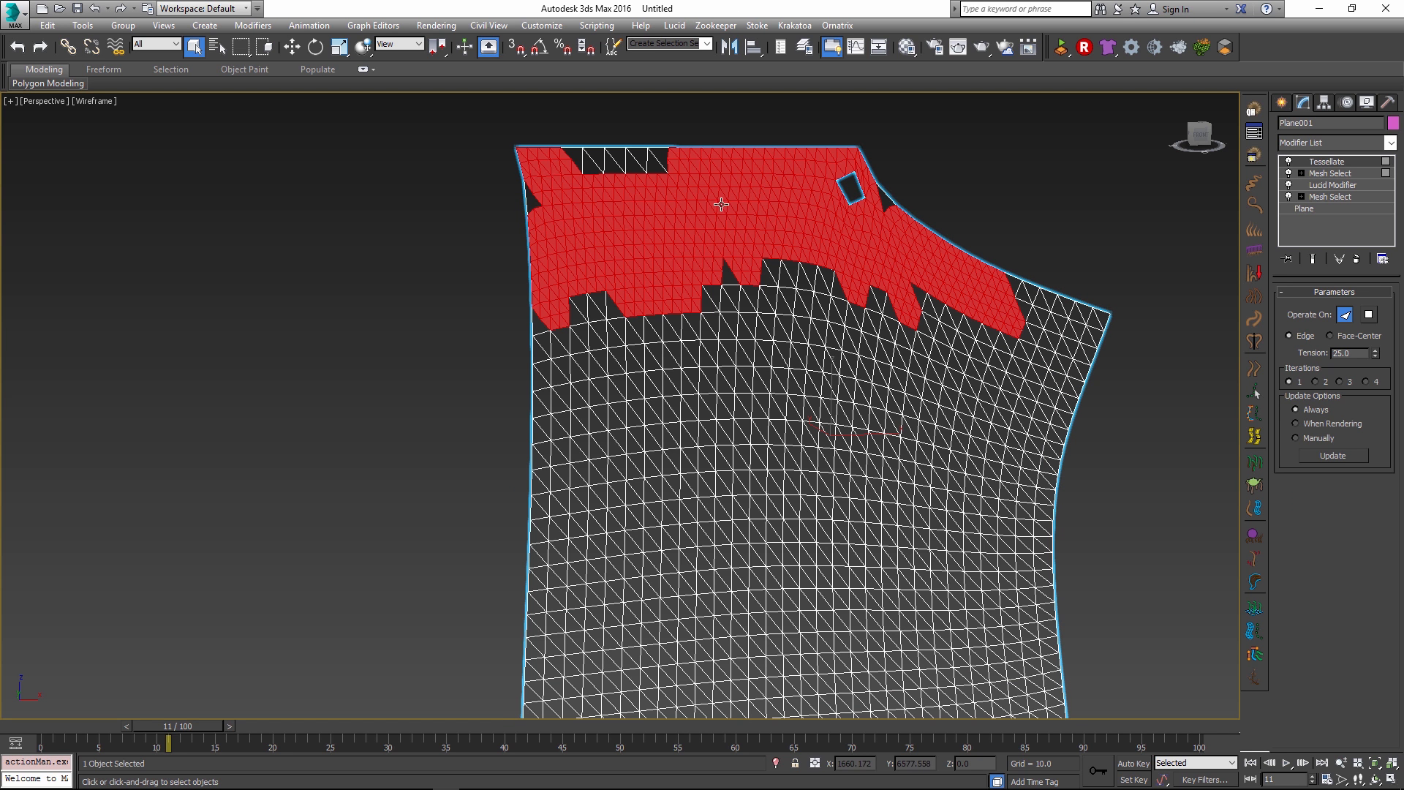
pyautogui.moveTo(214, 729)
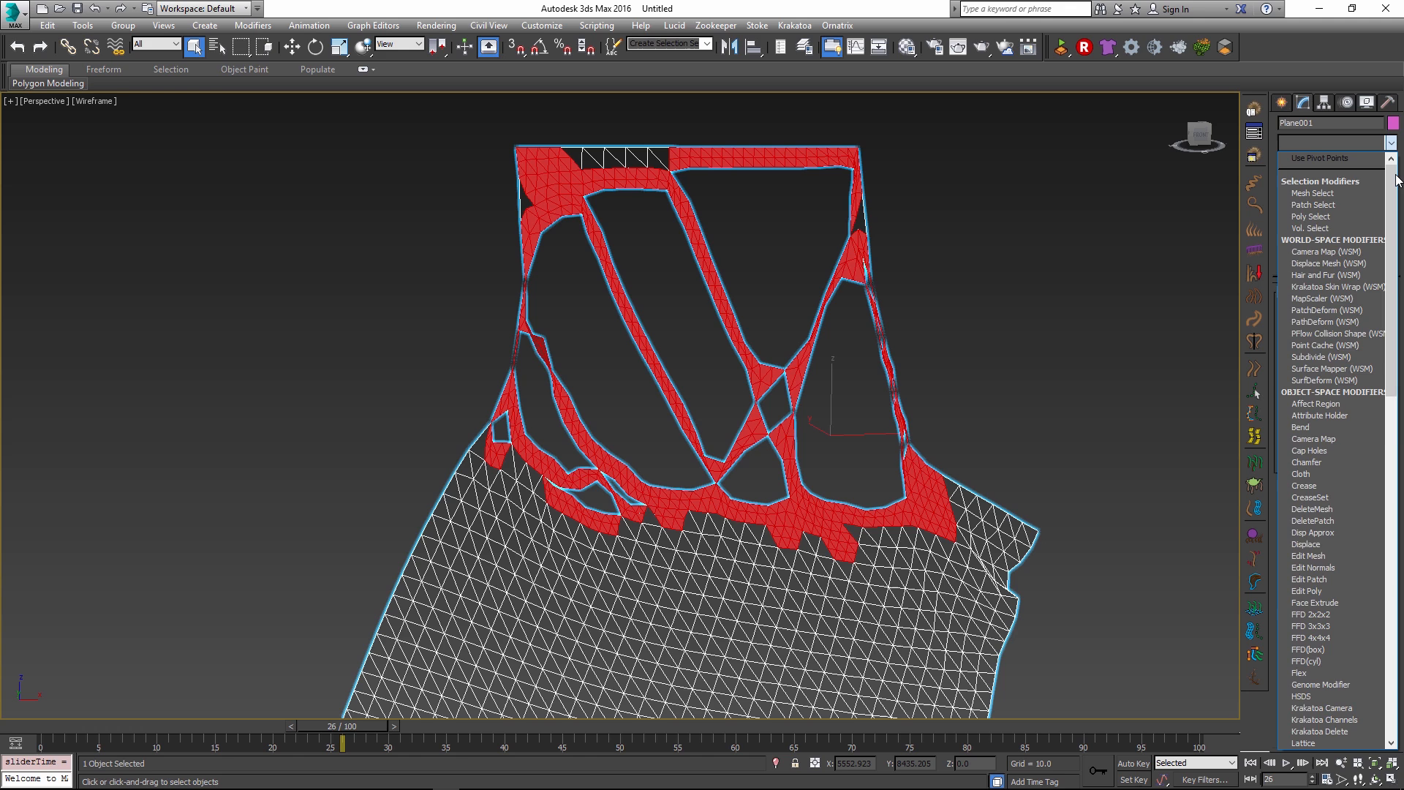
# Scroll the modifier stack and select the upper Mesh Select for removal.
pyautogui.scroll(-3)
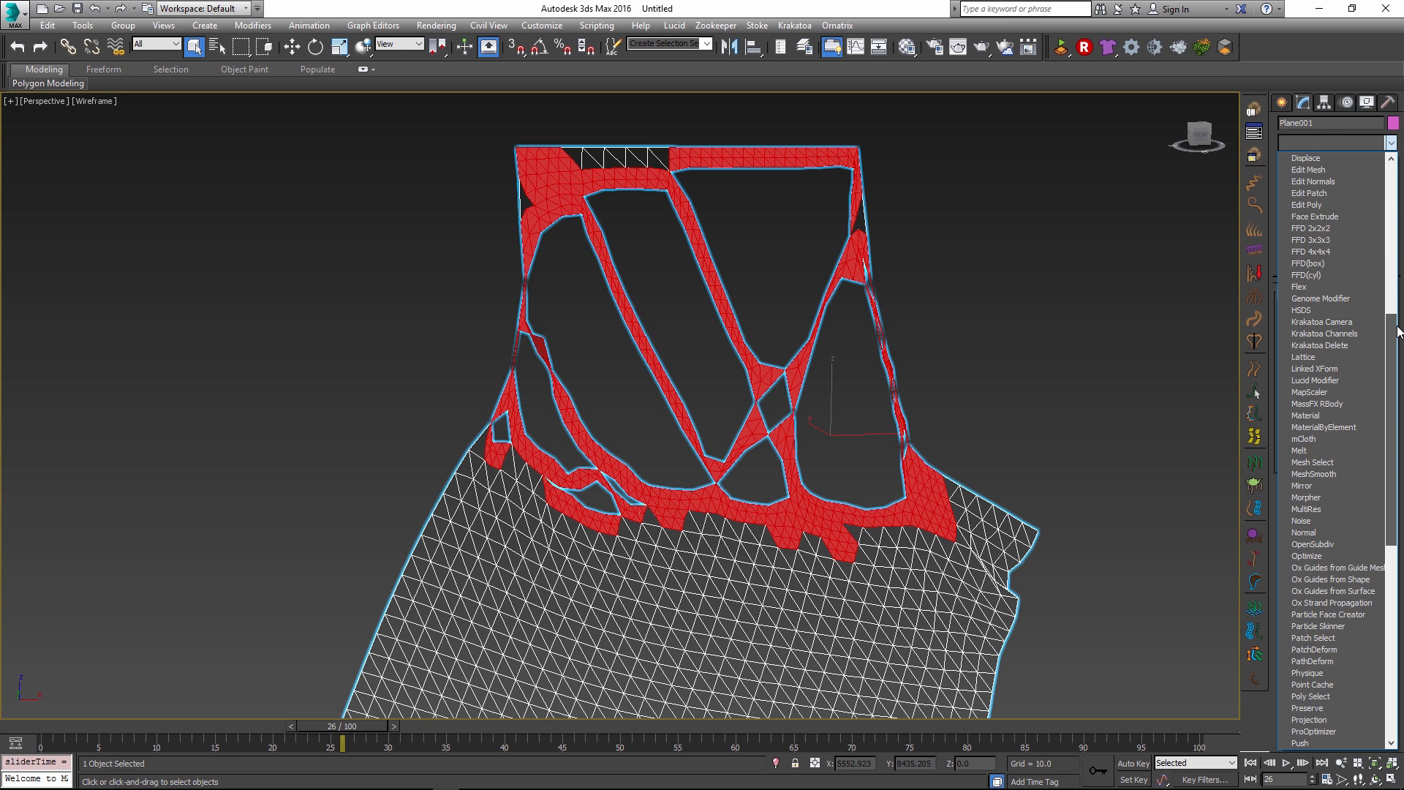
pyautogui.scroll(-3)
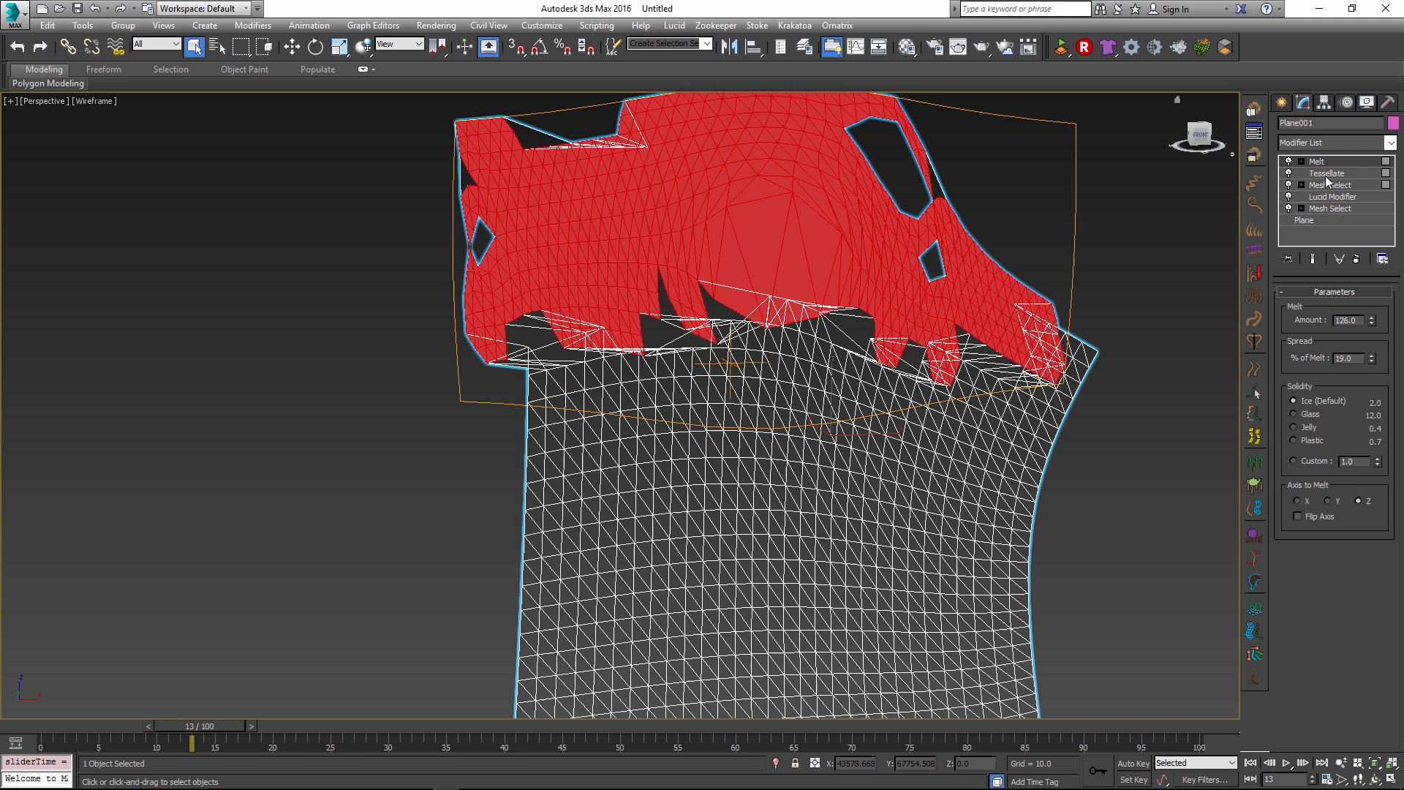
pyautogui.click(1328, 173)
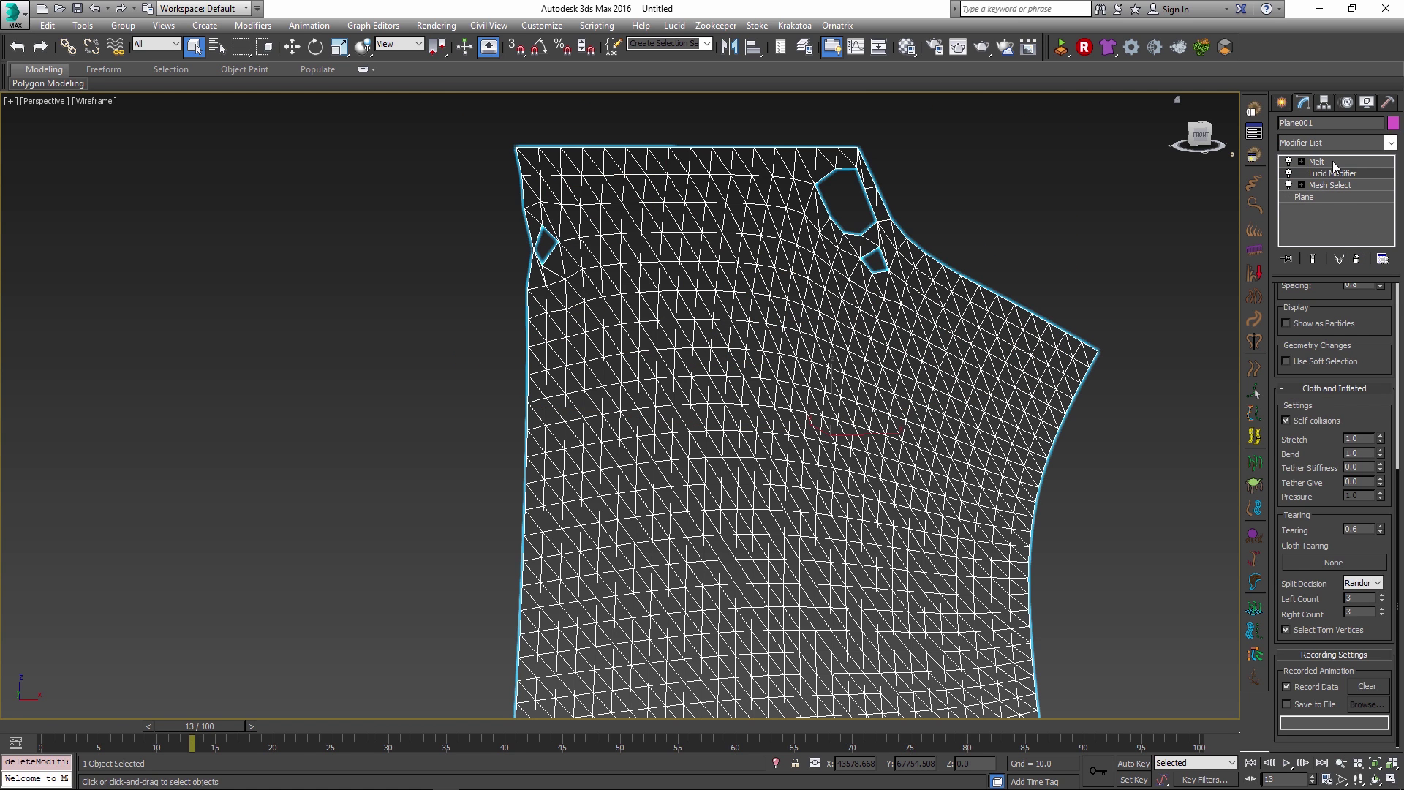
# Delete the upper Mesh Select, add Edit Mesh under Melt, and switch to shaded display.
pyautogui.click(1318, 161)
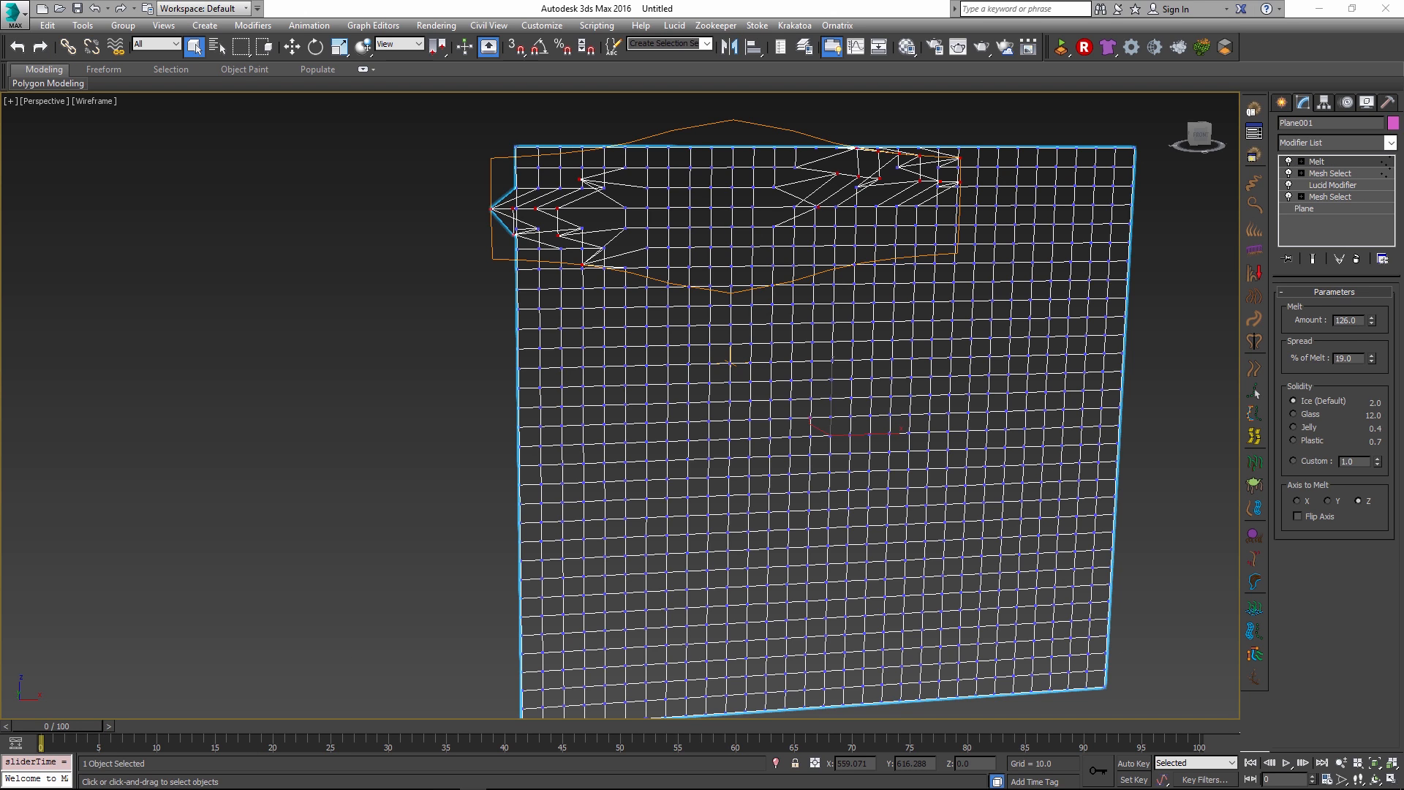
pyautogui.moveTo(1355, 225)
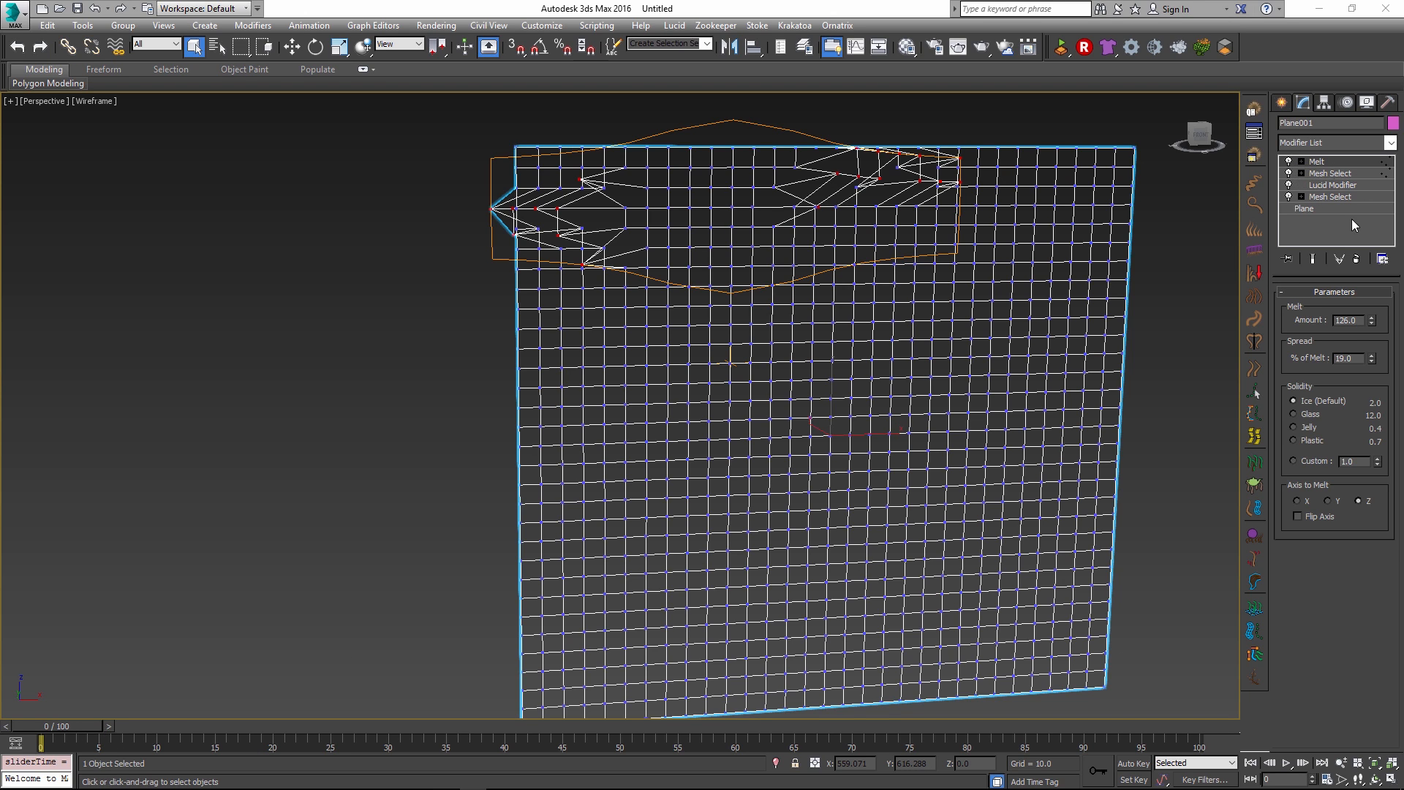
pyautogui.click(1333, 173)
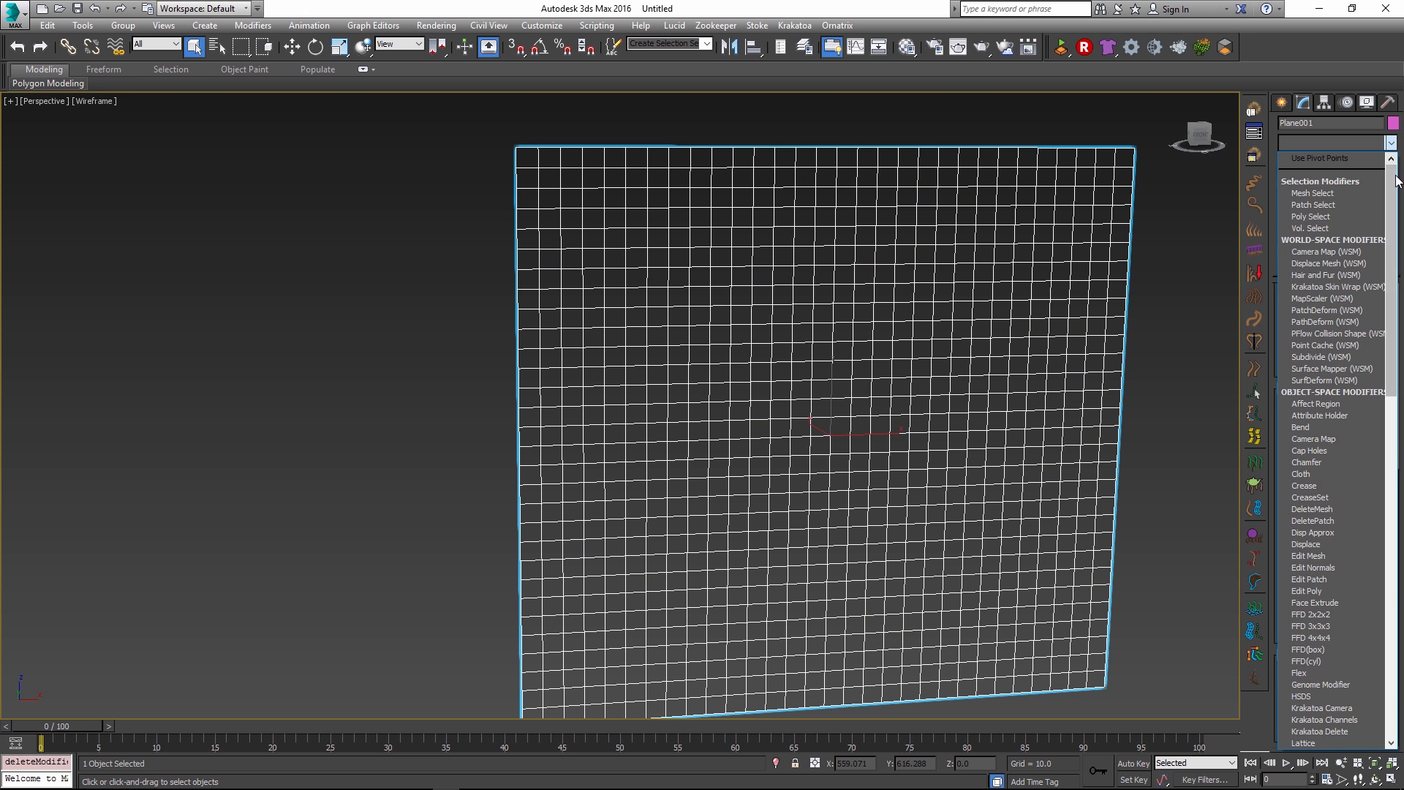
pyautogui.click(1313, 193)
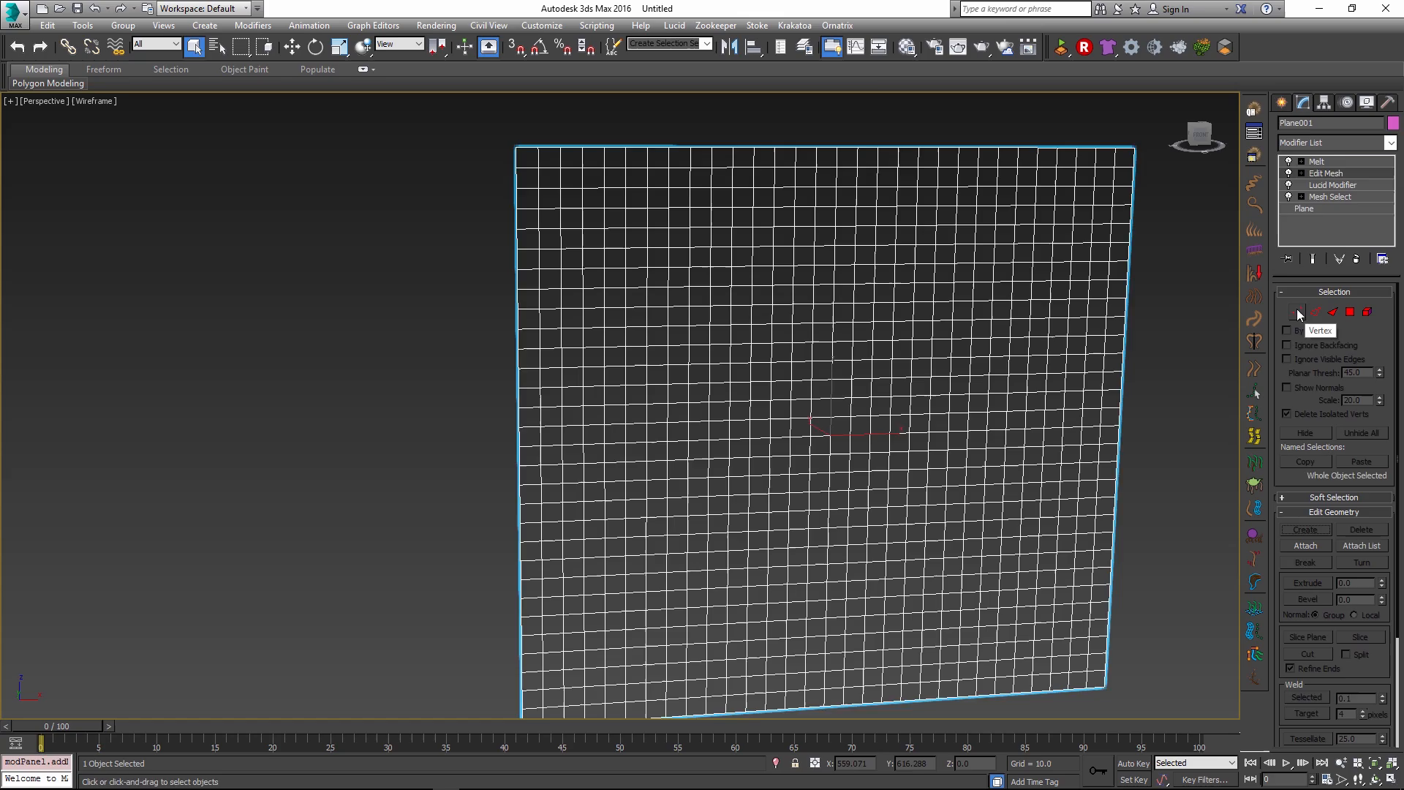
pyautogui.click(1318, 161)
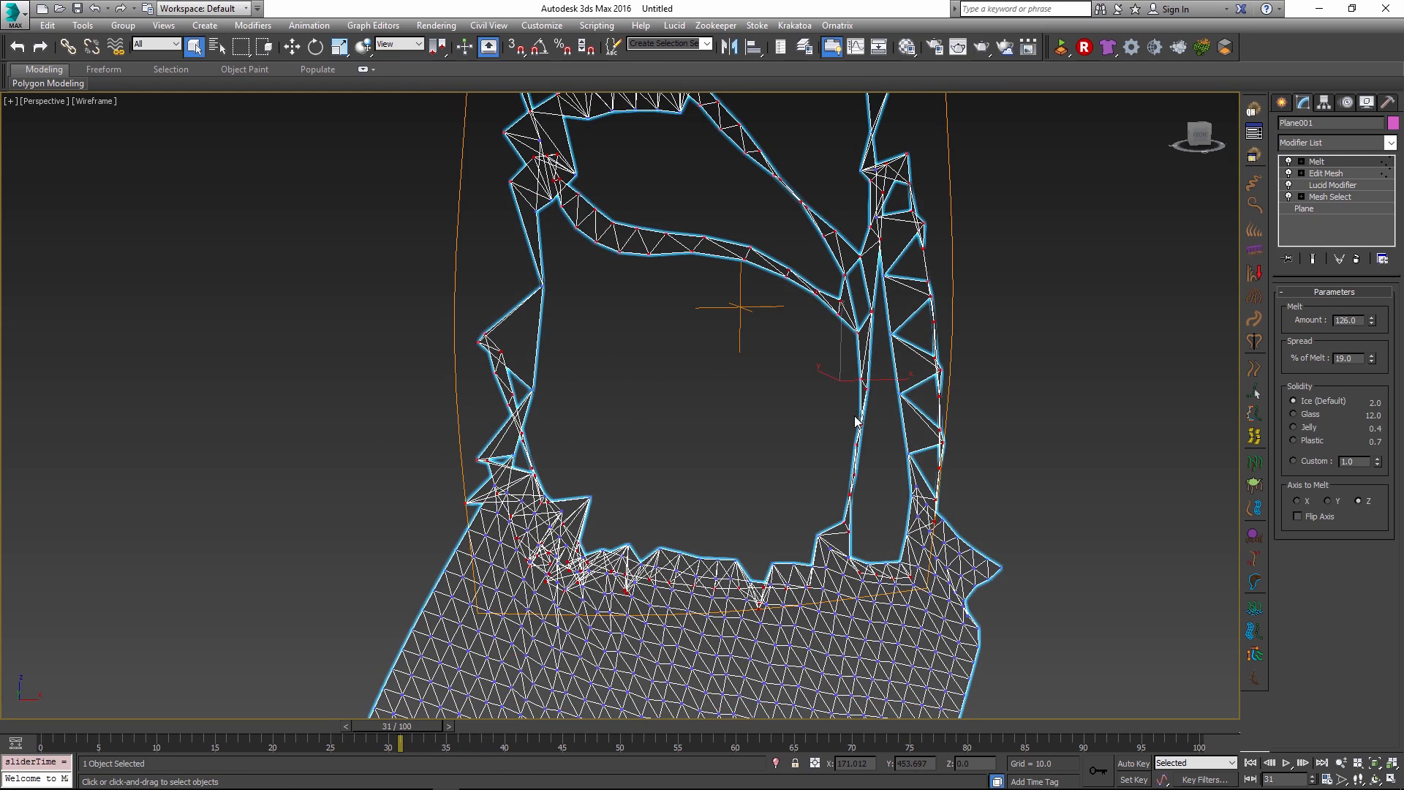
pyautogui.press('F3')
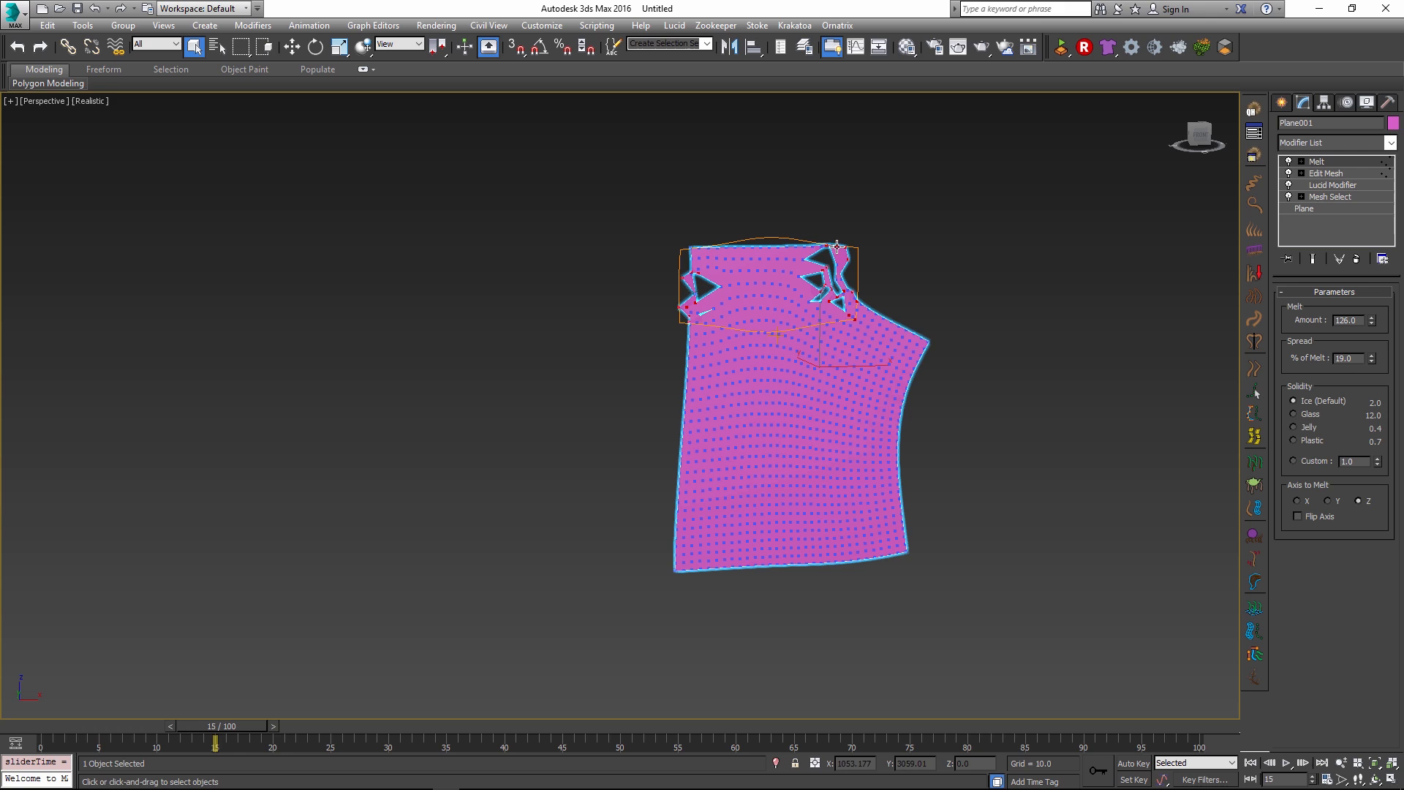
pyautogui.moveTo(903, 281)
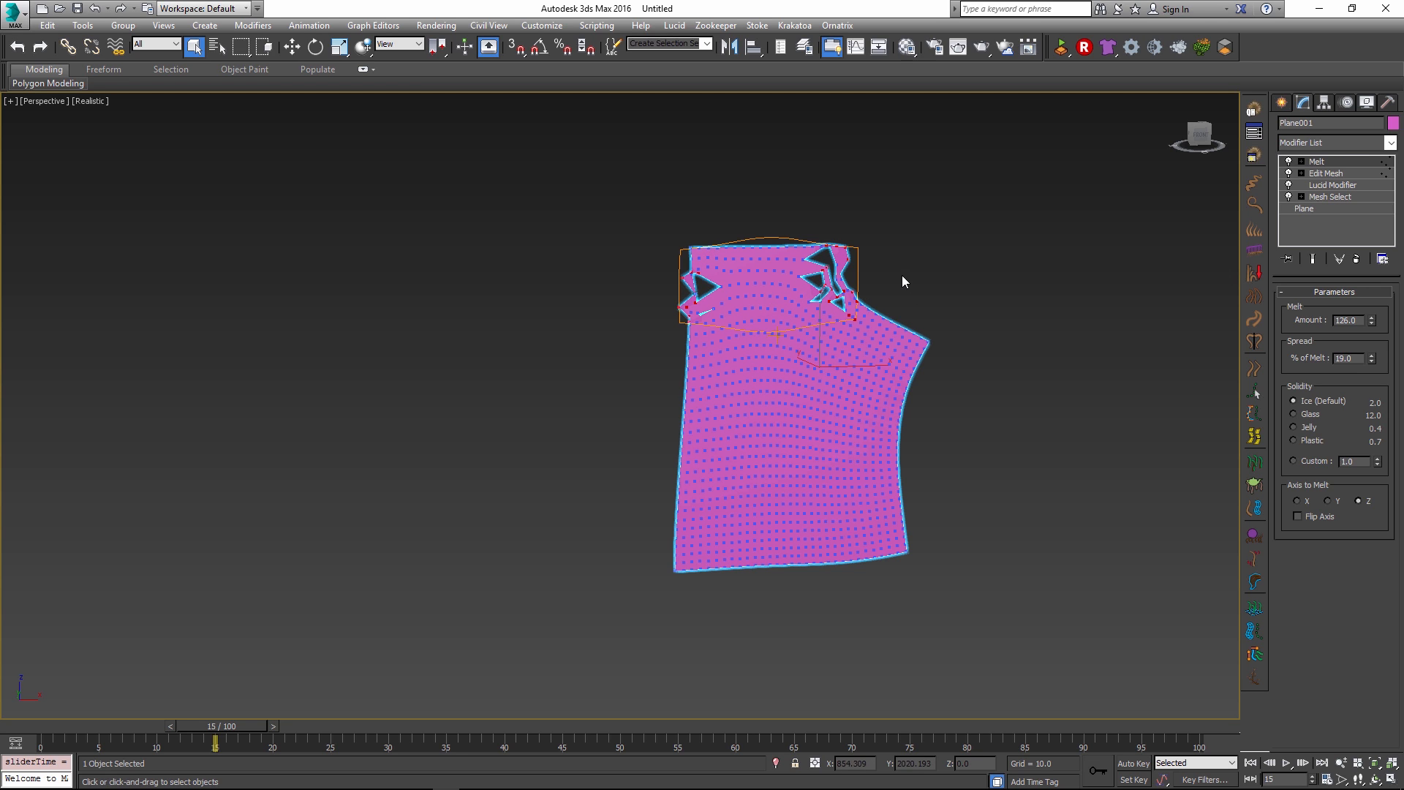
pyautogui.moveTo(759, 350)
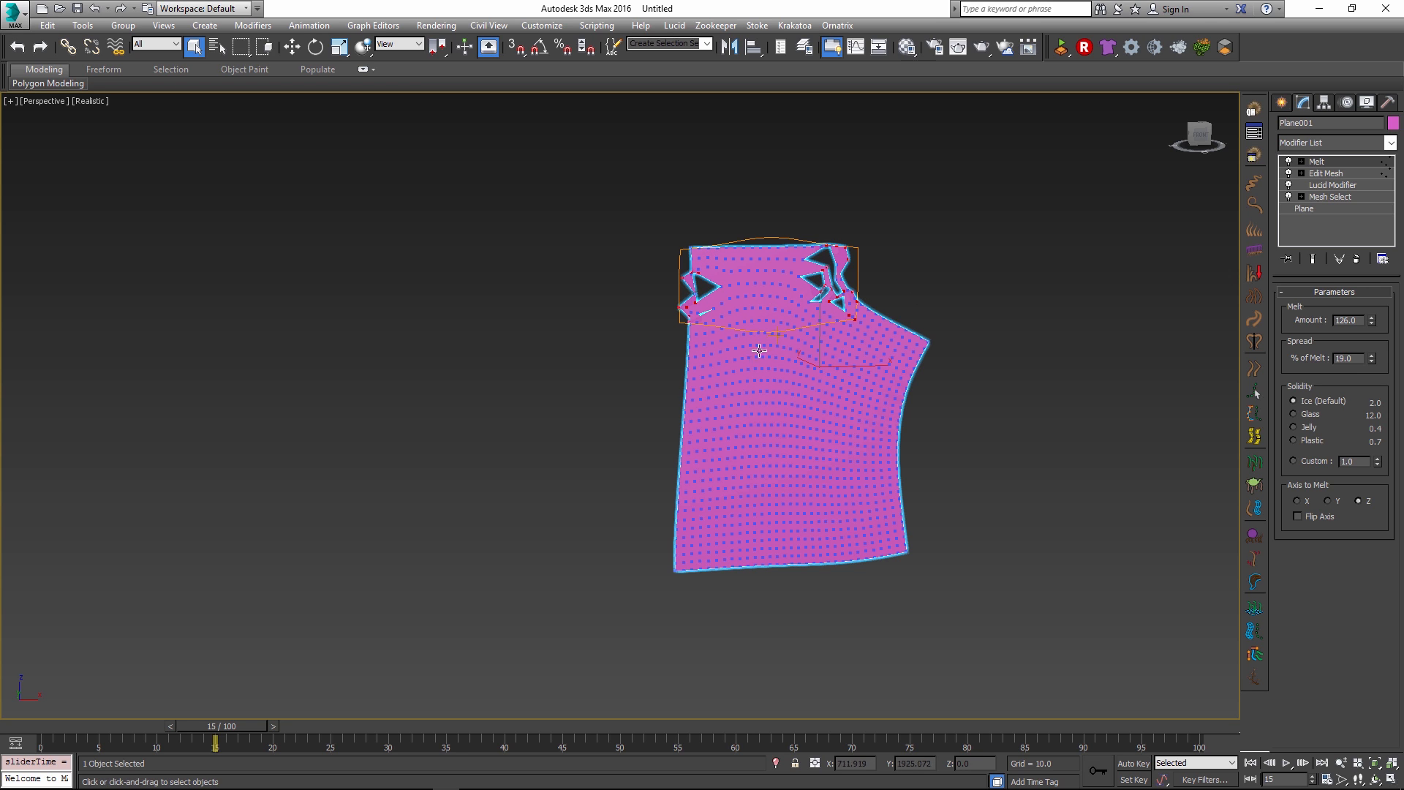
pyautogui.moveTo(1039, 306)
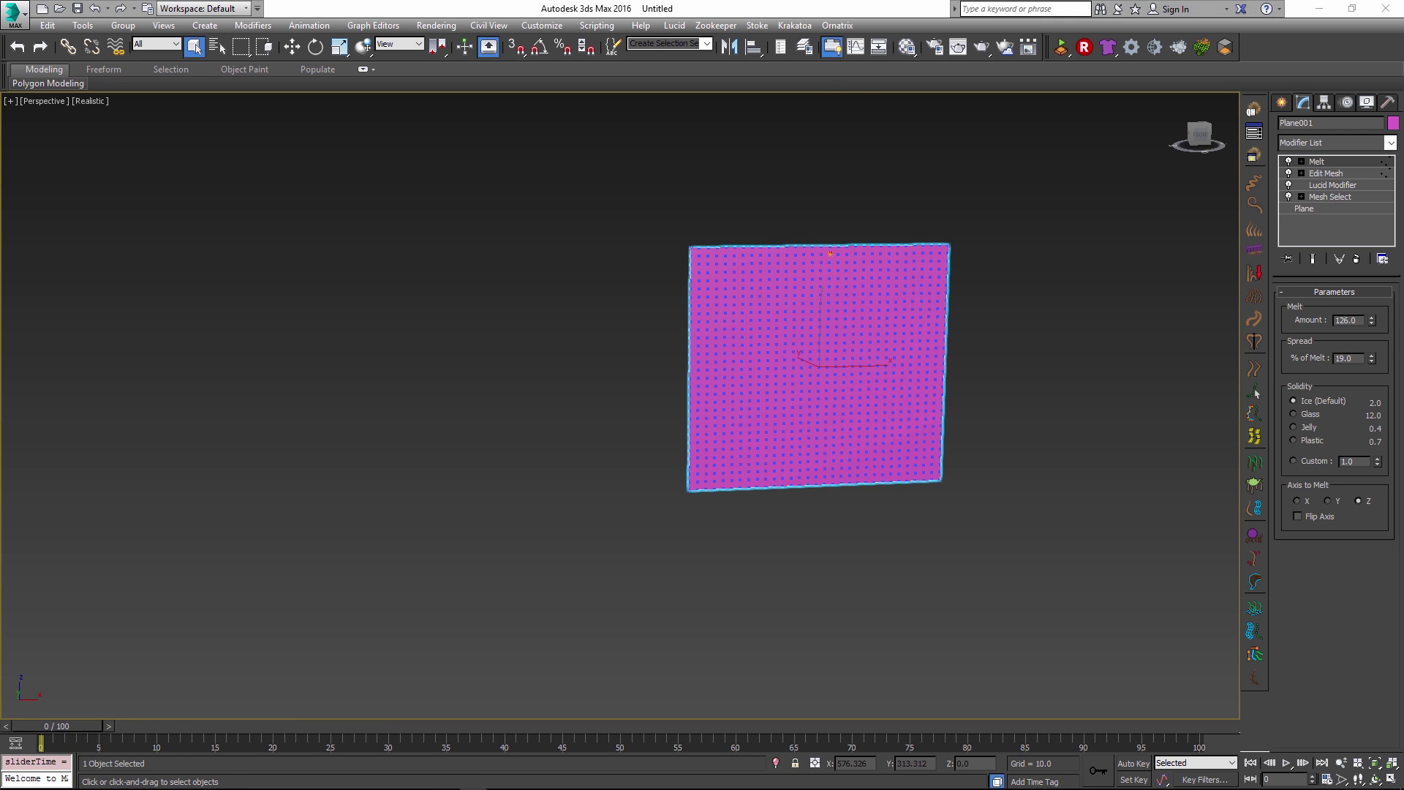
# Reset to a fresh, empty scene from the application menu.
pyautogui.click(13, 13)
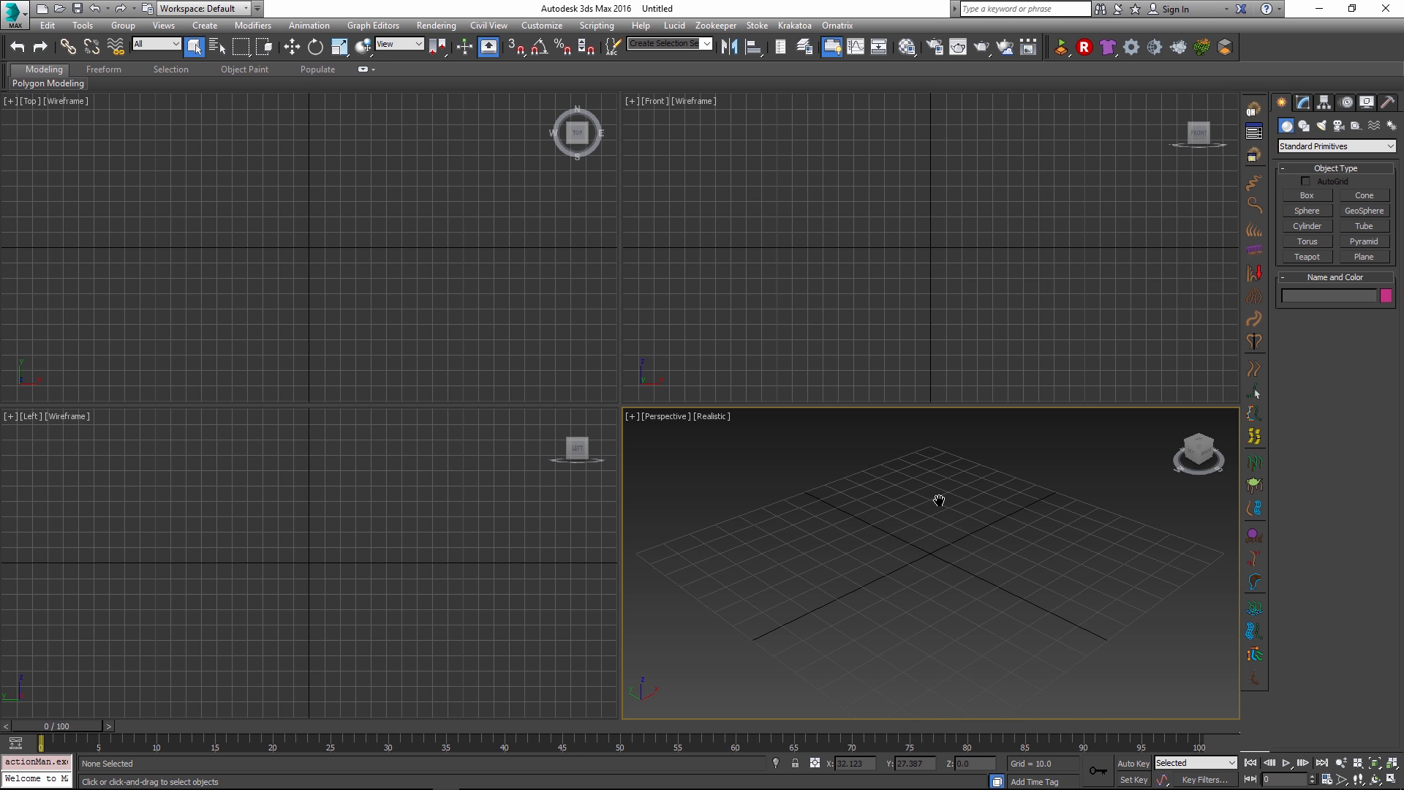
pyautogui.moveTo(1103, 524)
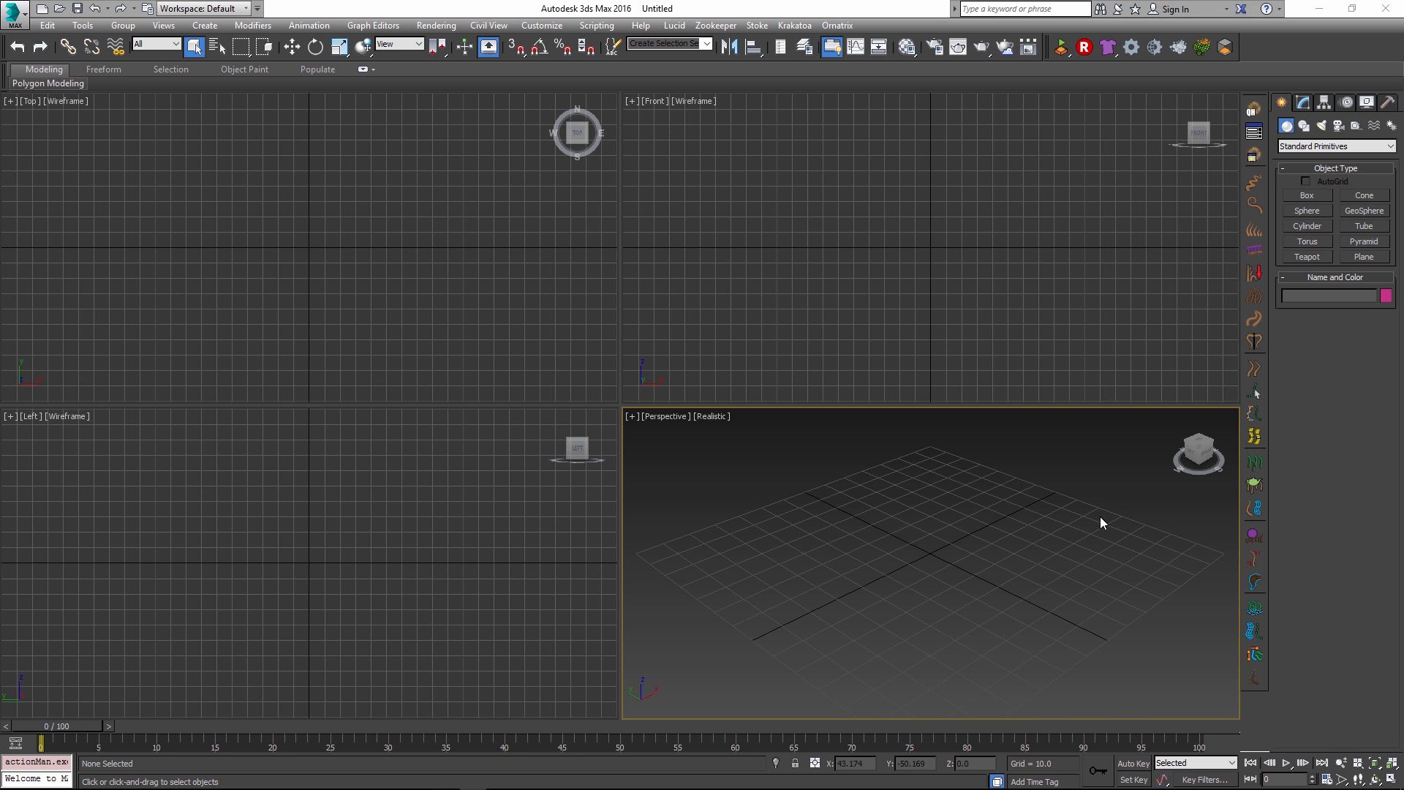
pyautogui.moveTo(904, 457)
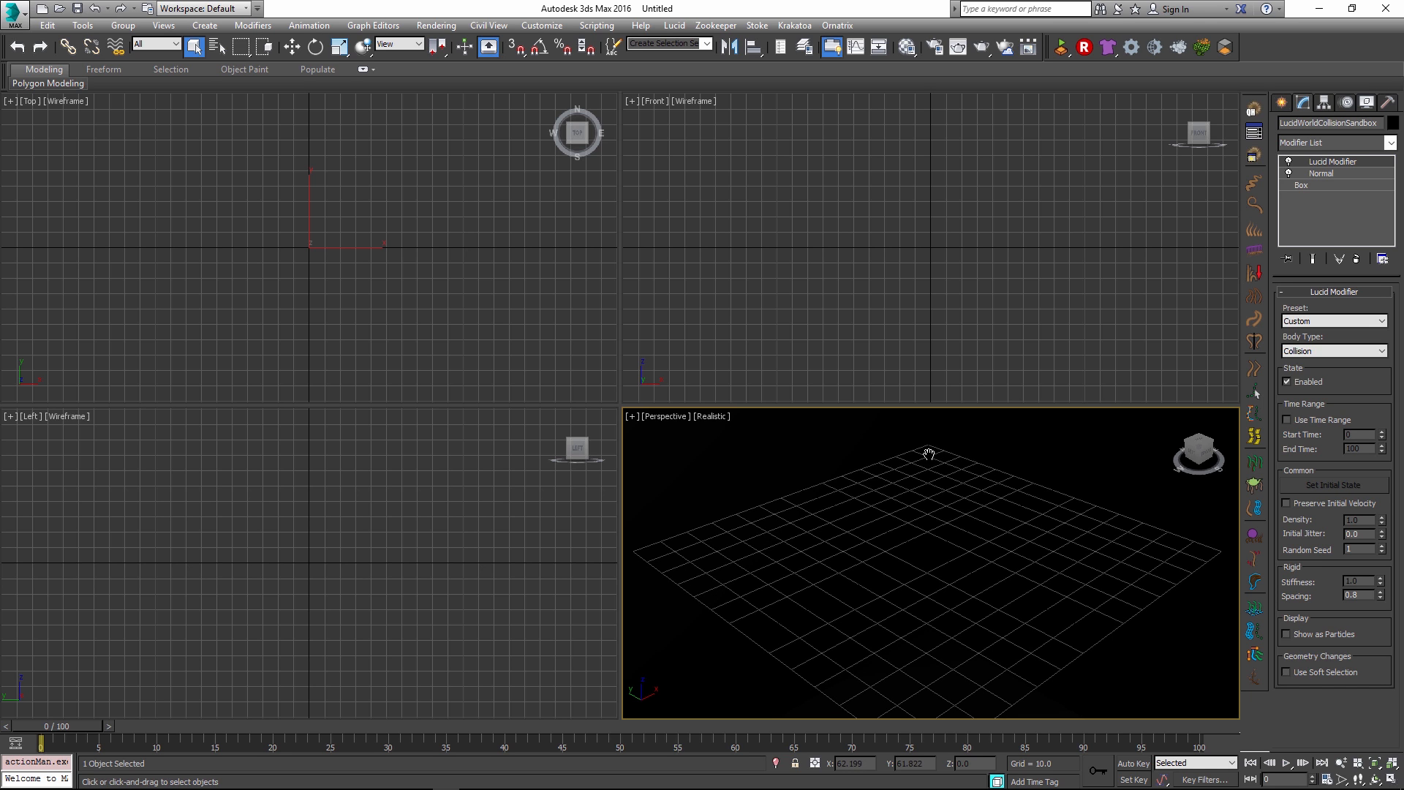
# Select the sandbox box's base object to reach its size parameters.
pyautogui.click(1301, 186)
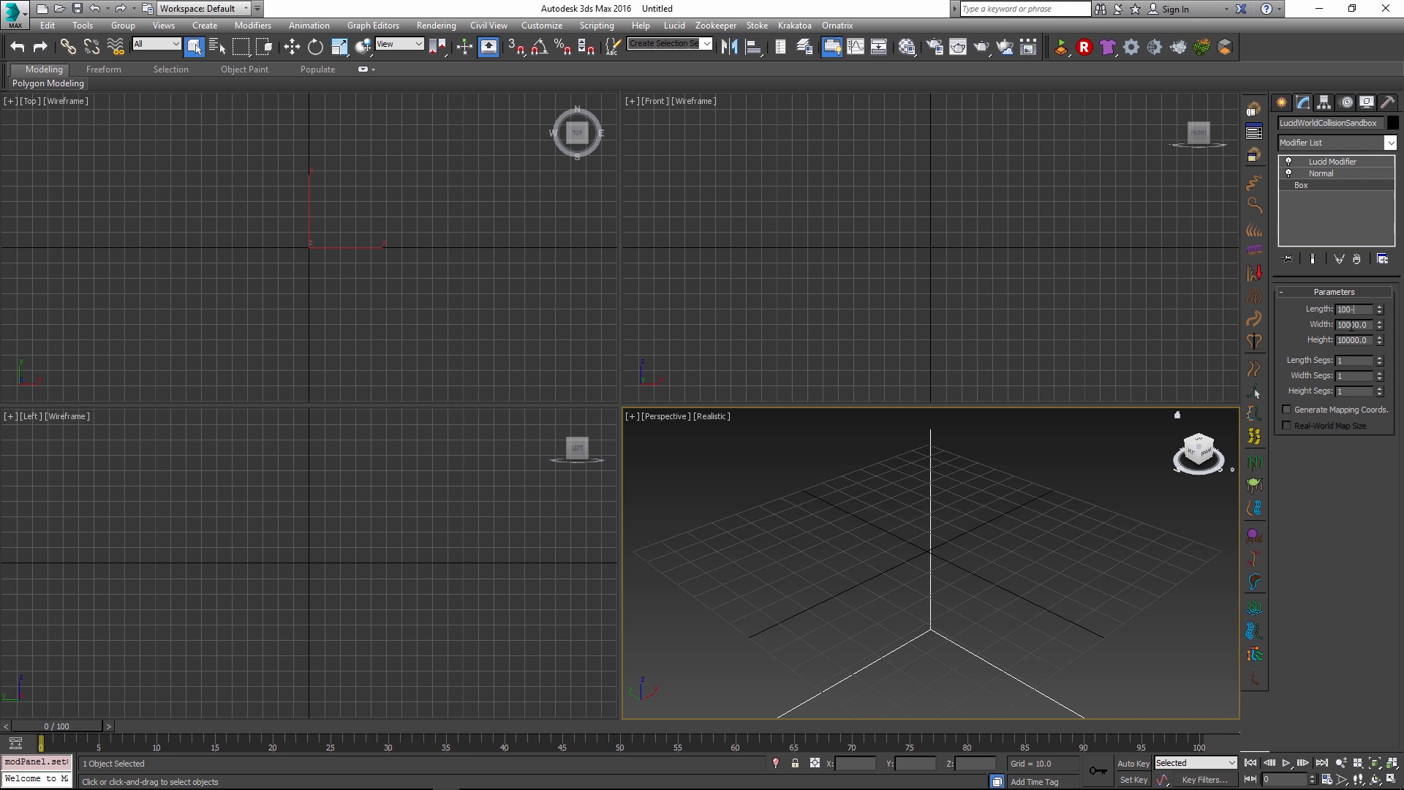
# Set the sandbox box length to 100 units and return to Create panel Standard Primitives.
pyautogui.tripleClick(1351, 308)
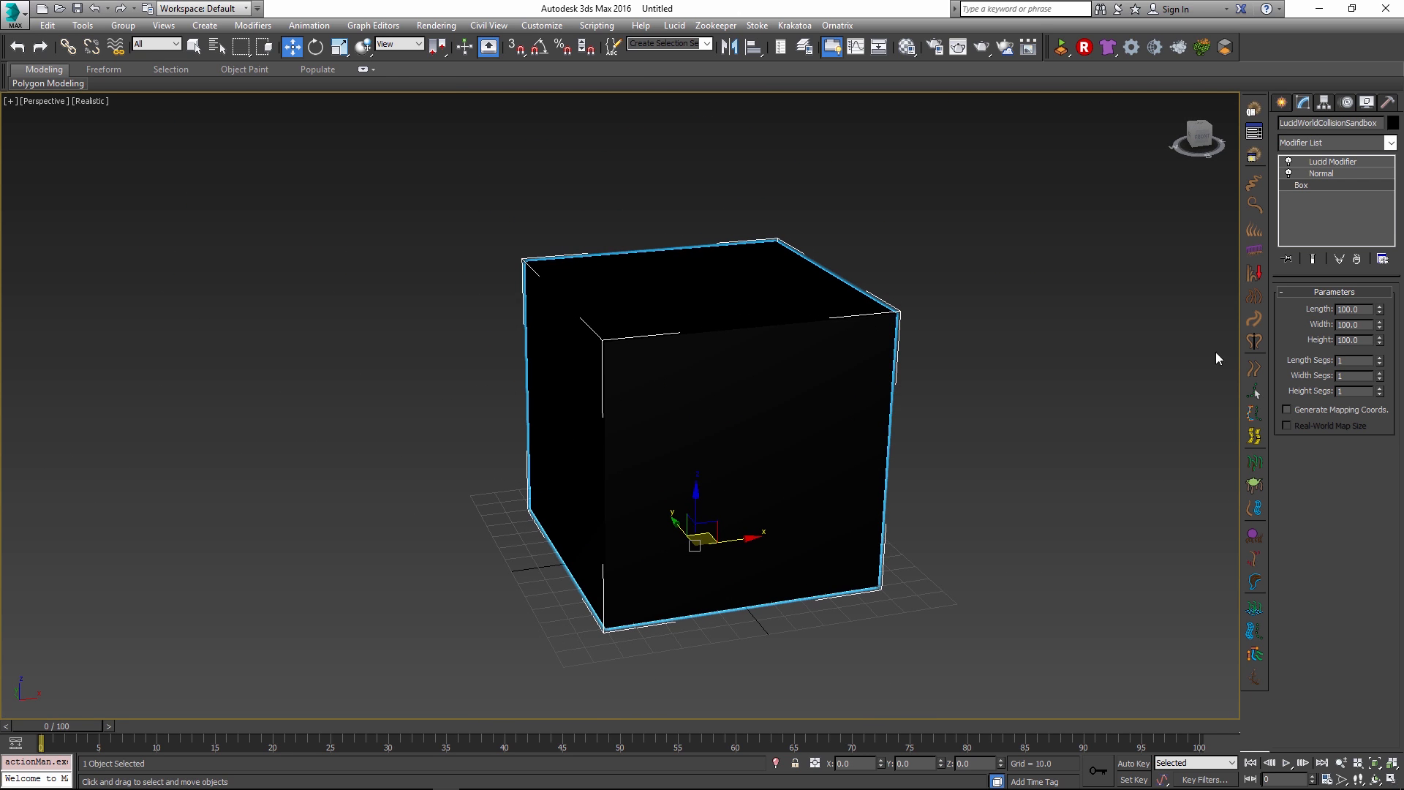
pyautogui.click(1282, 103)
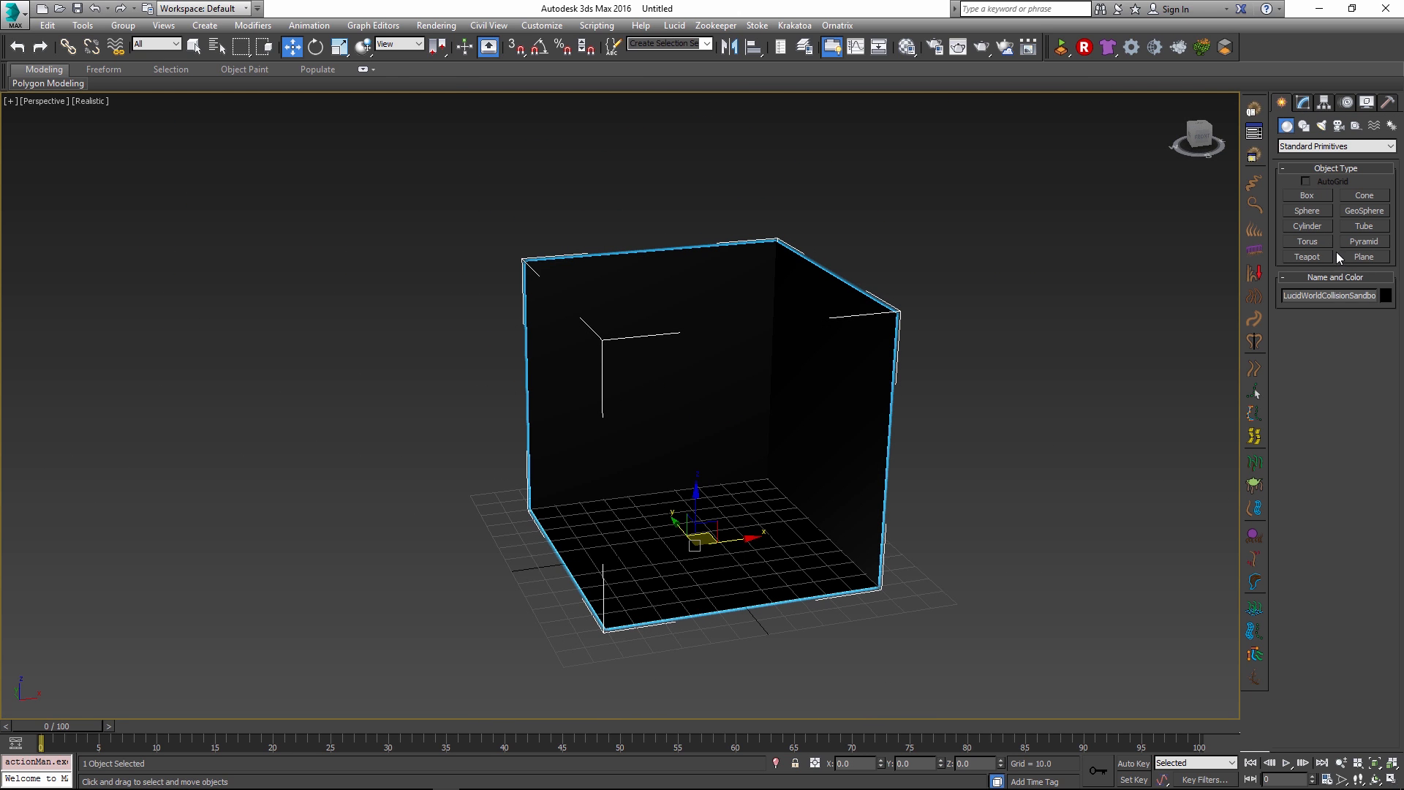
# Create a Tube primitive inside the collision box and bring up the Lucid body-type flyout.
pyautogui.click(1363, 225)
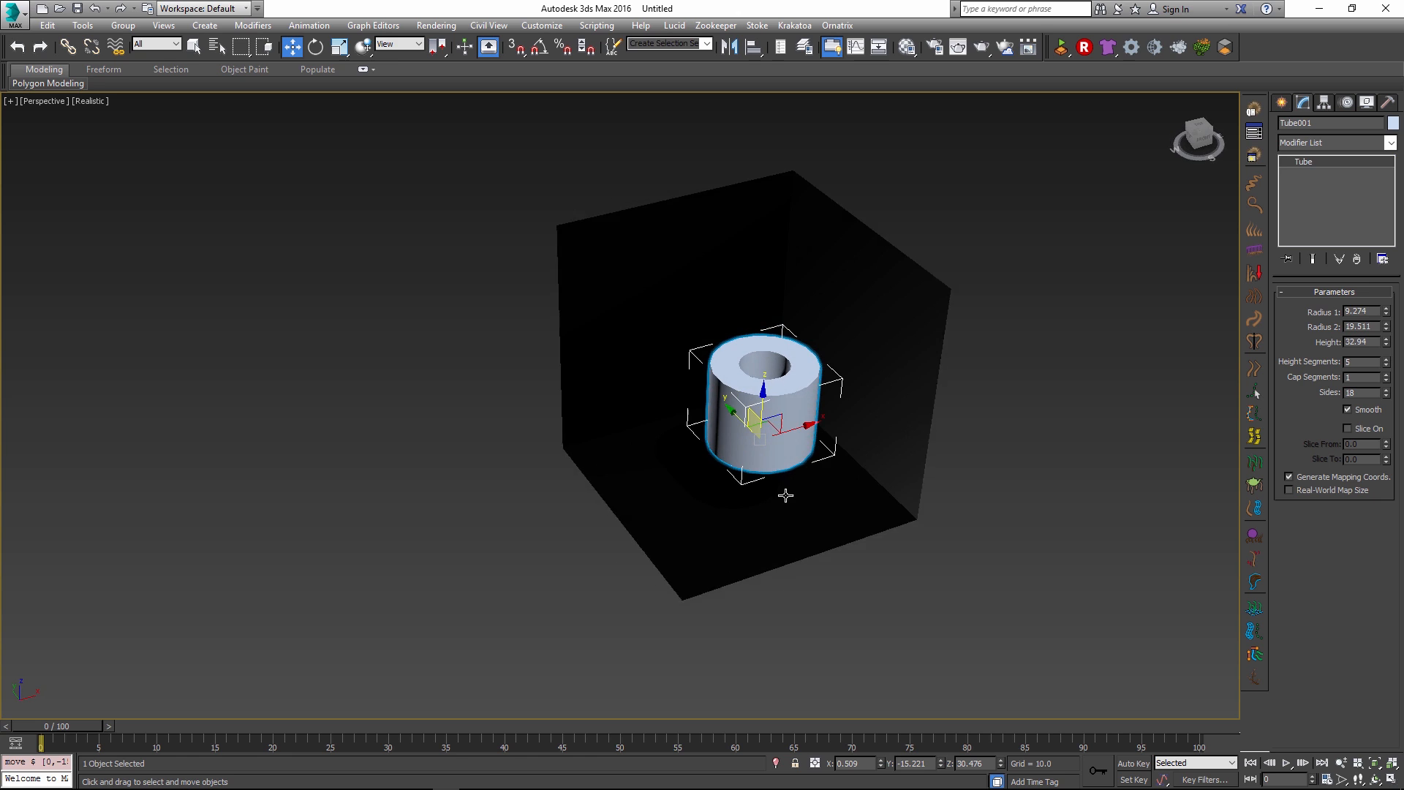
pyautogui.click(1108, 47)
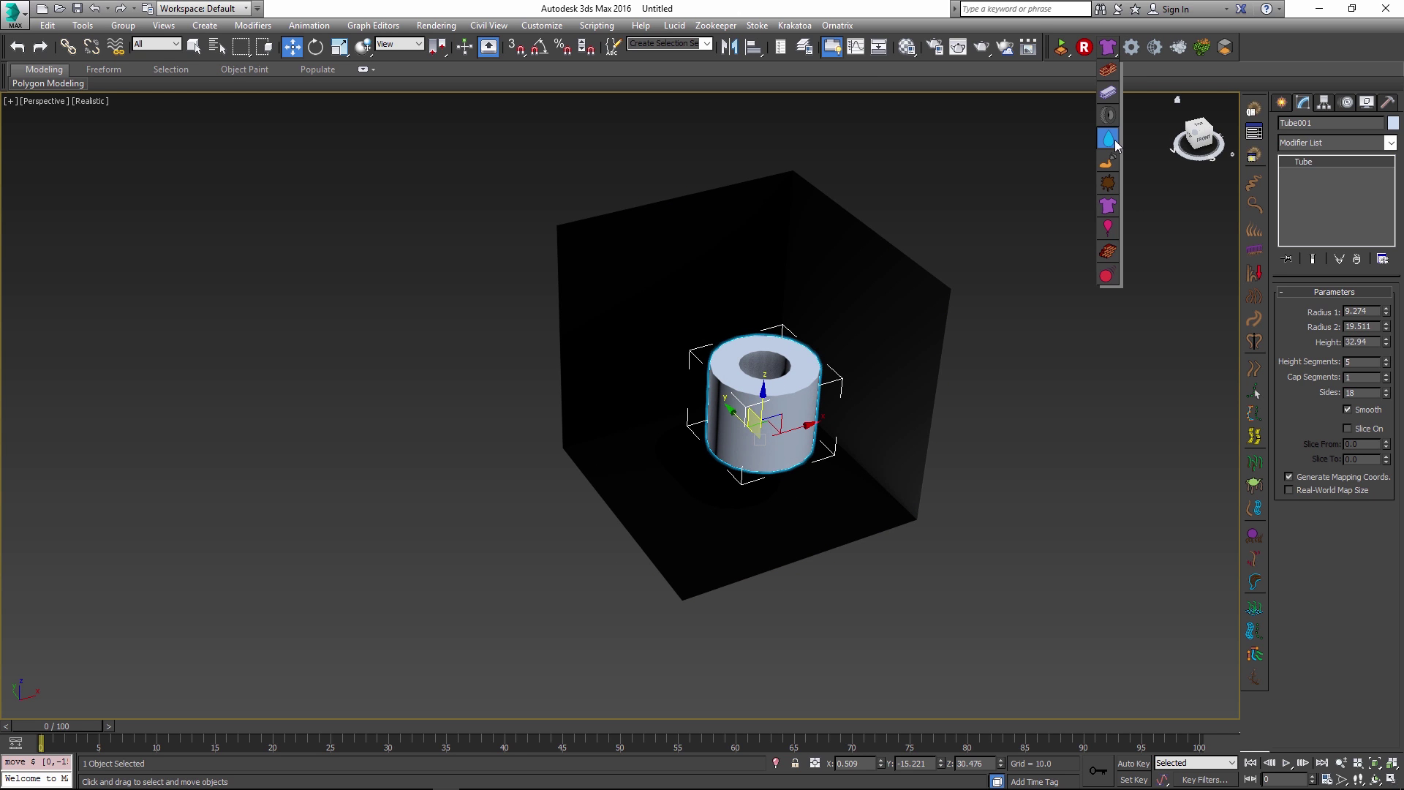
# Apply a Lucid Modifier to the tube as a Water preset fluid body.
pyautogui.click(1107, 138)
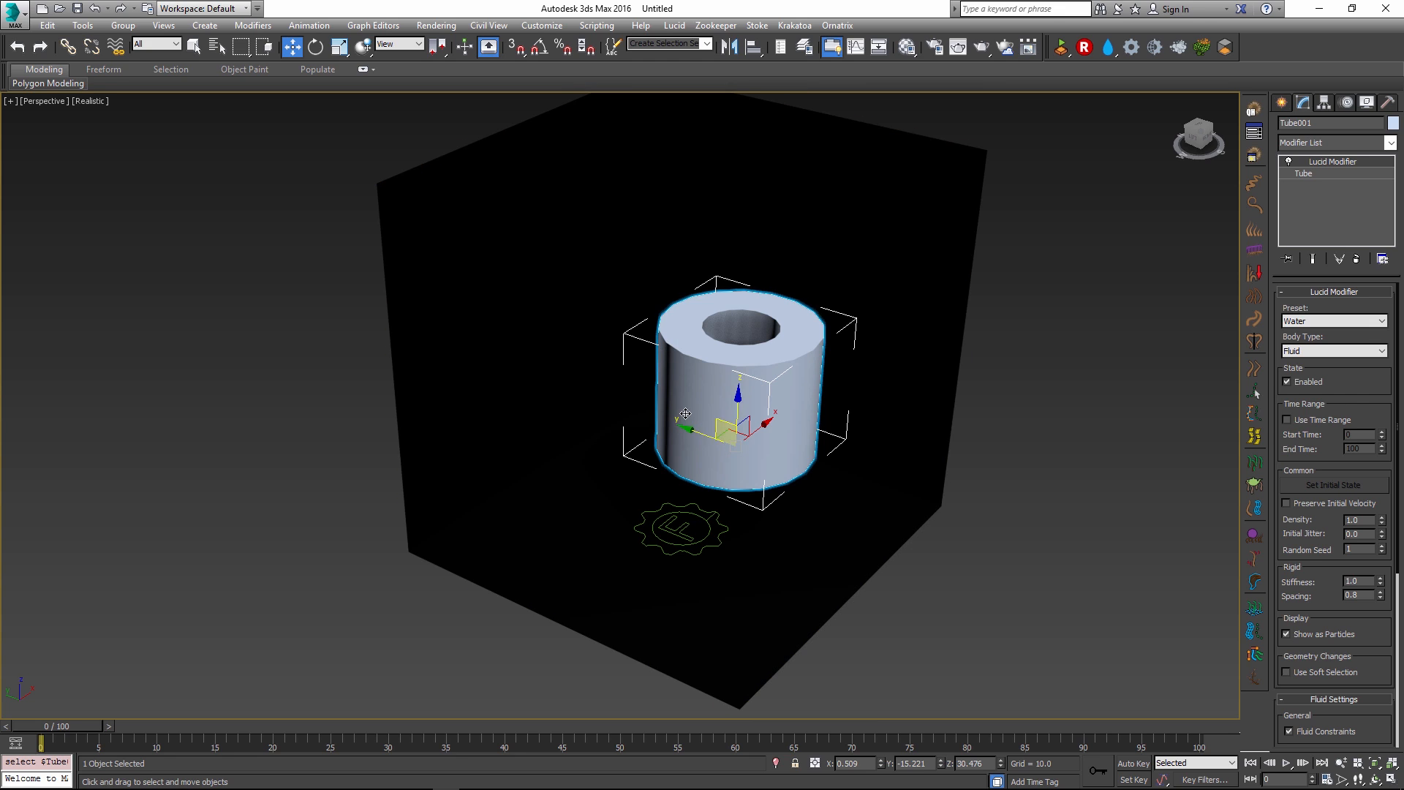
pyautogui.moveTo(798, 386)
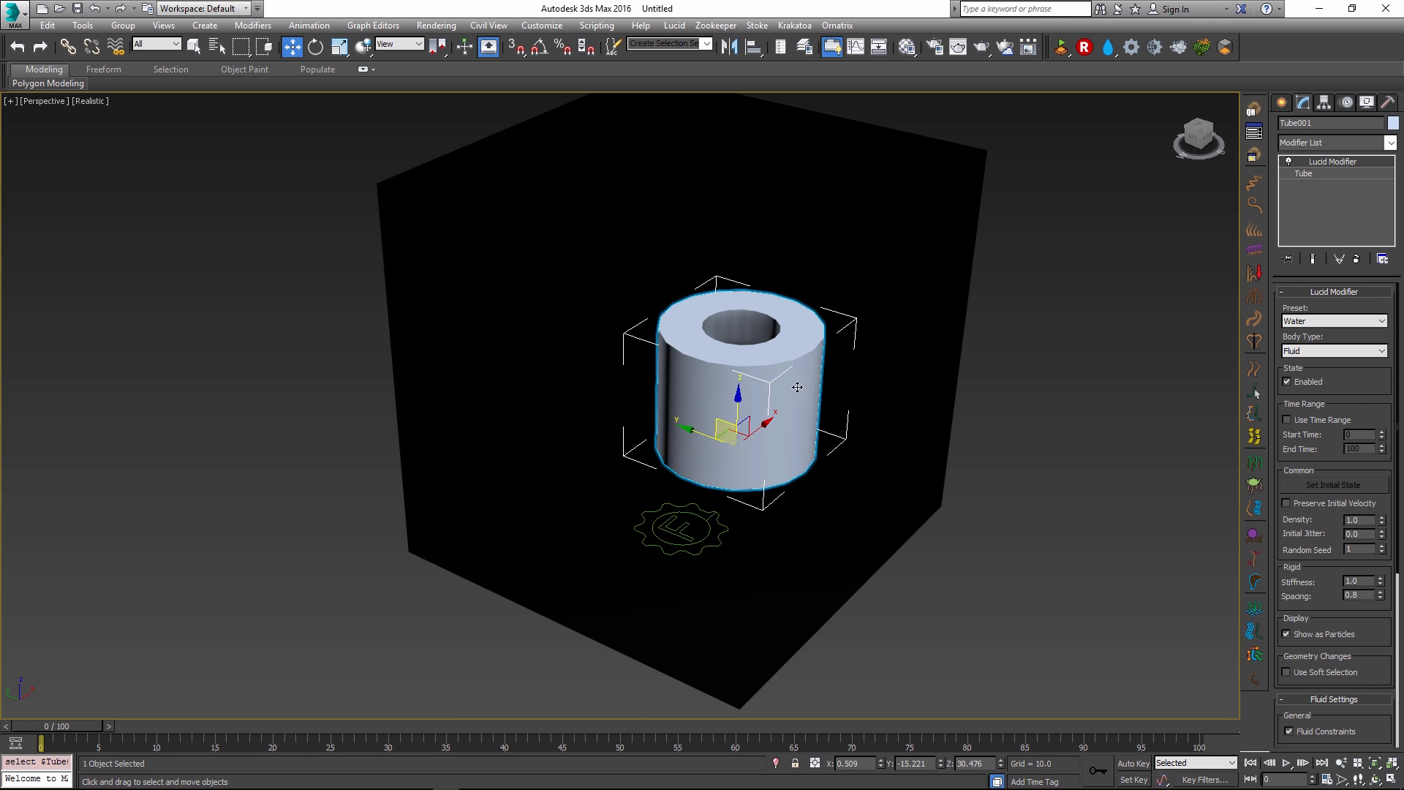
pyautogui.moveTo(833, 377)
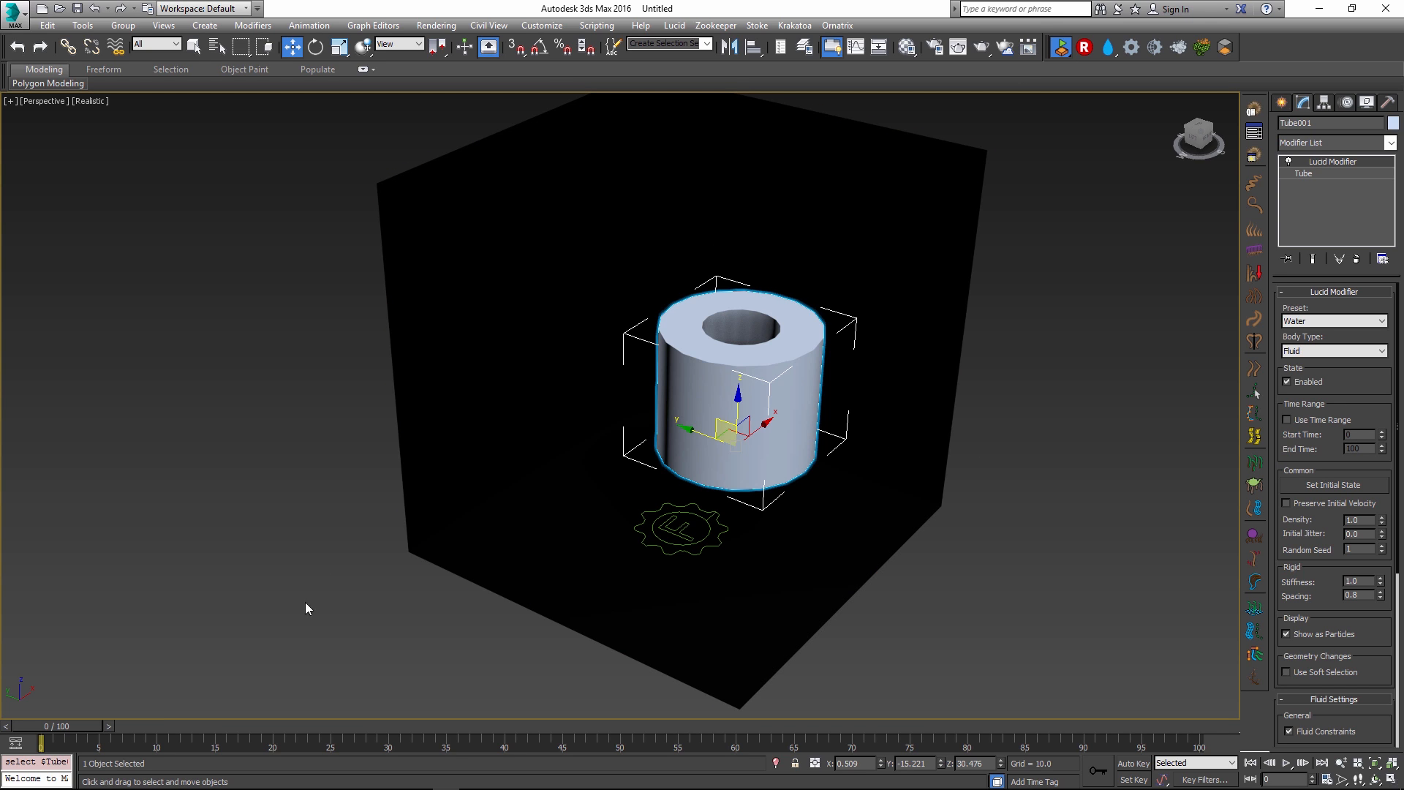
pyautogui.moveTo(142, 733)
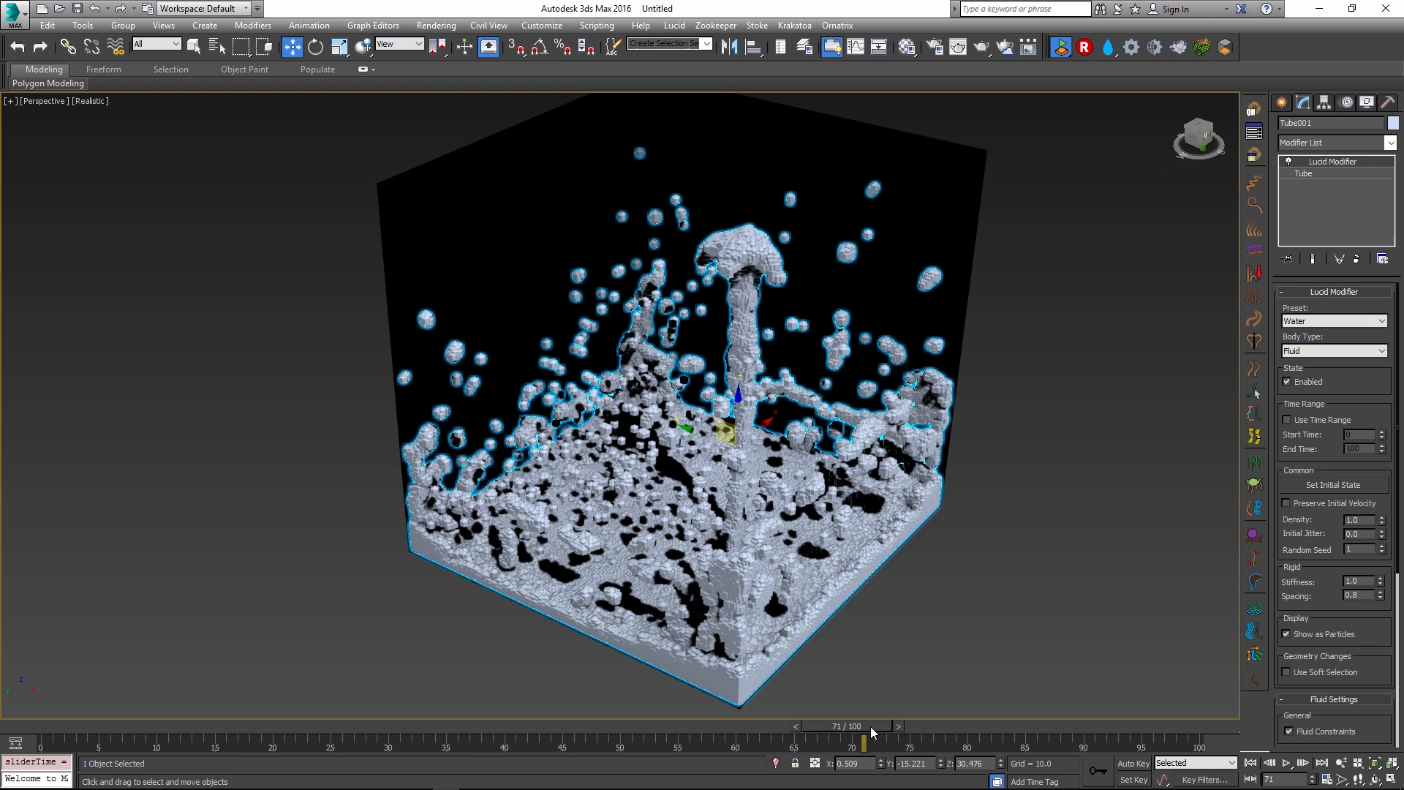
pyautogui.moveTo(761, 376)
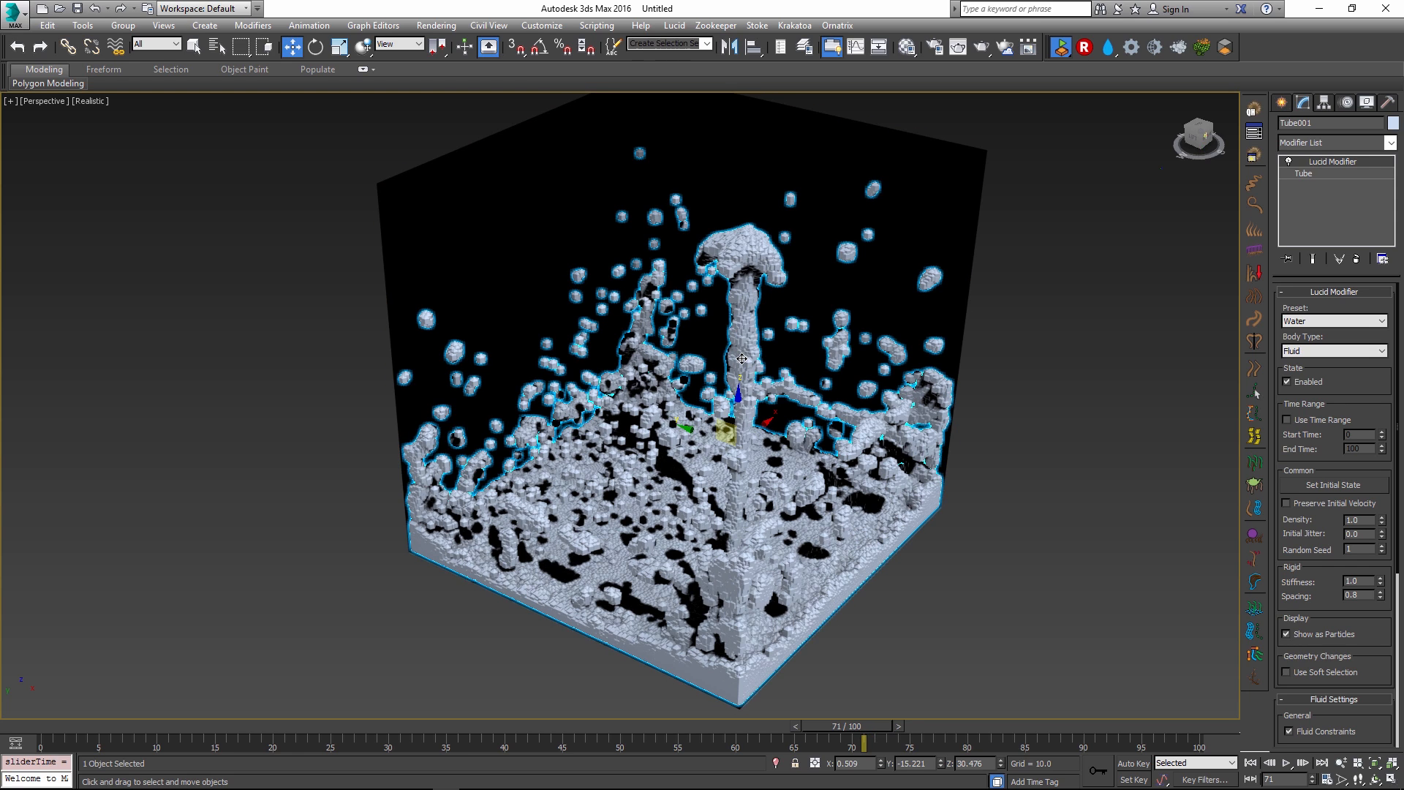
pyautogui.moveTo(1341, 536)
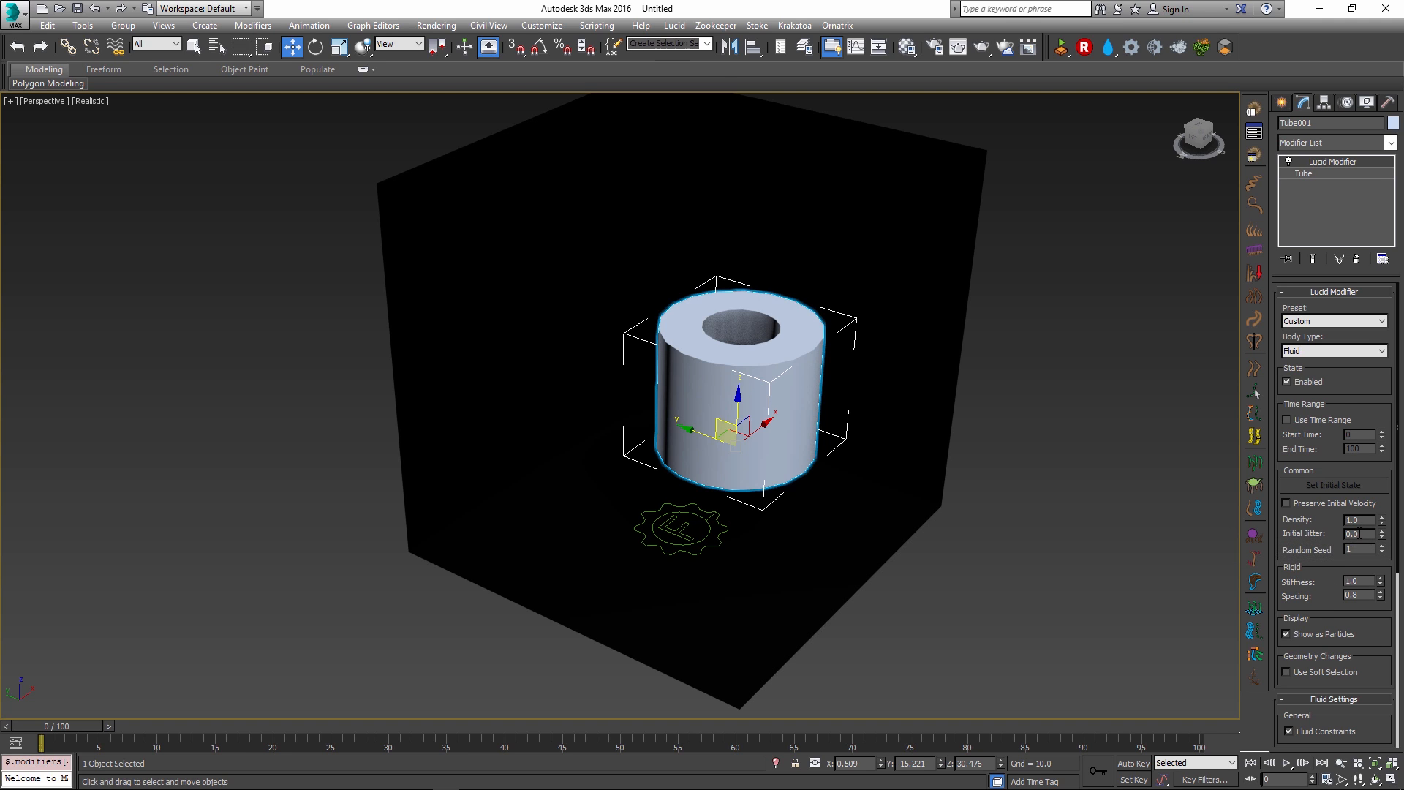
pyautogui.moveTo(1334, 579)
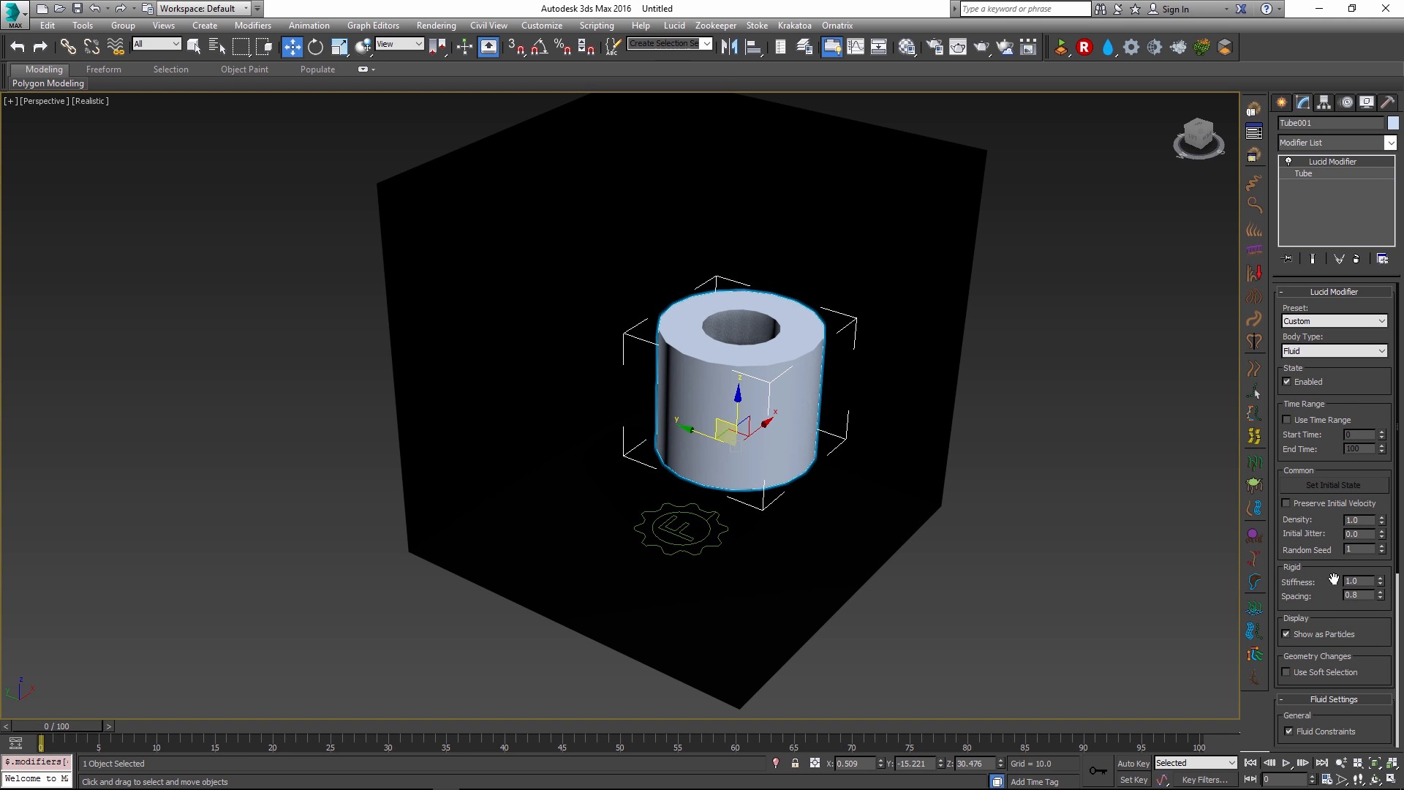
pyautogui.moveTo(1343, 566)
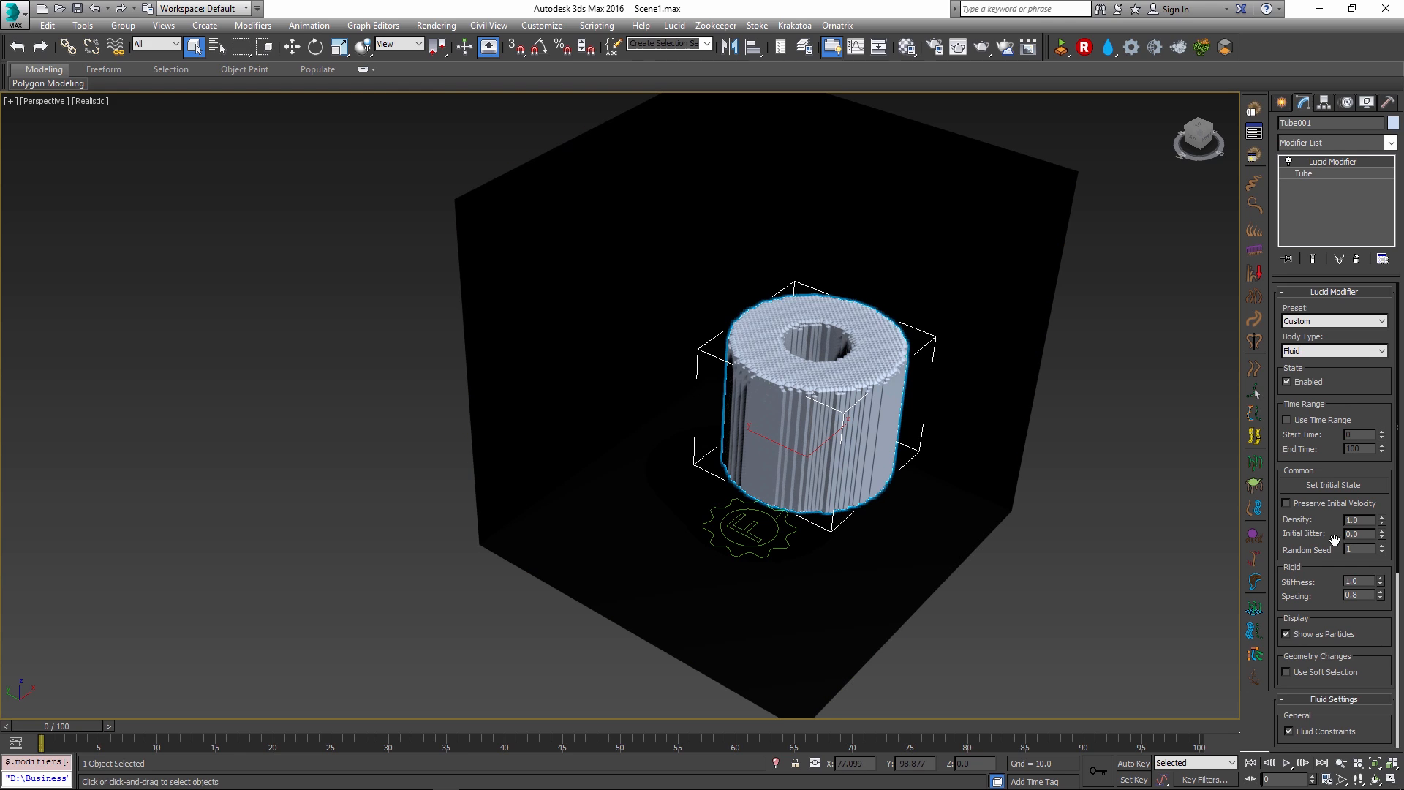
# Set the Lucid fluid's Random Seed spinner to 3 in the Common rollout.
pyautogui.click(1382, 547)
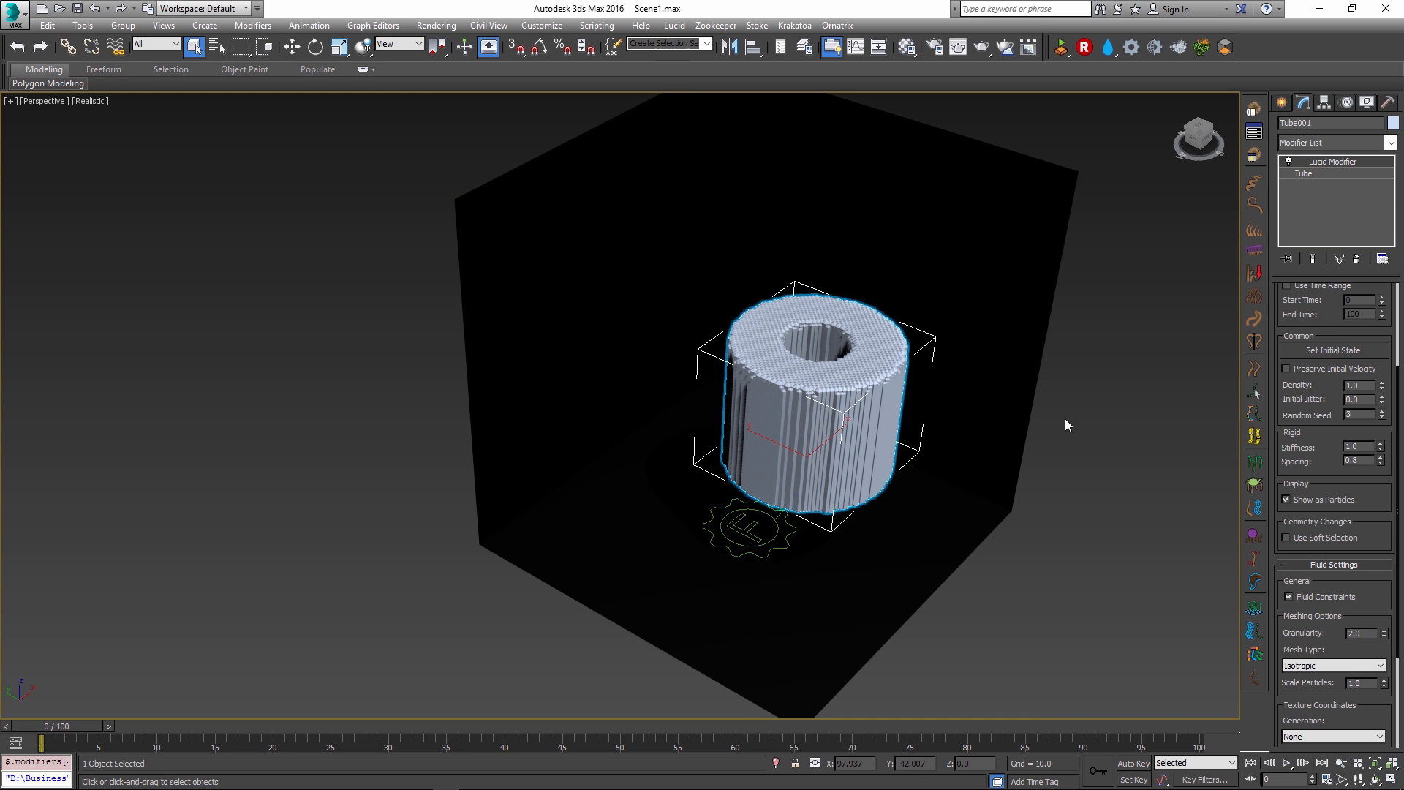
pyautogui.moveTo(1107, 459)
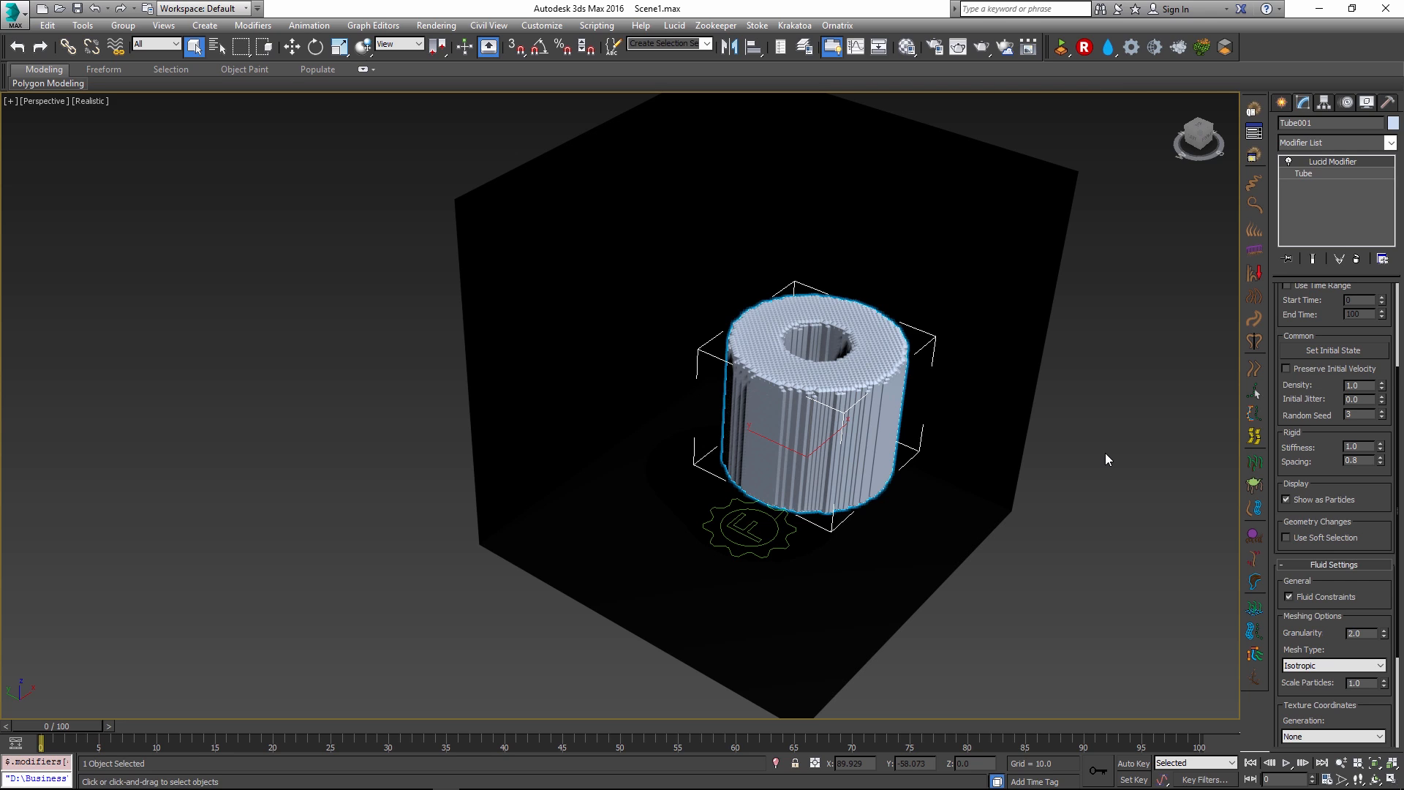
pyautogui.moveTo(1089, 468)
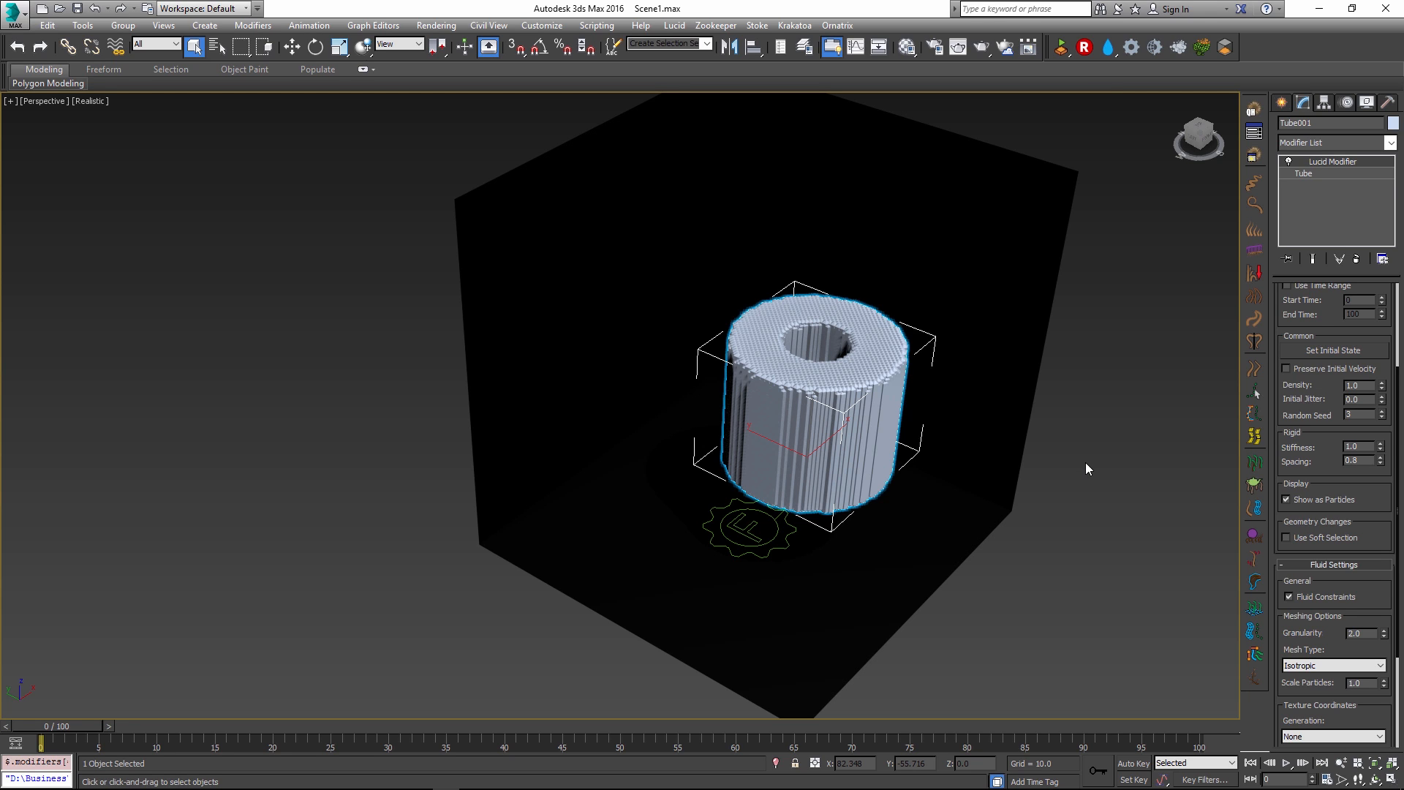
pyautogui.moveTo(1093, 474)
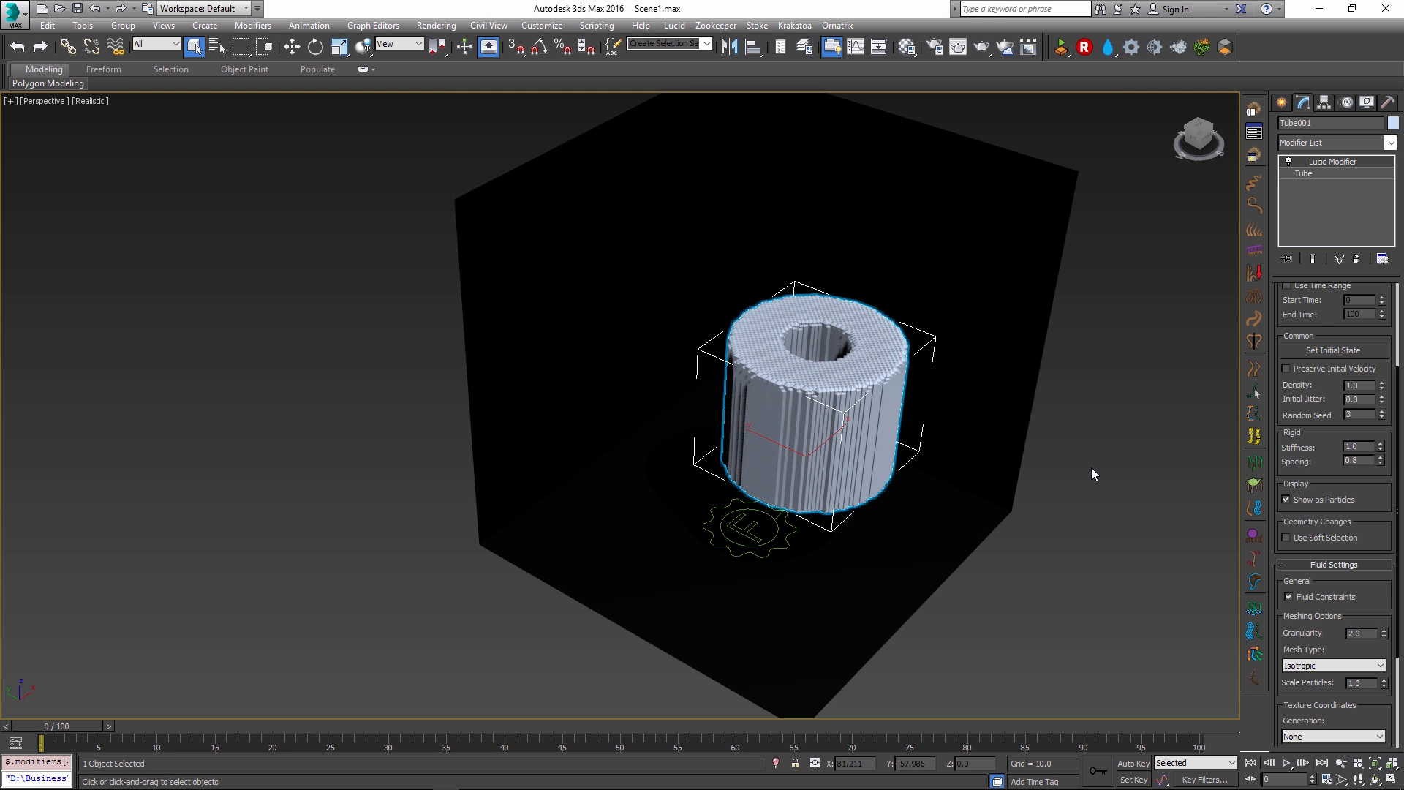
pyautogui.moveTo(1068, 477)
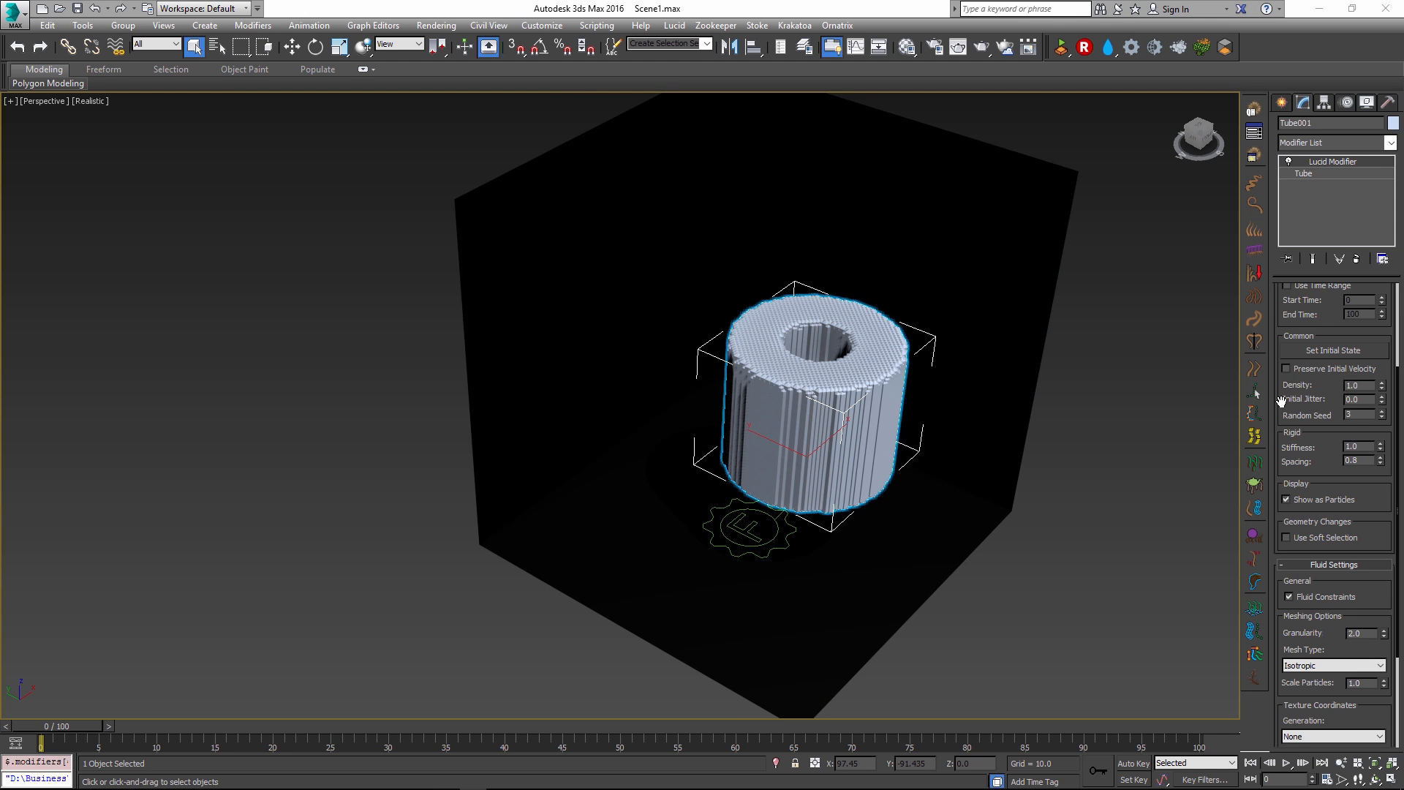
pyautogui.moveTo(1282, 406)
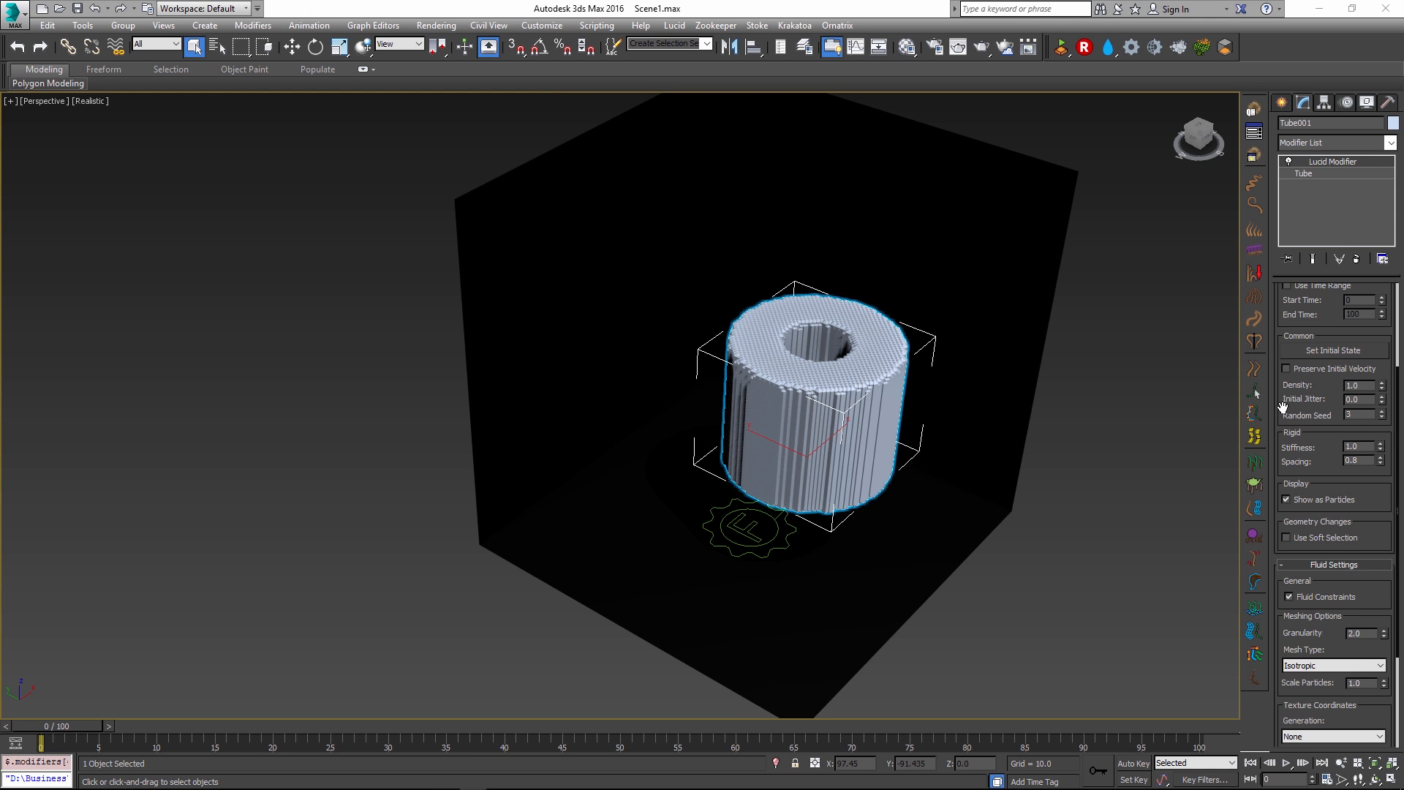
pyautogui.moveTo(1296, 427)
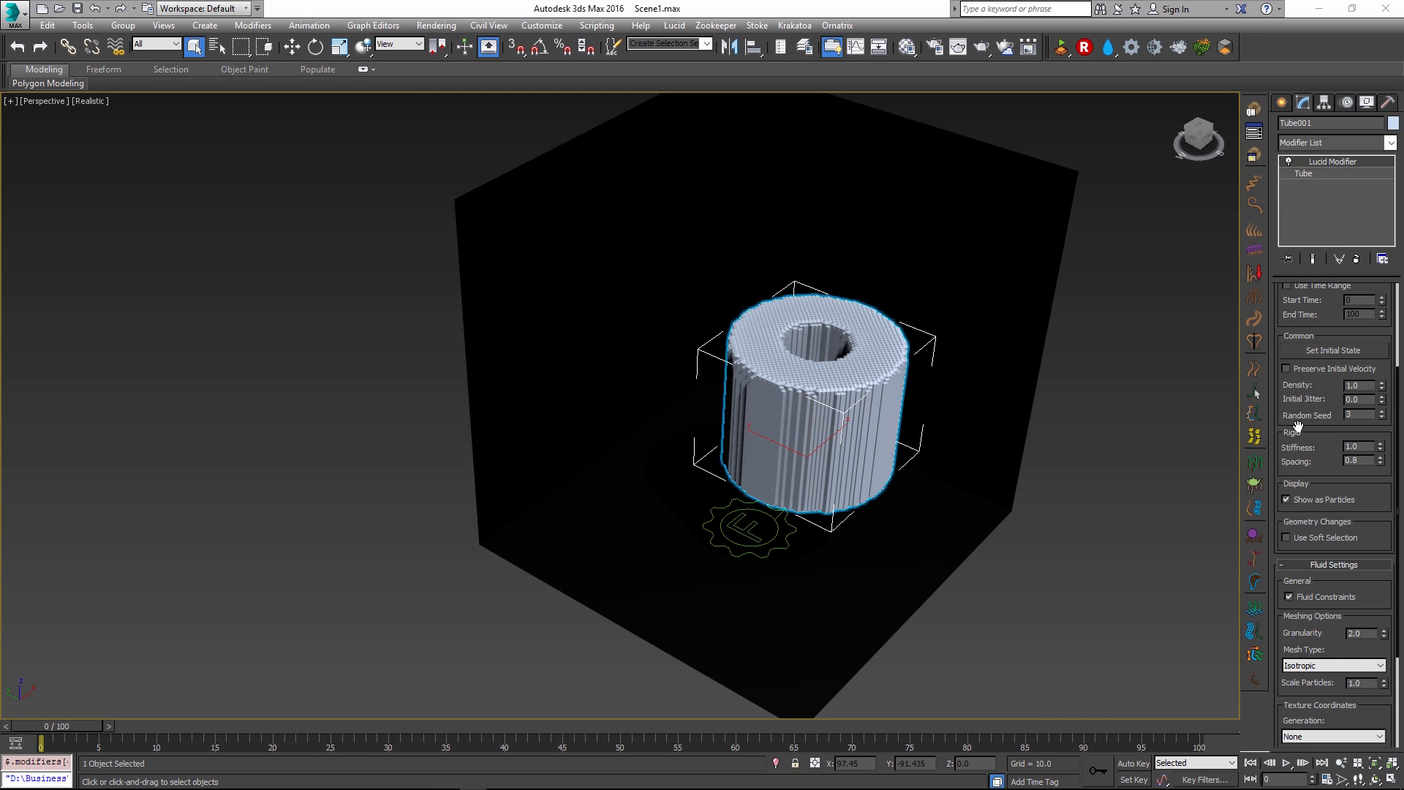
pyautogui.moveTo(1174, 446)
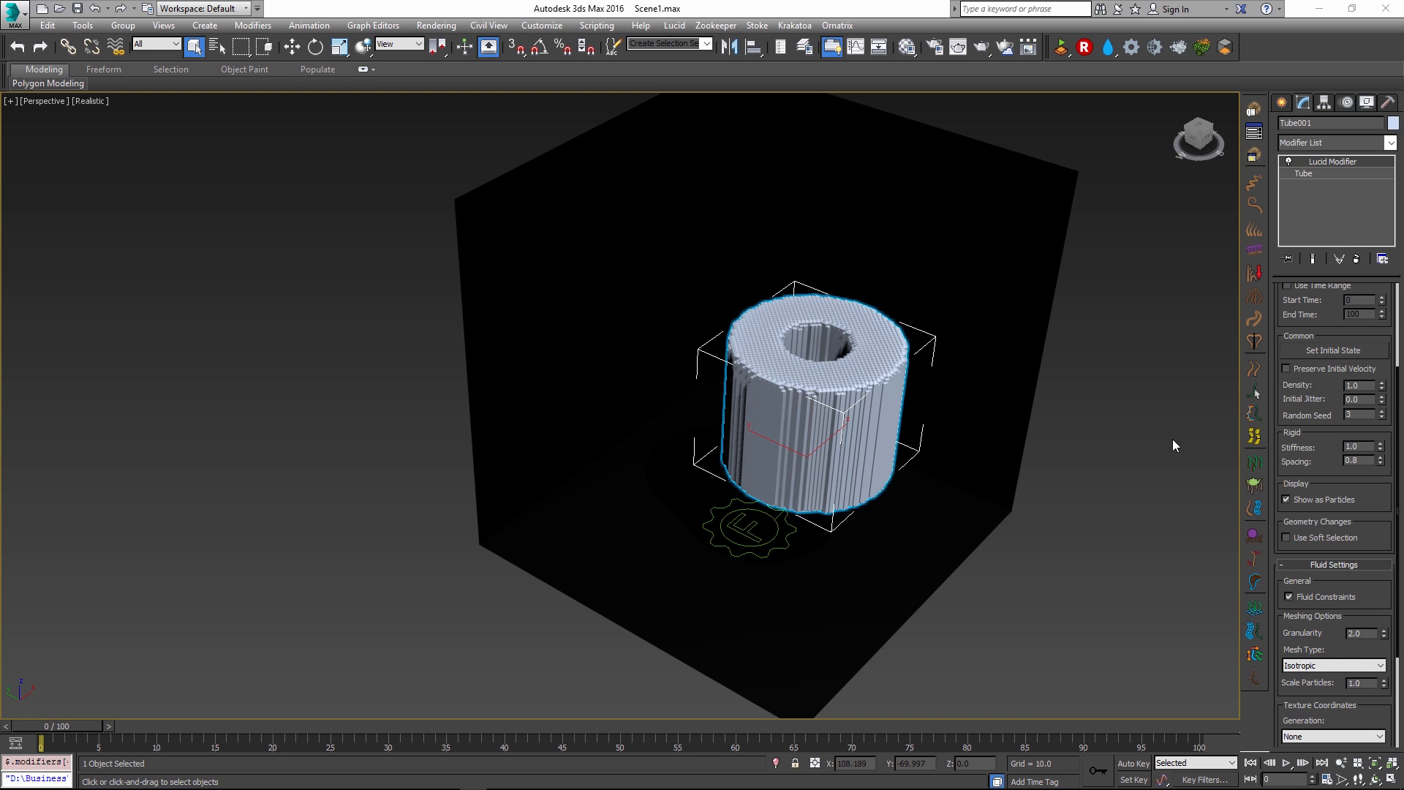
pyautogui.moveTo(1161, 388)
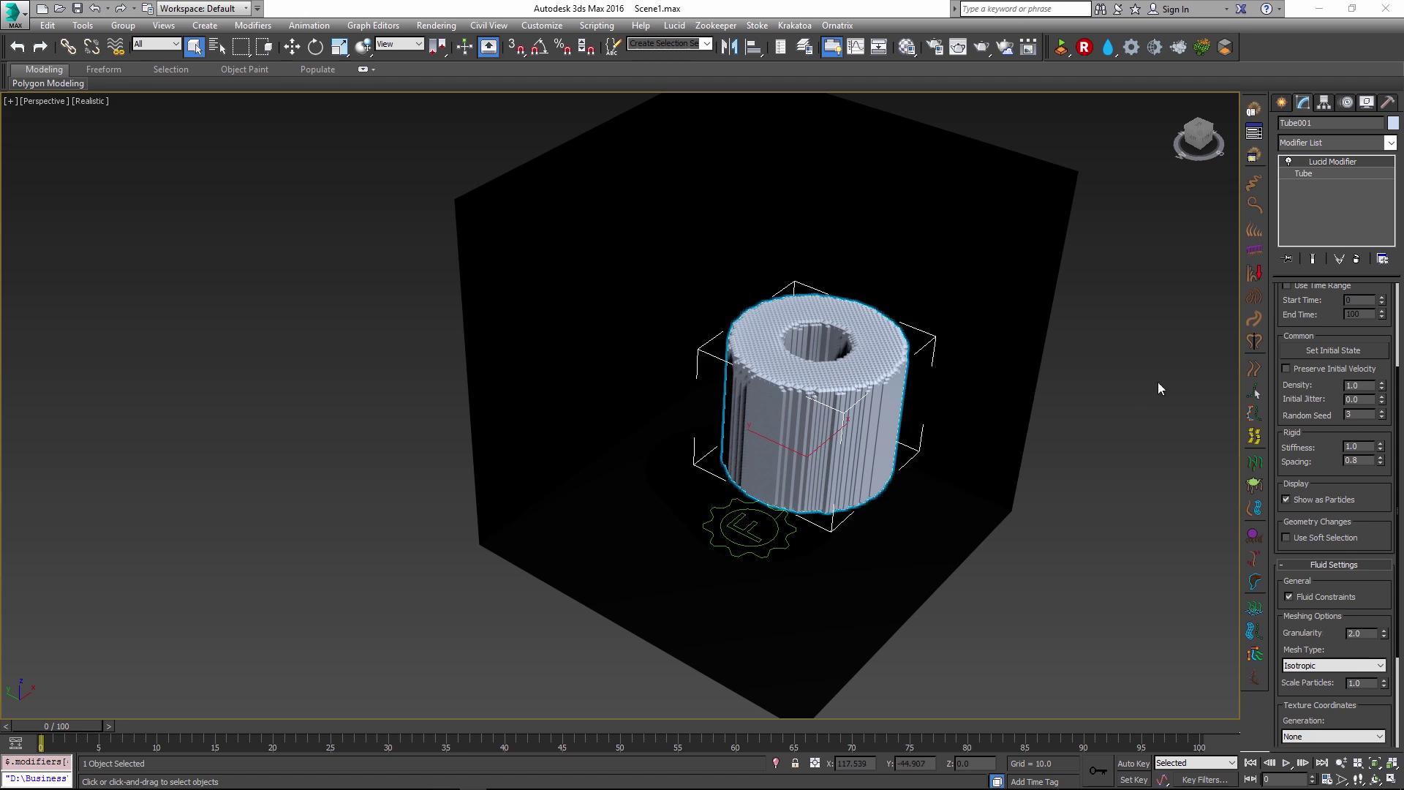